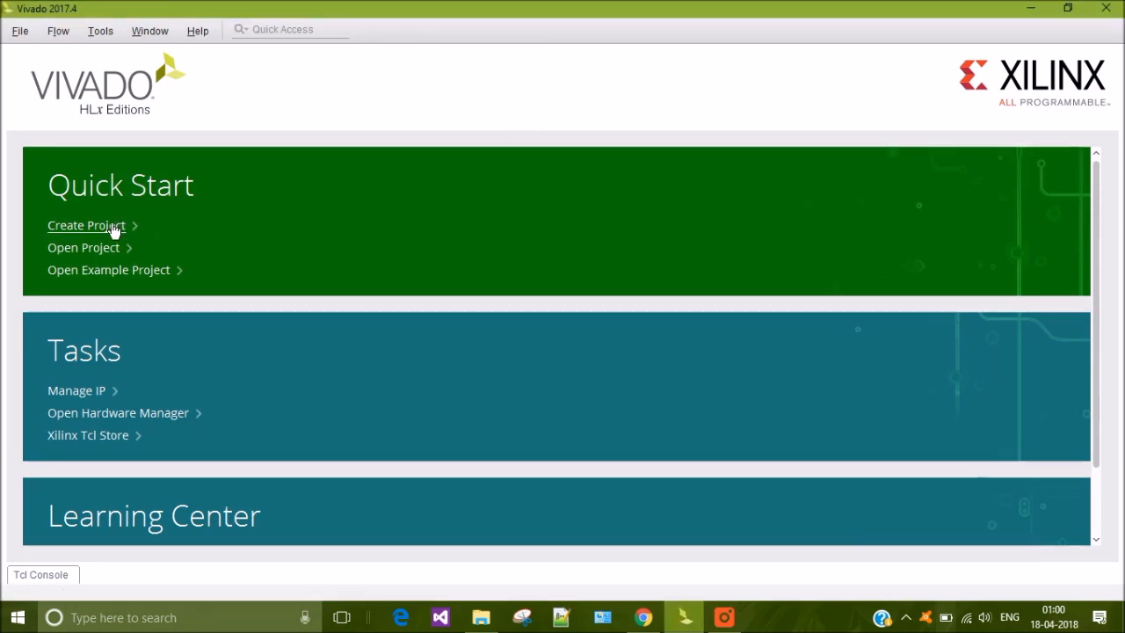
{"action": "mouse_move", "coordinate": [122, 227]}
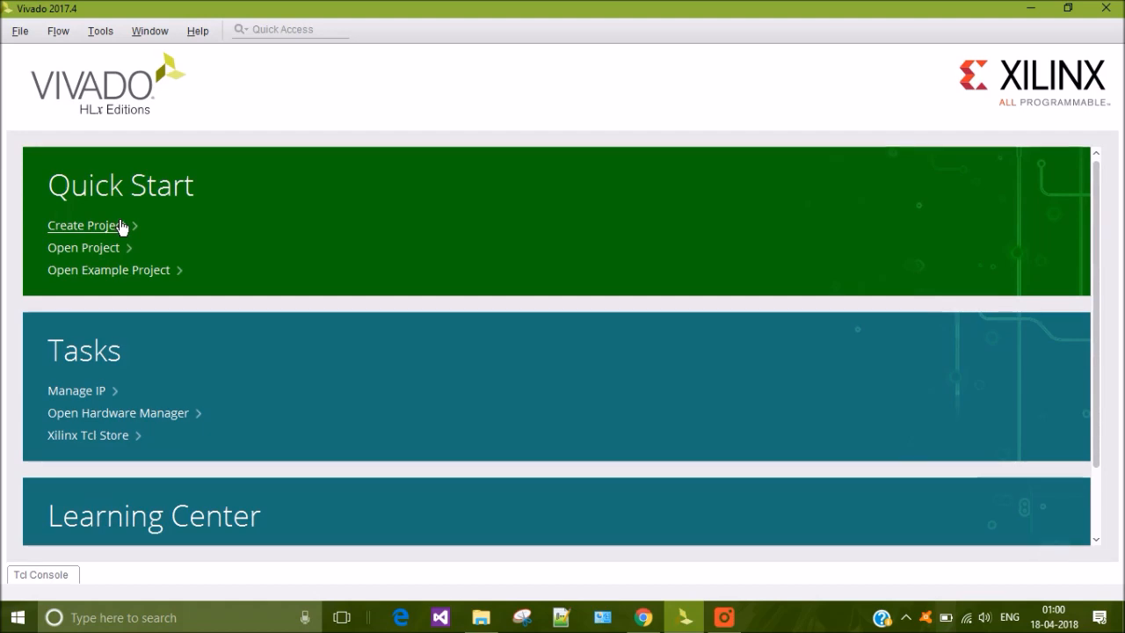
- Launch the New Project wizard from the start page's Quick Start
{"action": "left_click", "coordinate": [86, 225]}
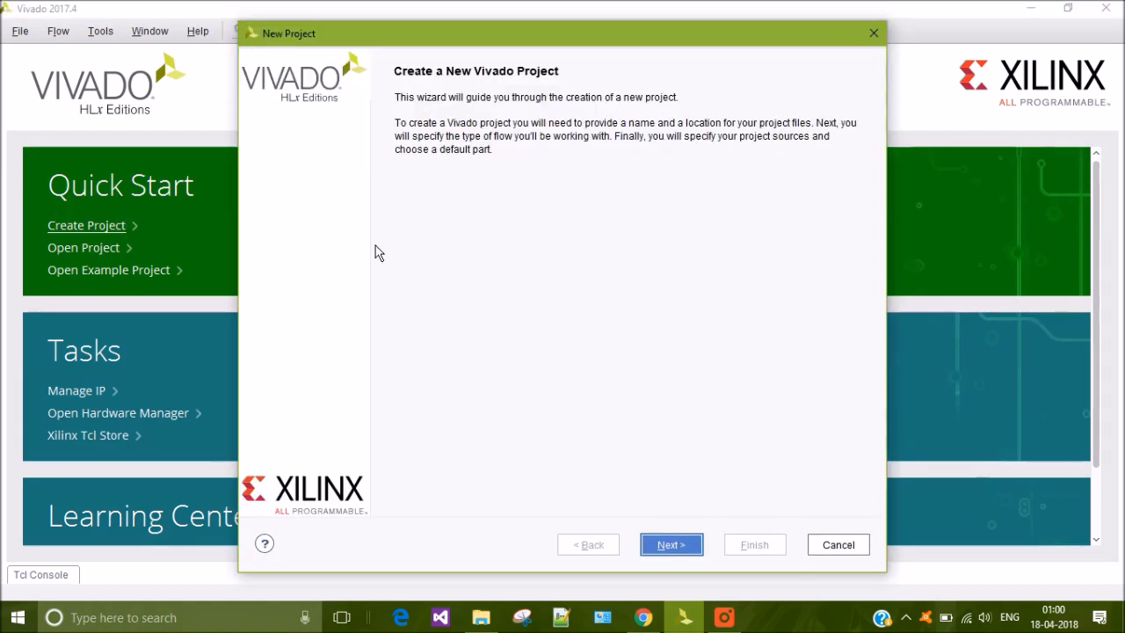
{"action": "mouse_move", "coordinate": [582, 322]}
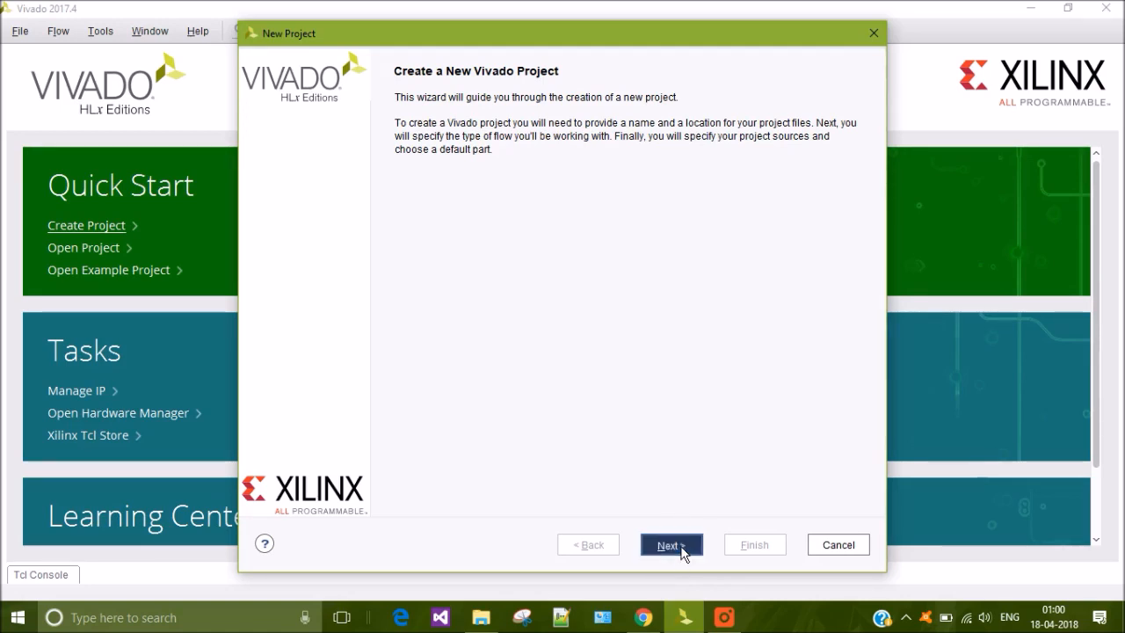
- Name the project blinkyLED, hit the already-exists error and dismiss it before renaming to blinkyLED1
{"action": "left_click", "coordinate": [671, 544]}
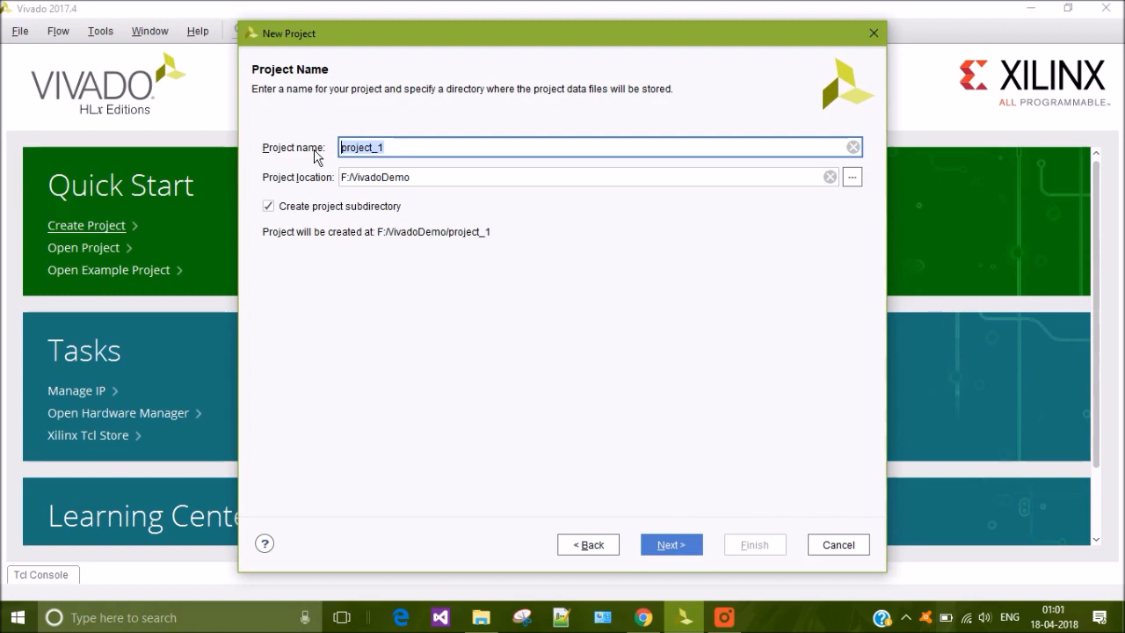
{"action": "type", "text": "blinky"}
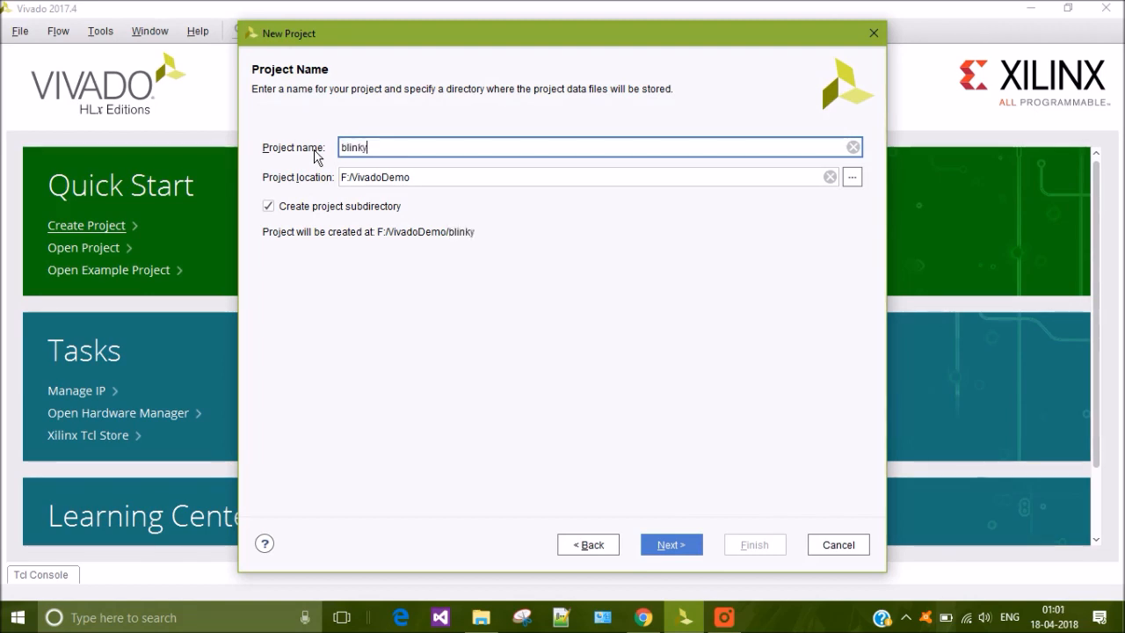
{"action": "type", "text": "LED"}
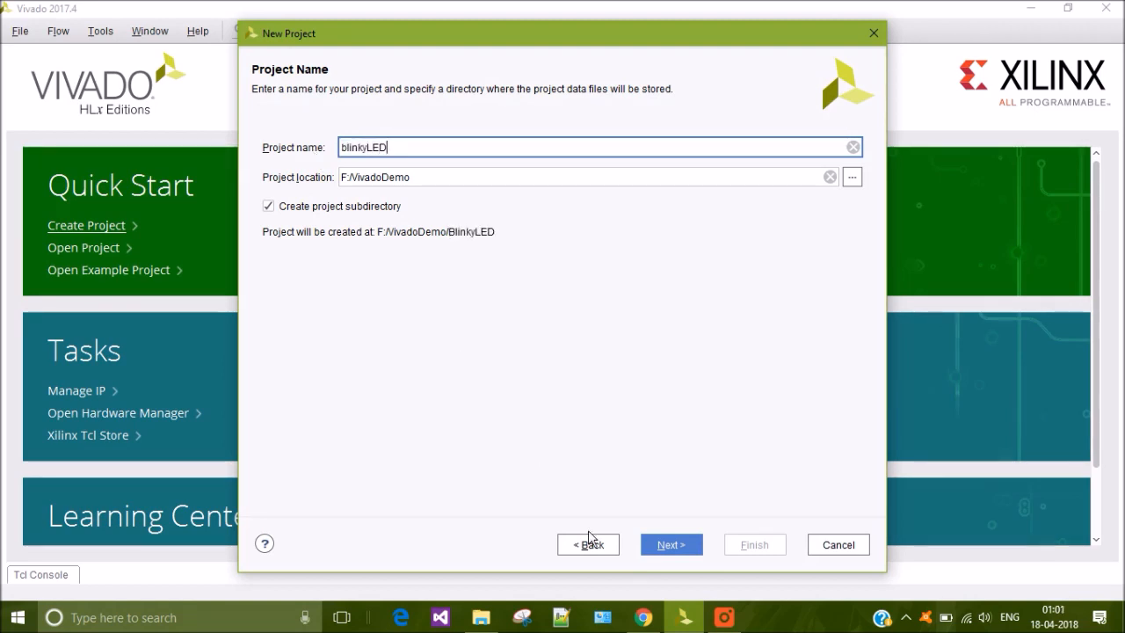
{"action": "left_click", "coordinate": [671, 544]}
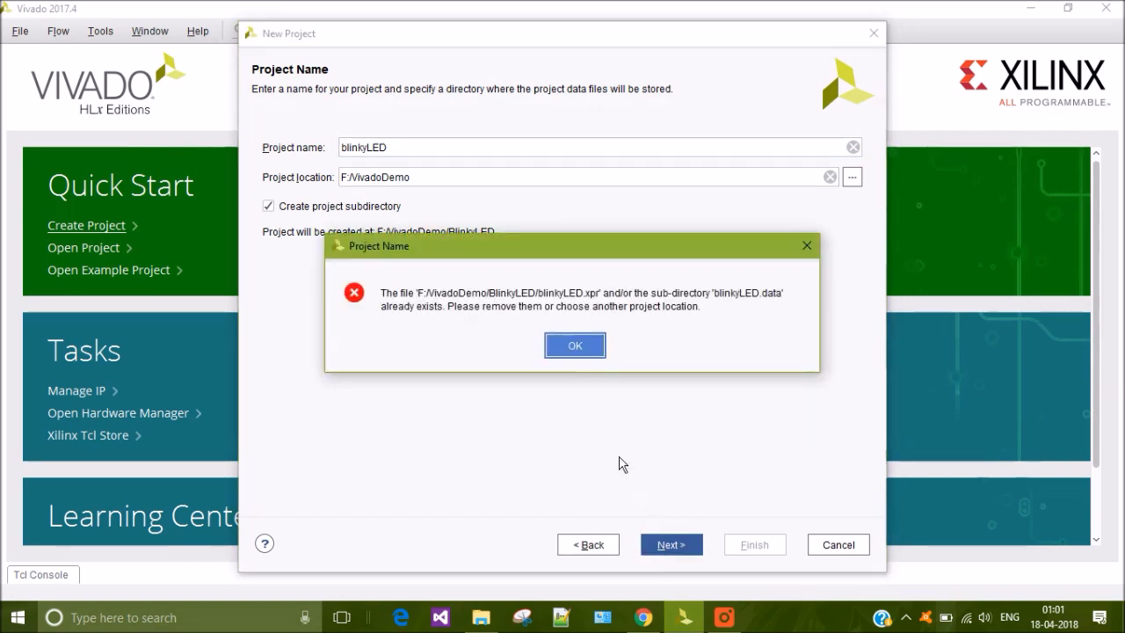
{"action": "left_click", "coordinate": [575, 345]}
{"action": "type", "text": "1"}
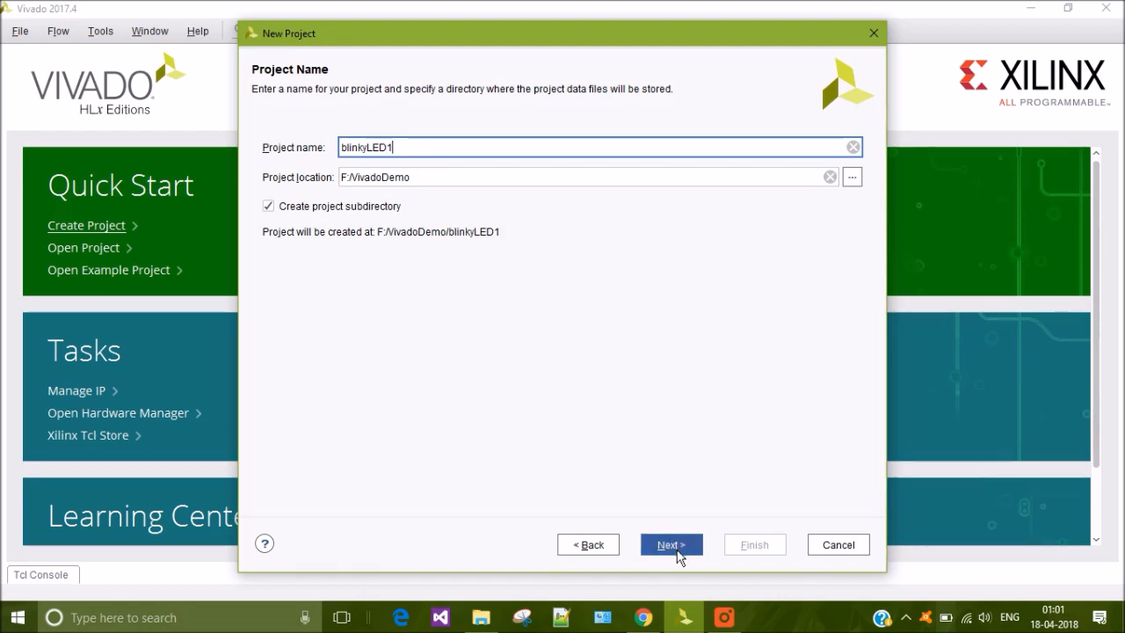
- Advance to the Project Type page, keeping RTL Project with sources deferred
{"action": "left_click", "coordinate": [671, 544]}
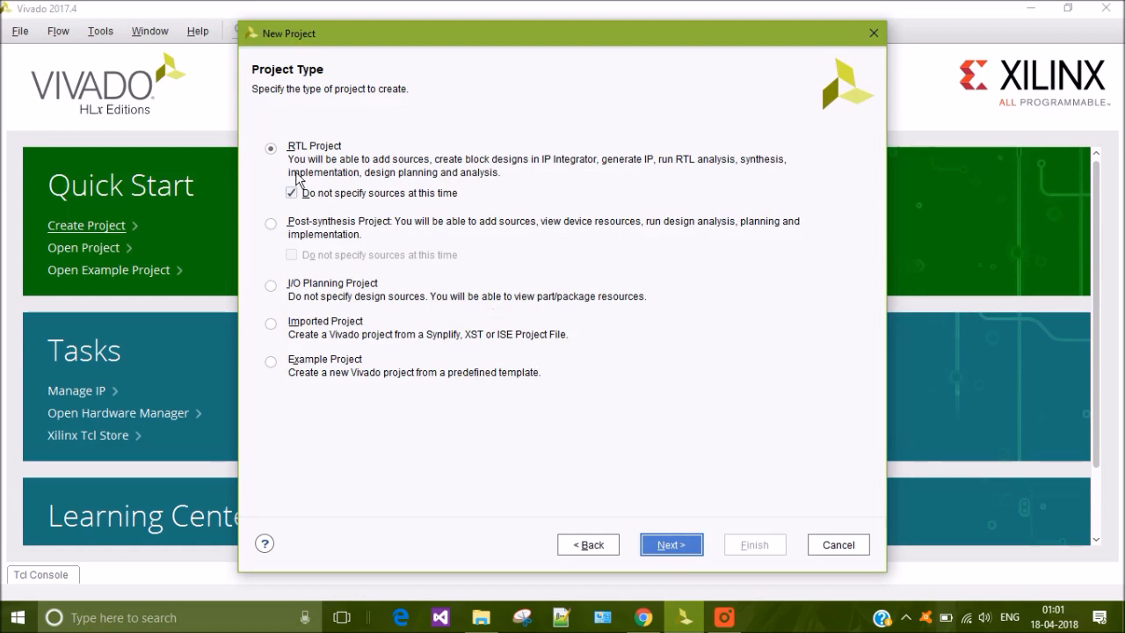
{"action": "mouse_move", "coordinate": [307, 167]}
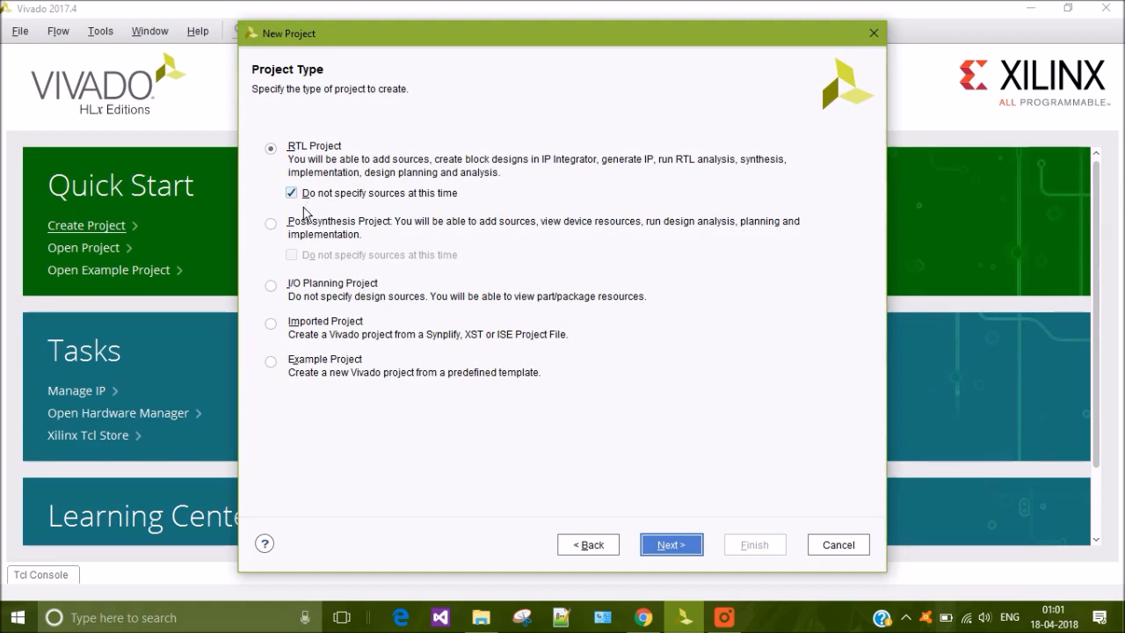
{"action": "mouse_move", "coordinate": [593, 477]}
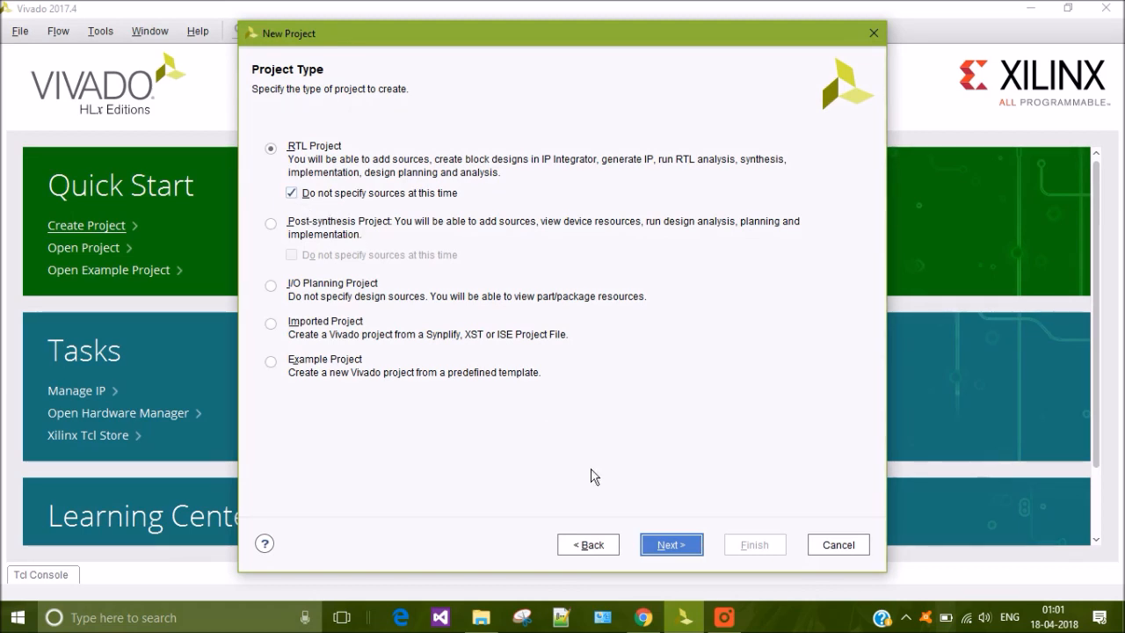
- Filter the Boards list to 'Arty S7' and choose the Arty S7-50 as default part
{"action": "left_click", "coordinate": [671, 544]}
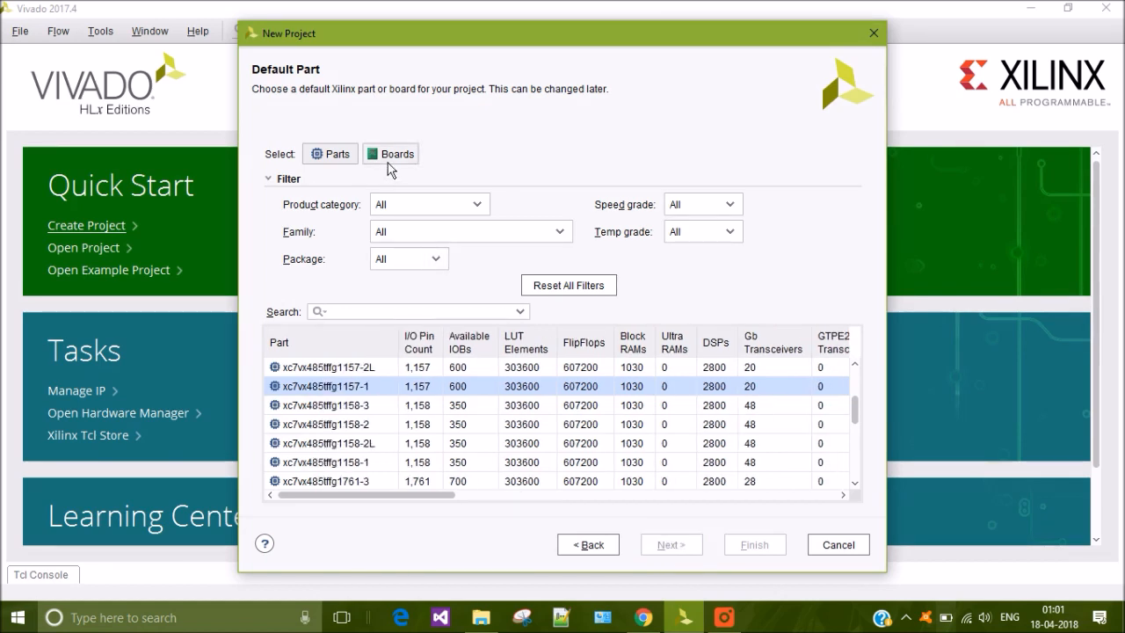
{"action": "left_click", "coordinate": [391, 153]}
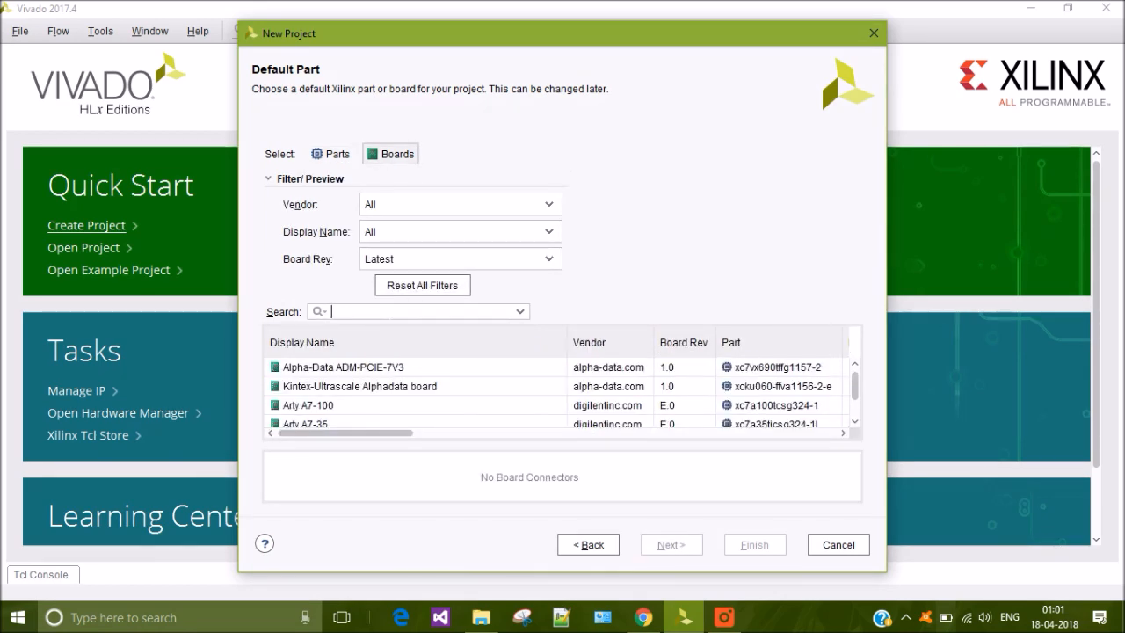
{"action": "type", "text": "Ar"}
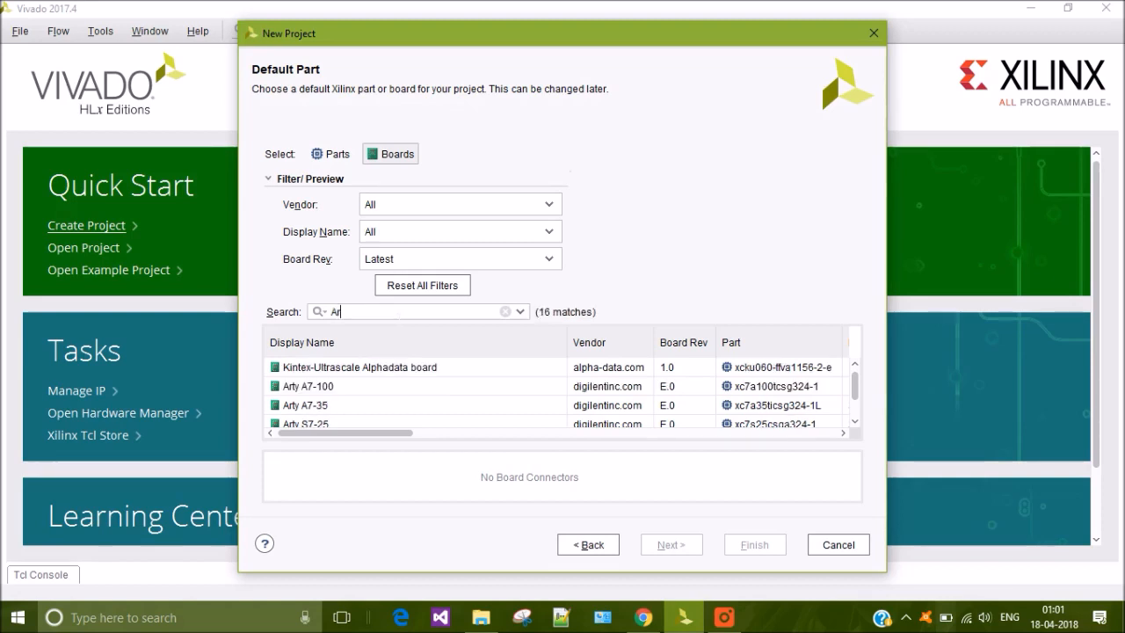
{"action": "type", "text": "Arty S7"}
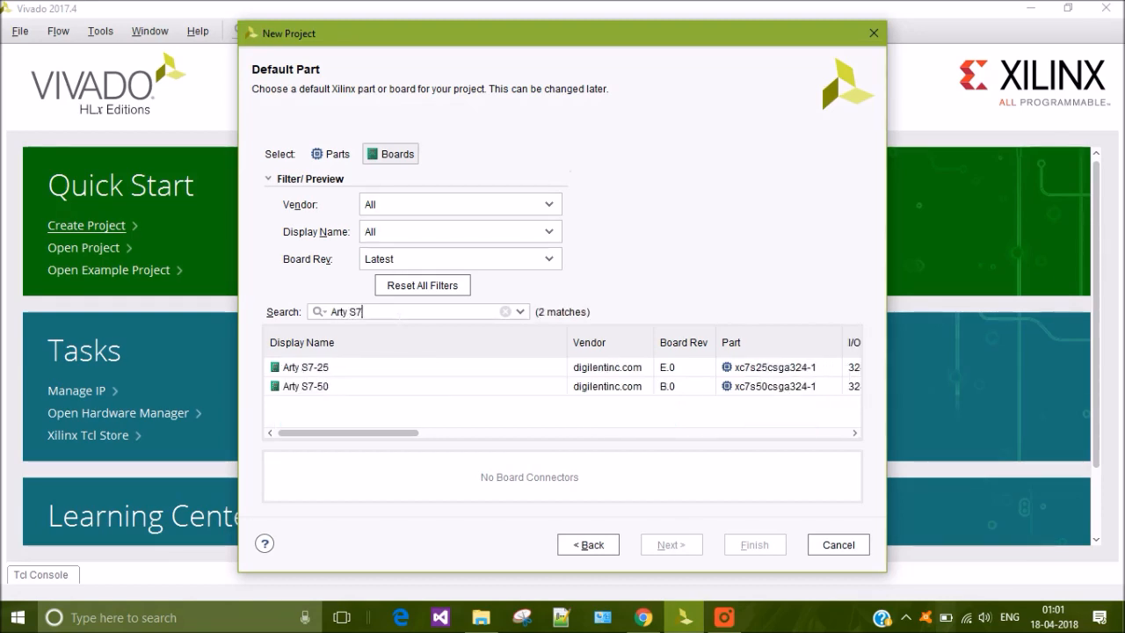
{"action": "left_click", "coordinate": [305, 386]}
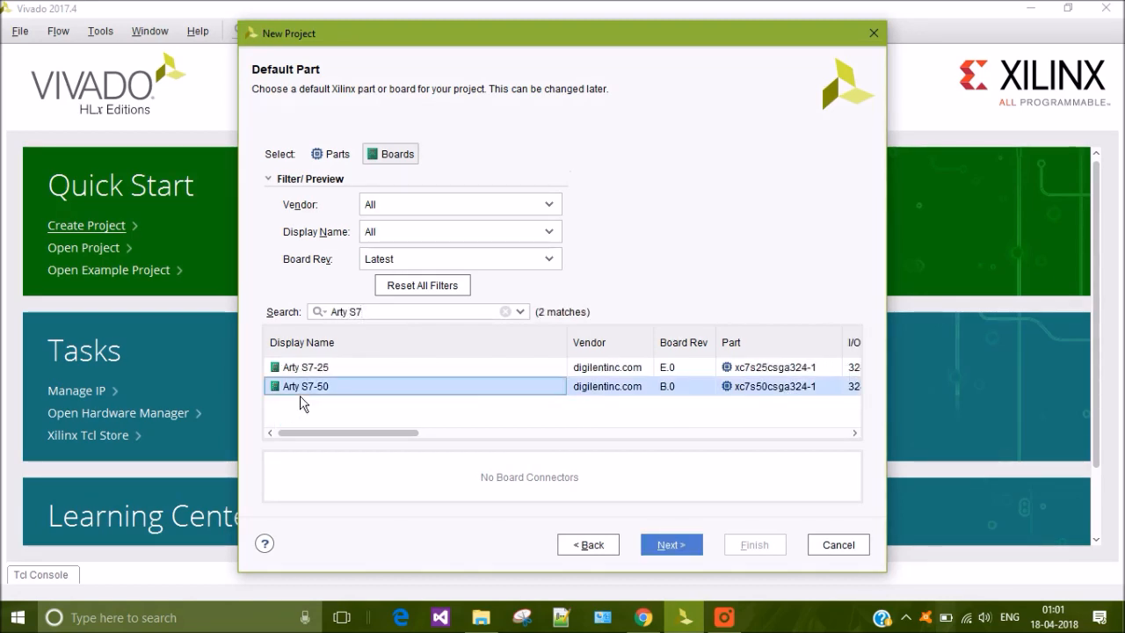
{"action": "mouse_move", "coordinate": [737, 409]}
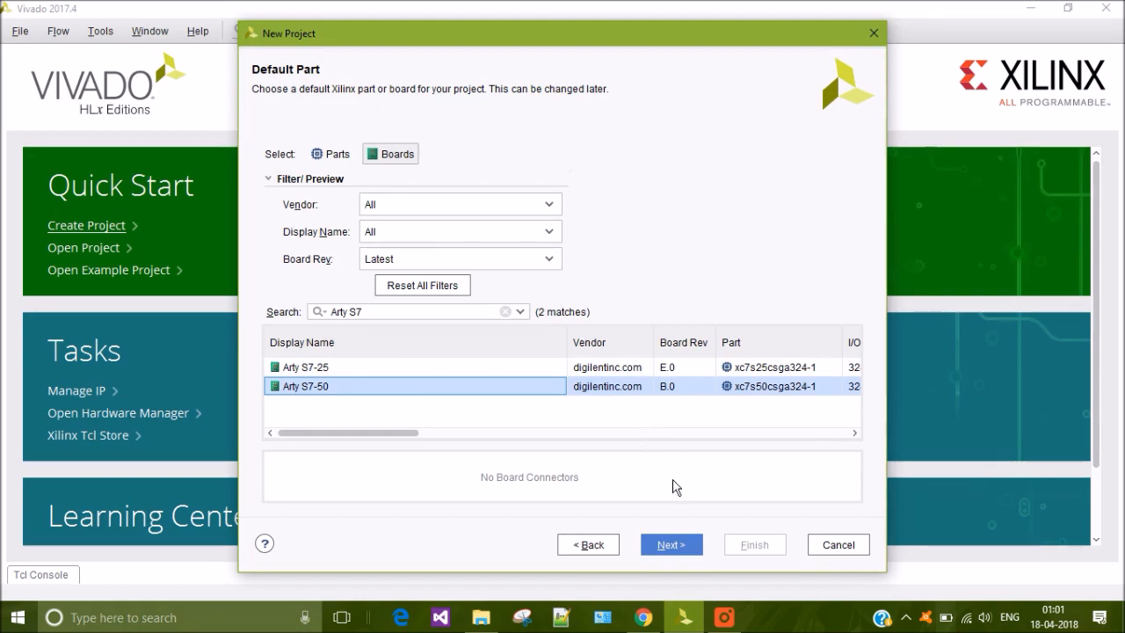
{"action": "mouse_move", "coordinate": [775, 411]}
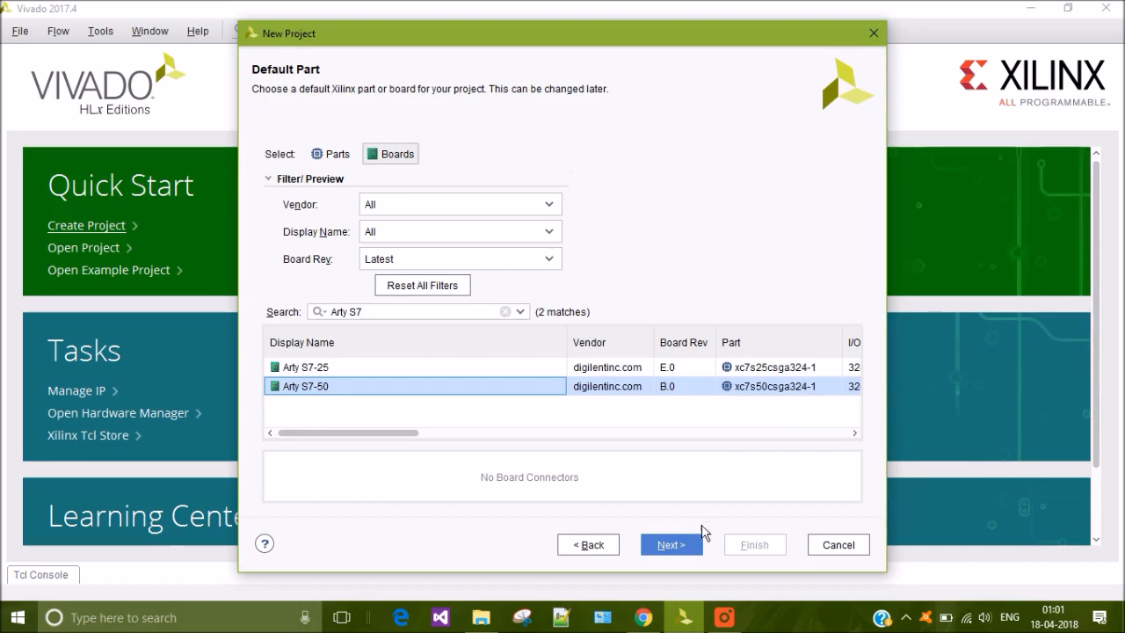
- Confirm the summary and finish creating the blinkyLED1 project for Arty S7-50
{"action": "left_click", "coordinate": [671, 544]}
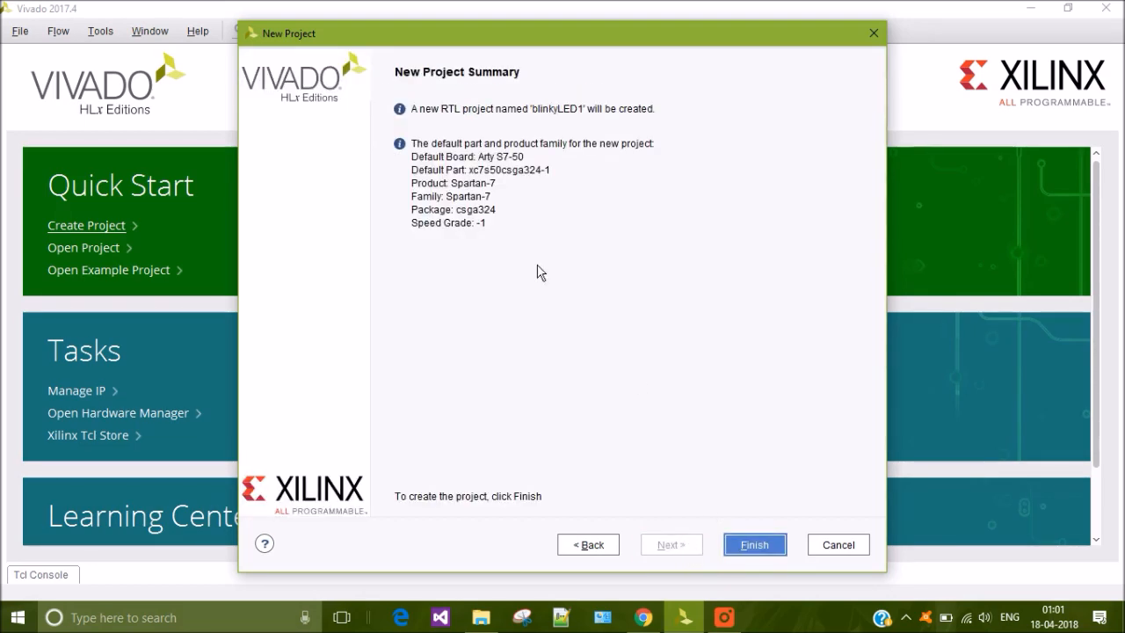
{"action": "mouse_move", "coordinate": [499, 143]}
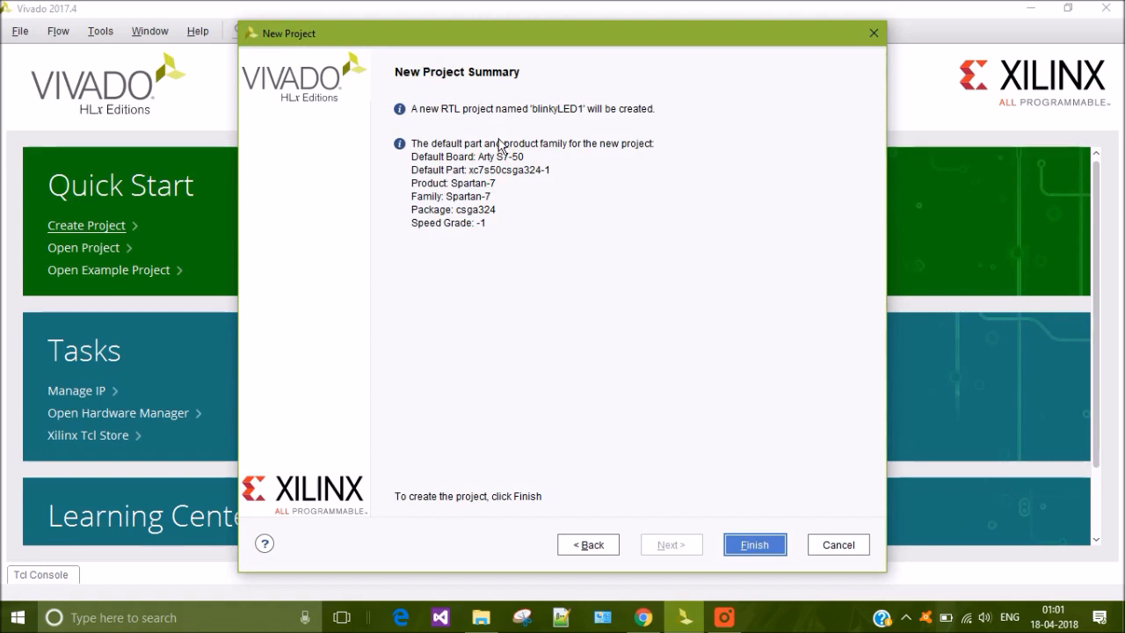
{"action": "mouse_move", "coordinate": [530, 196]}
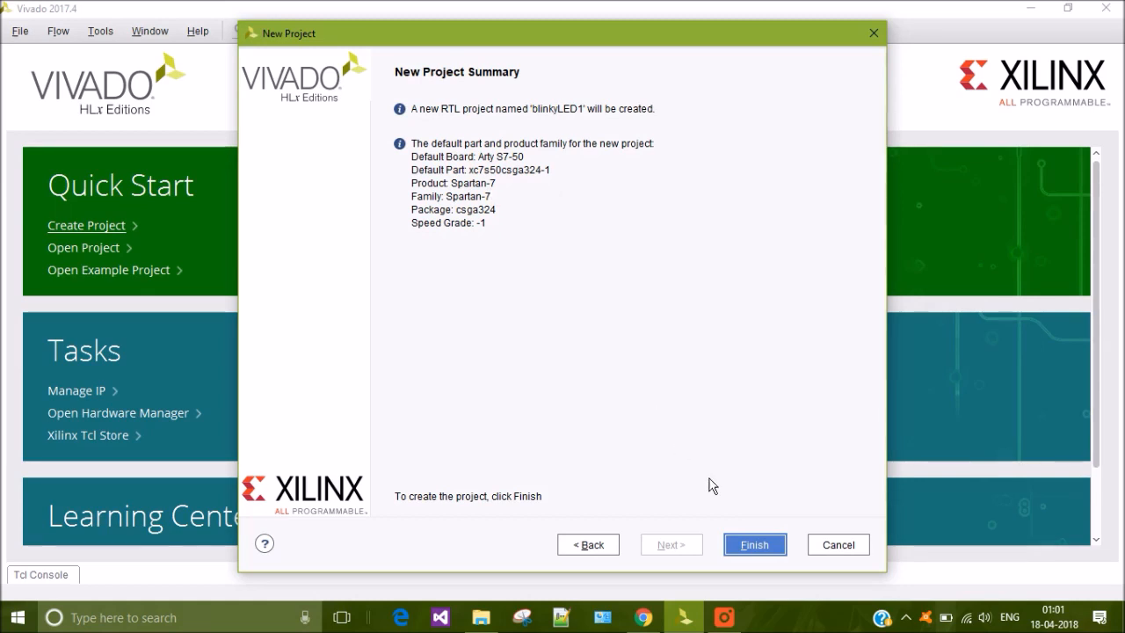
{"action": "mouse_move", "coordinate": [753, 545]}
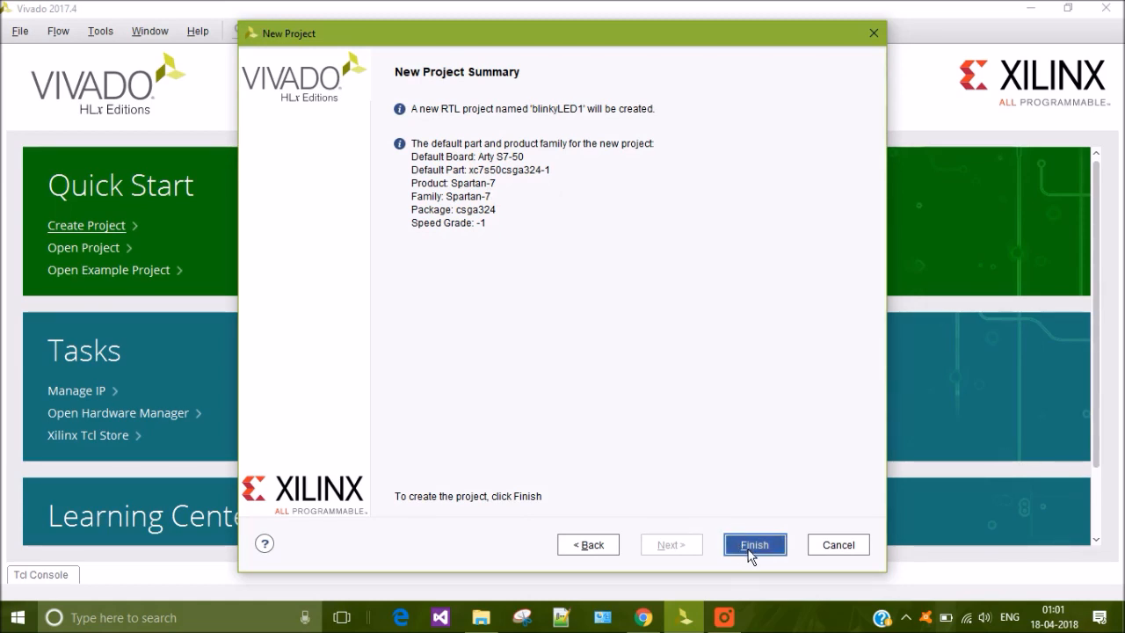
{"action": "left_click", "coordinate": [753, 544]}
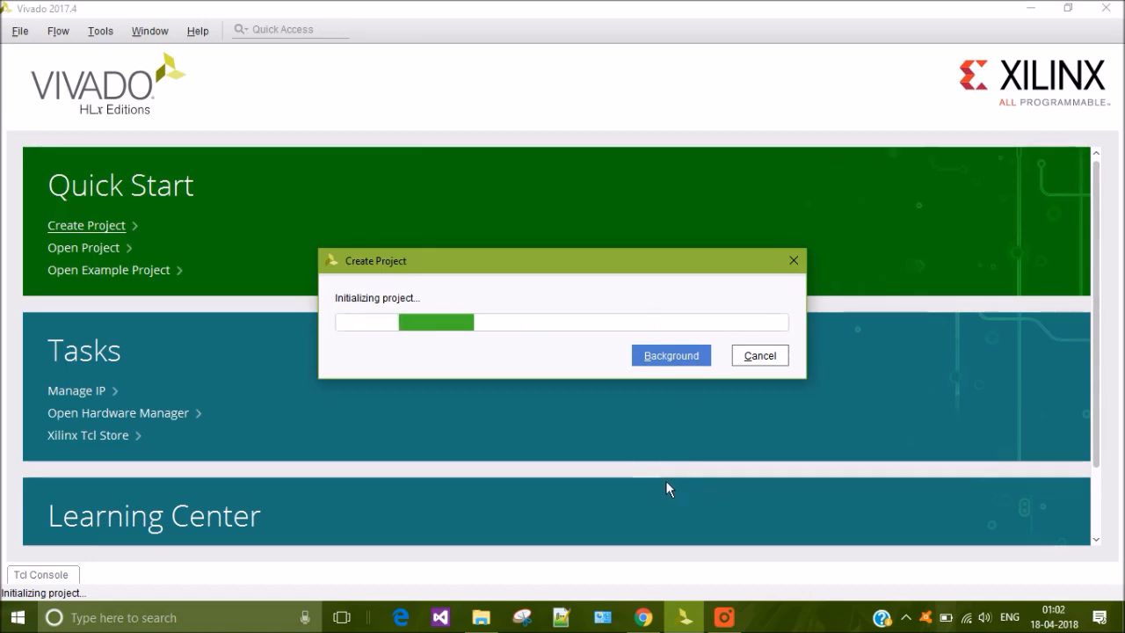
{"action": "mouse_move", "coordinate": [545, 390]}
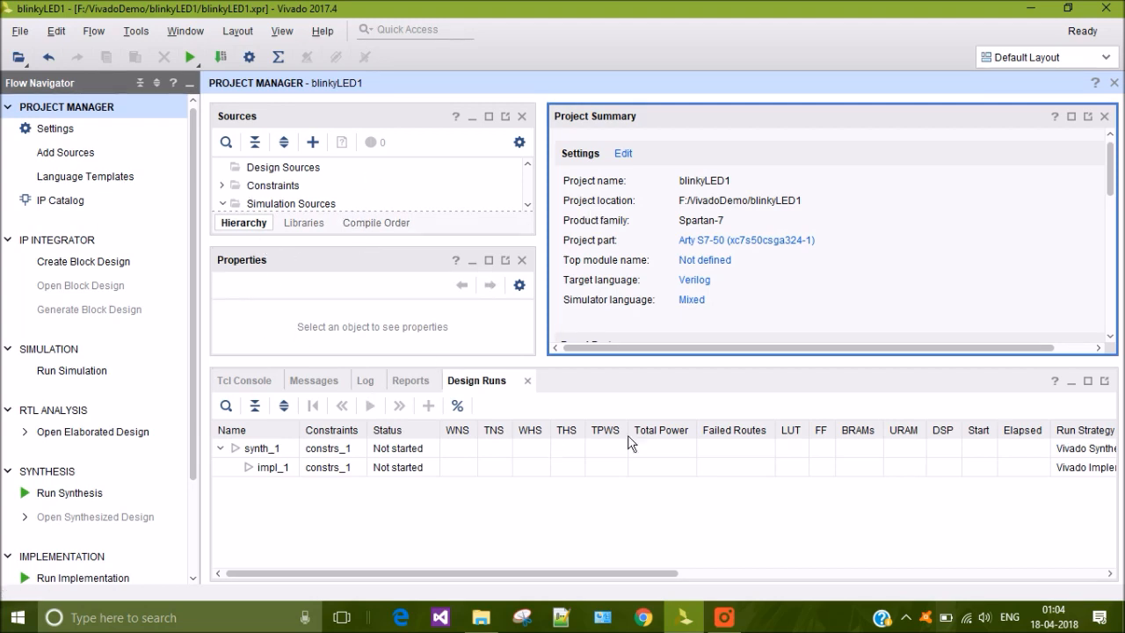
{"action": "mouse_move", "coordinate": [581, 507]}
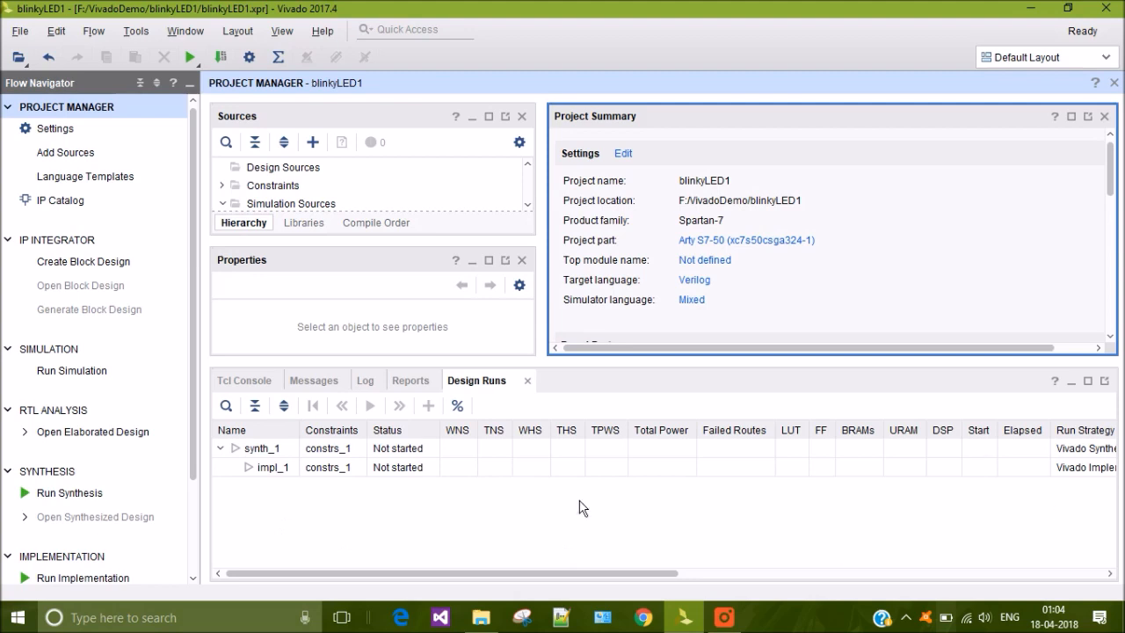
{"action": "mouse_move", "coordinate": [693, 300]}
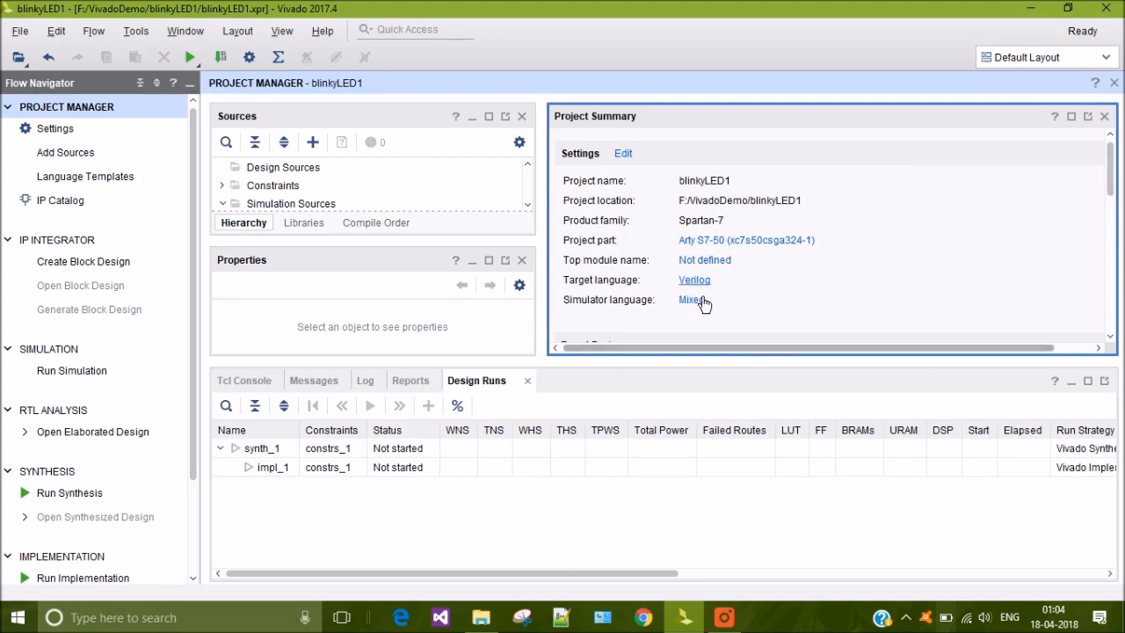
{"action": "mouse_move", "coordinate": [882, 300]}
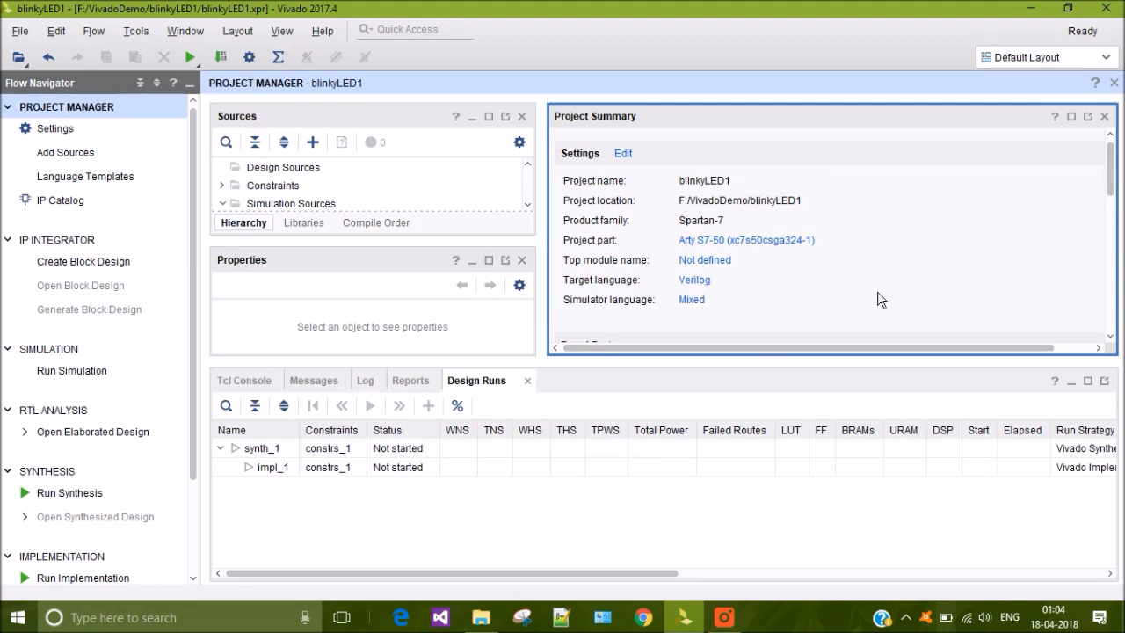
{"action": "mouse_move", "coordinate": [453, 246]}
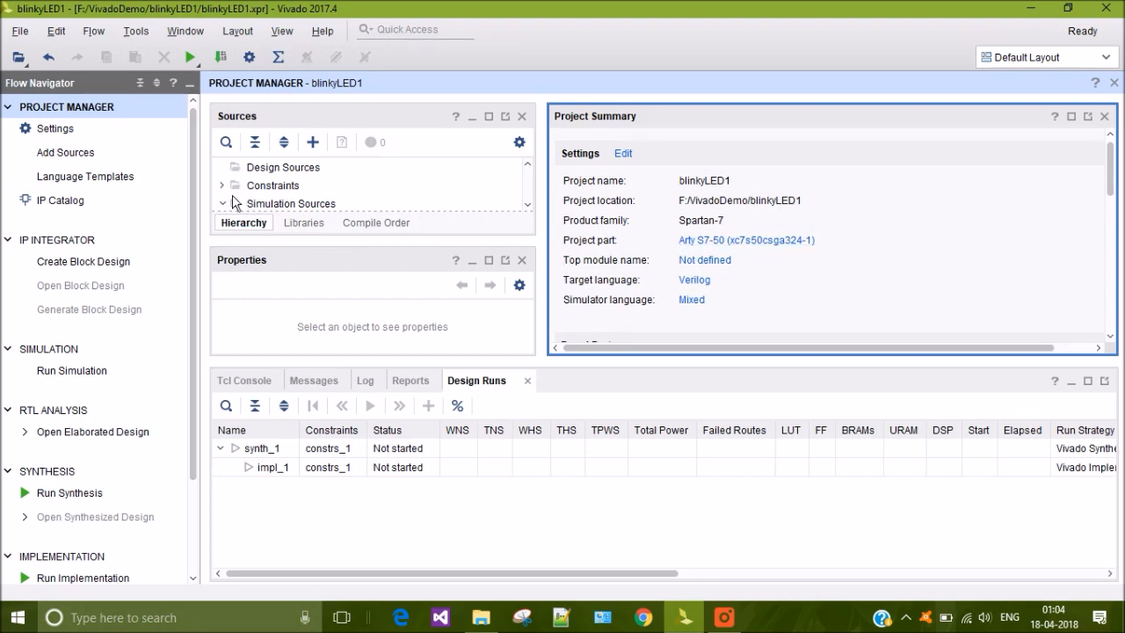
- Expand the Constraints folder in Sources and bring up the Add Sources wizard
{"action": "left_click", "coordinate": [223, 185]}
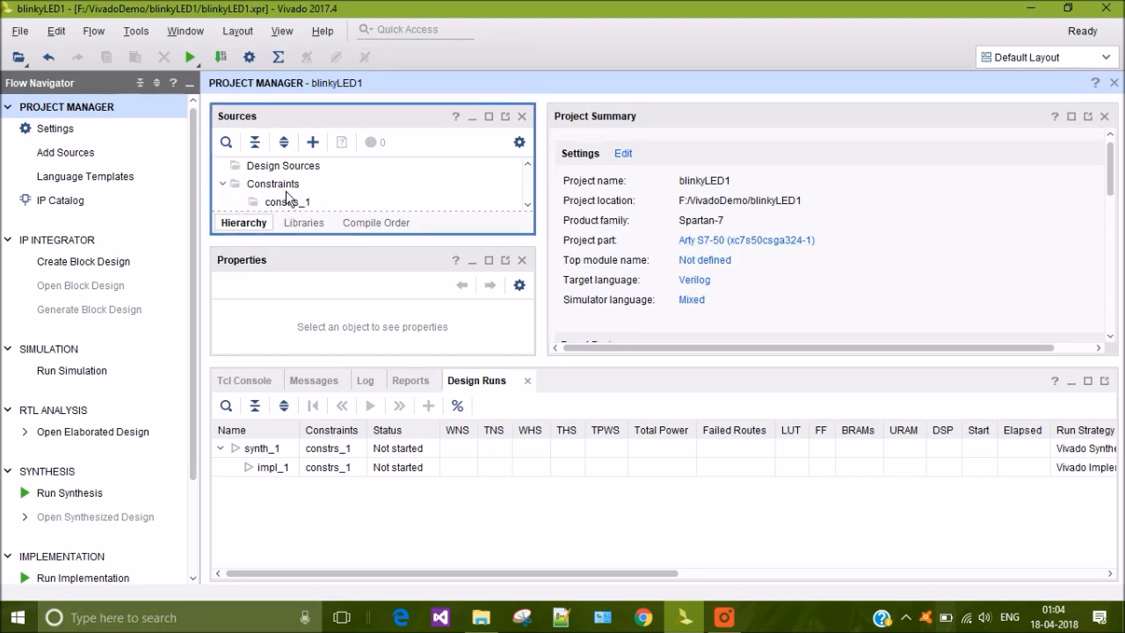
{"action": "left_click", "coordinate": [274, 183]}
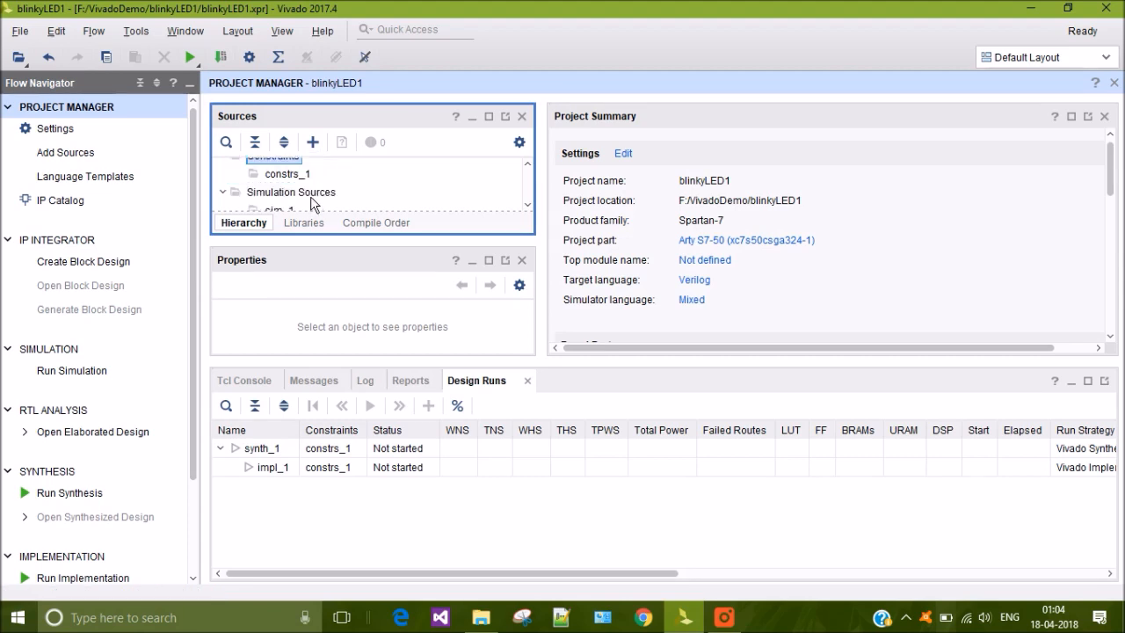
{"action": "mouse_move", "coordinate": [309, 204]}
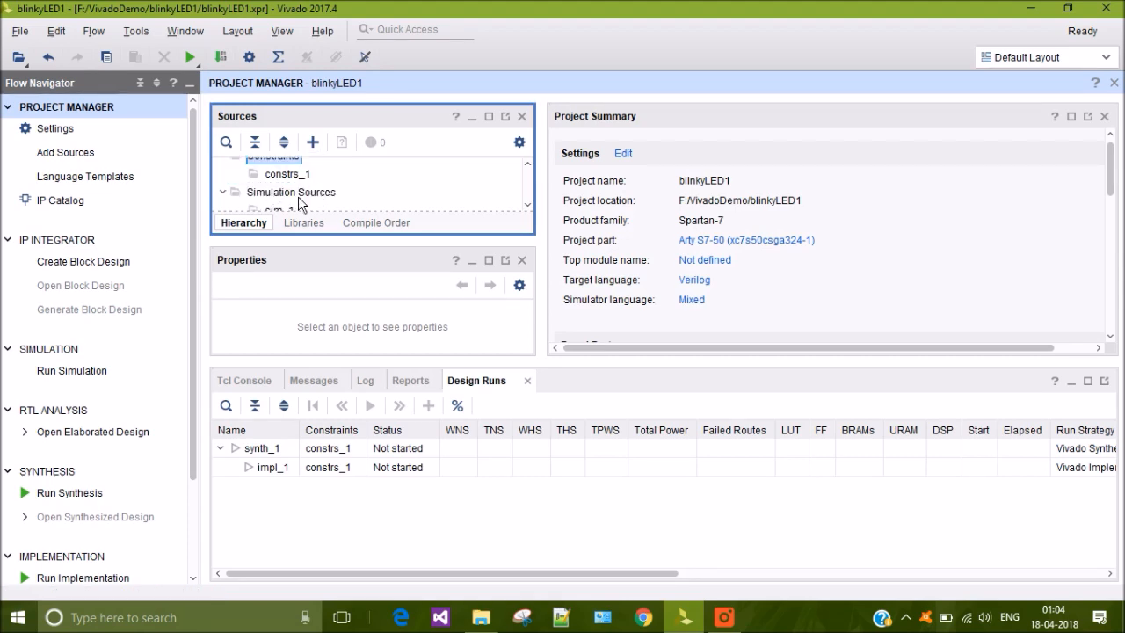
{"action": "left_click", "coordinate": [313, 141]}
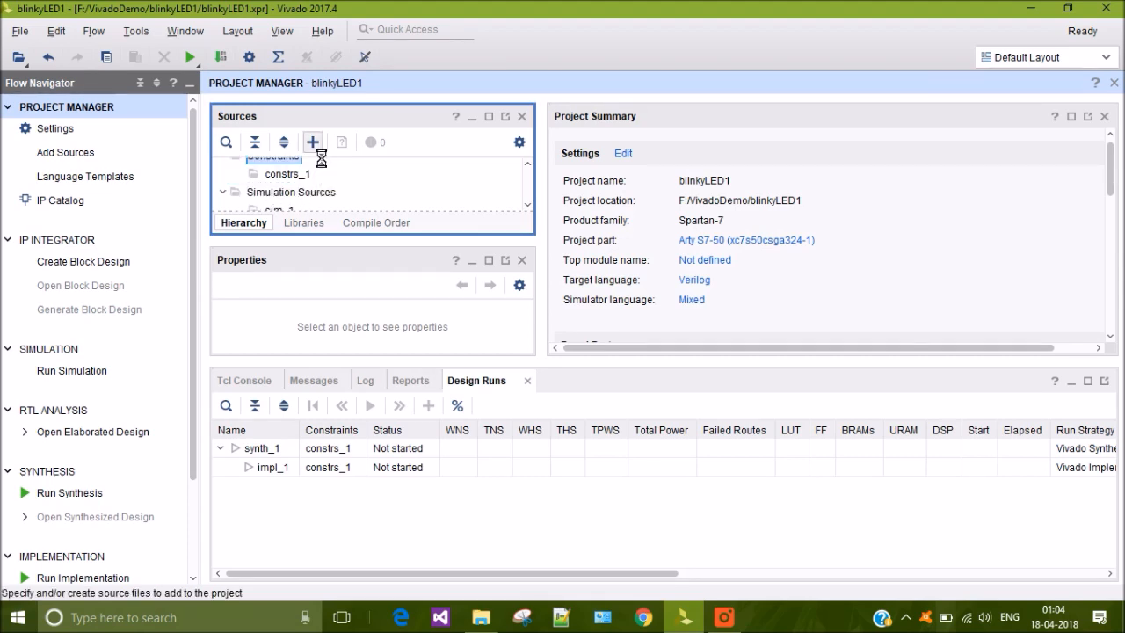
- Keep 'Add or create constraints' and advance to the constrs_1 constraints page
{"action": "left_click", "coordinate": [313, 141]}
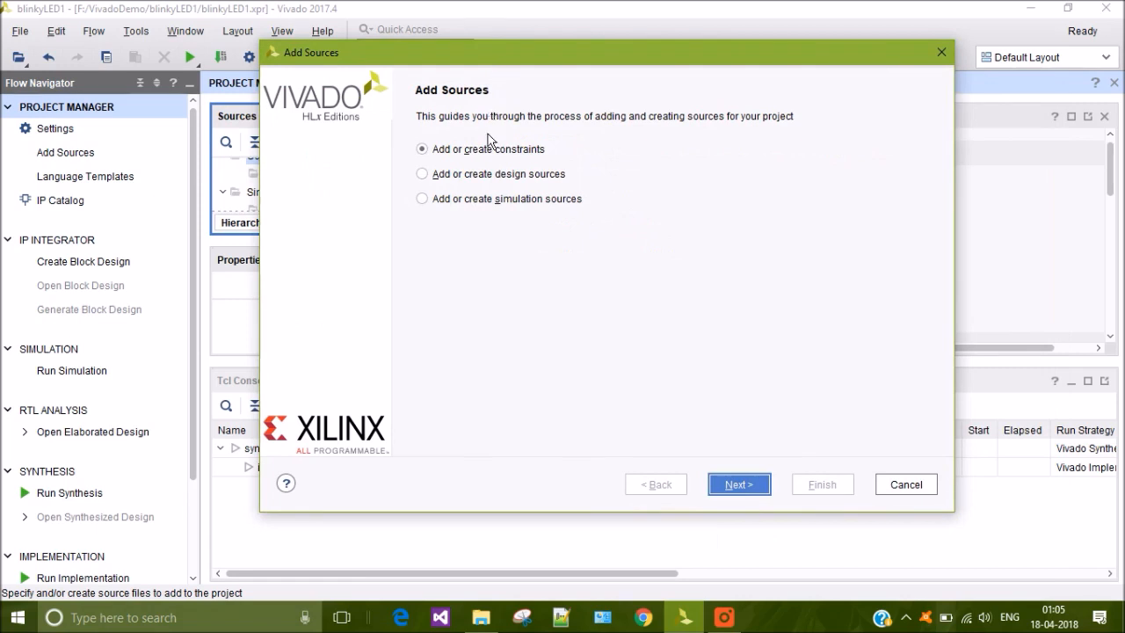
{"action": "mouse_move", "coordinate": [497, 177]}
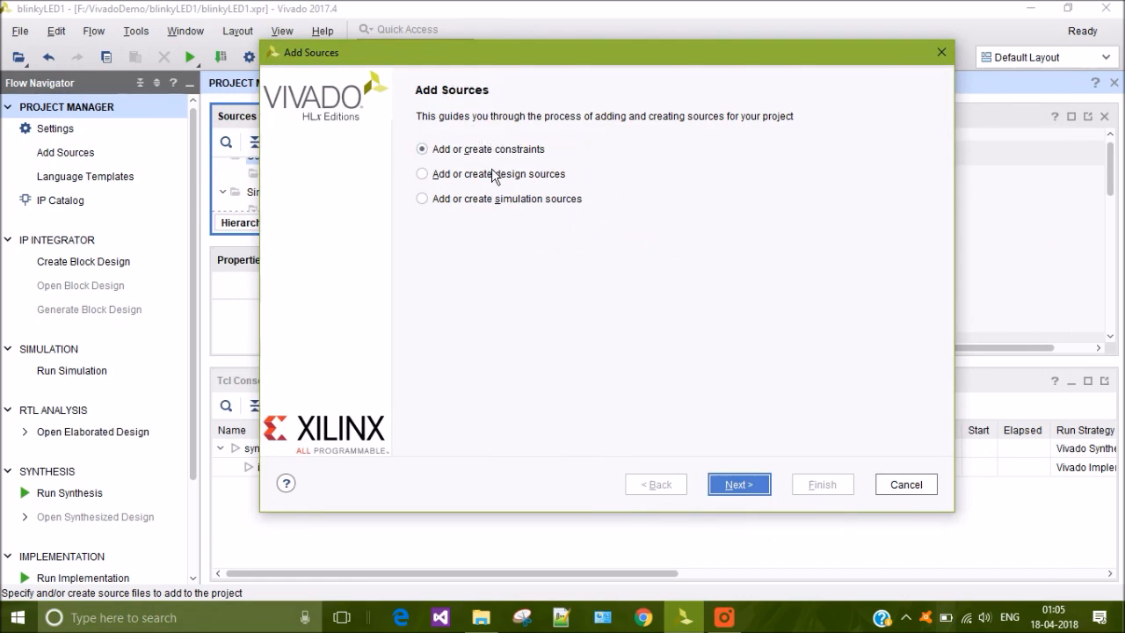
{"action": "left_click", "coordinate": [739, 484]}
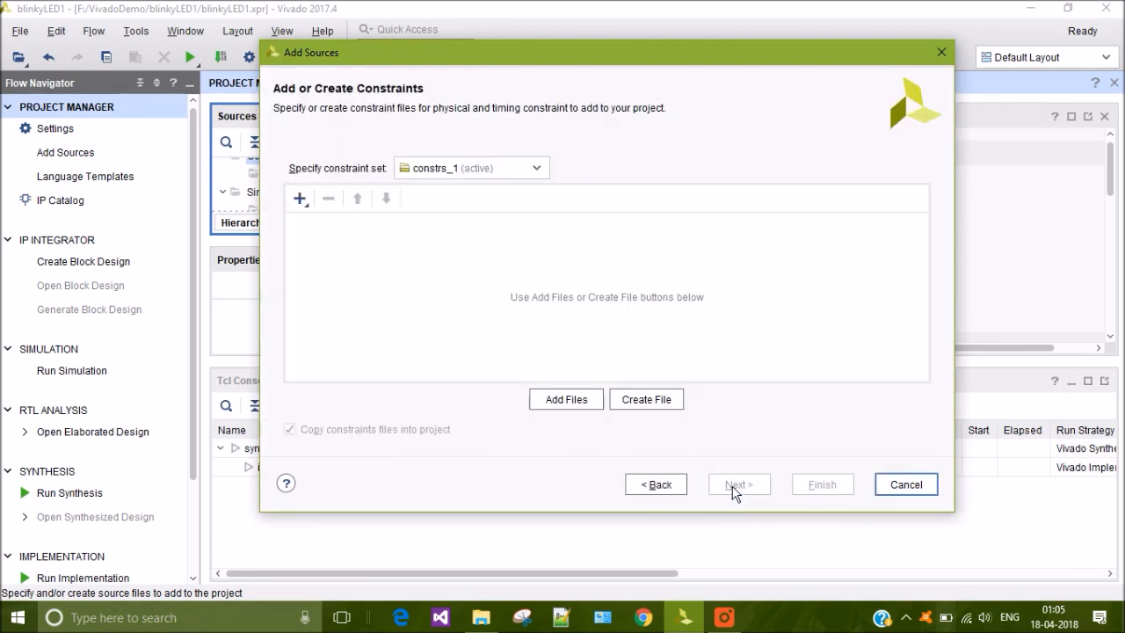
{"action": "mouse_move", "coordinate": [616, 415]}
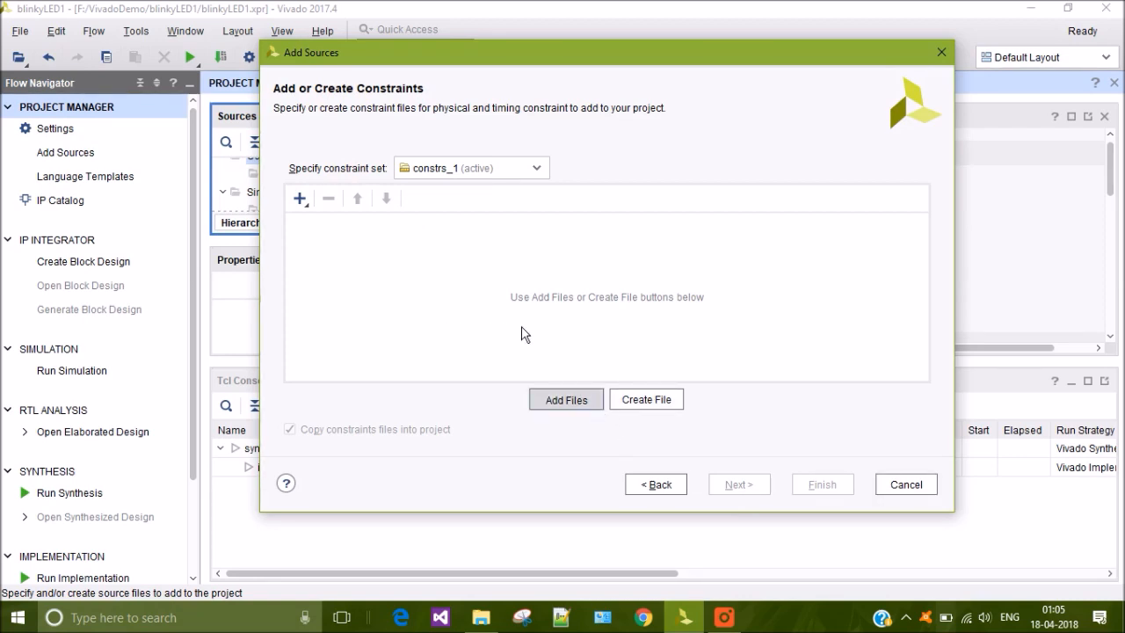
- Browse to Downloads/digilent-xdc-master and select Arty-S7-50-Rev-B-Master.xdc
{"action": "left_click", "coordinate": [566, 400]}
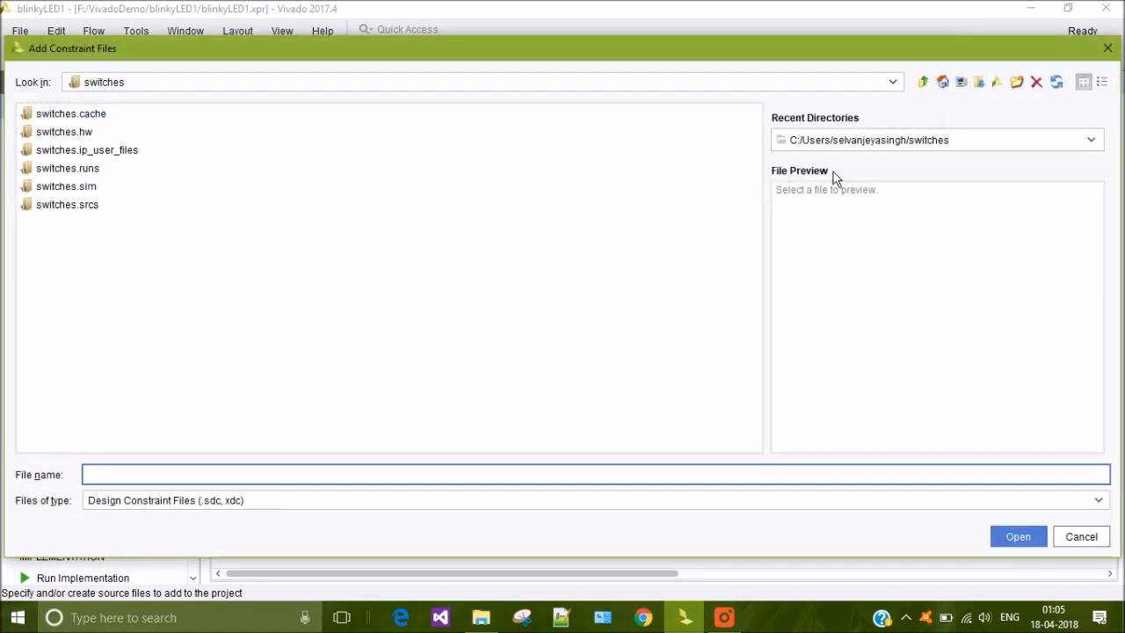
{"action": "left_click", "coordinate": [1090, 139]}
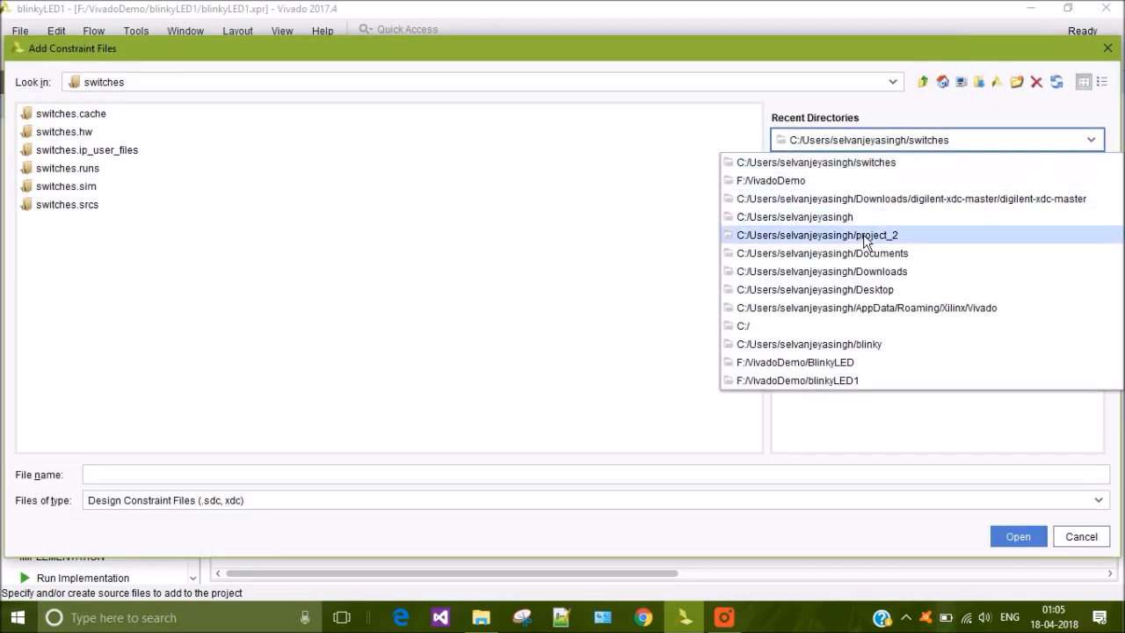
{"action": "left_click", "coordinate": [822, 271]}
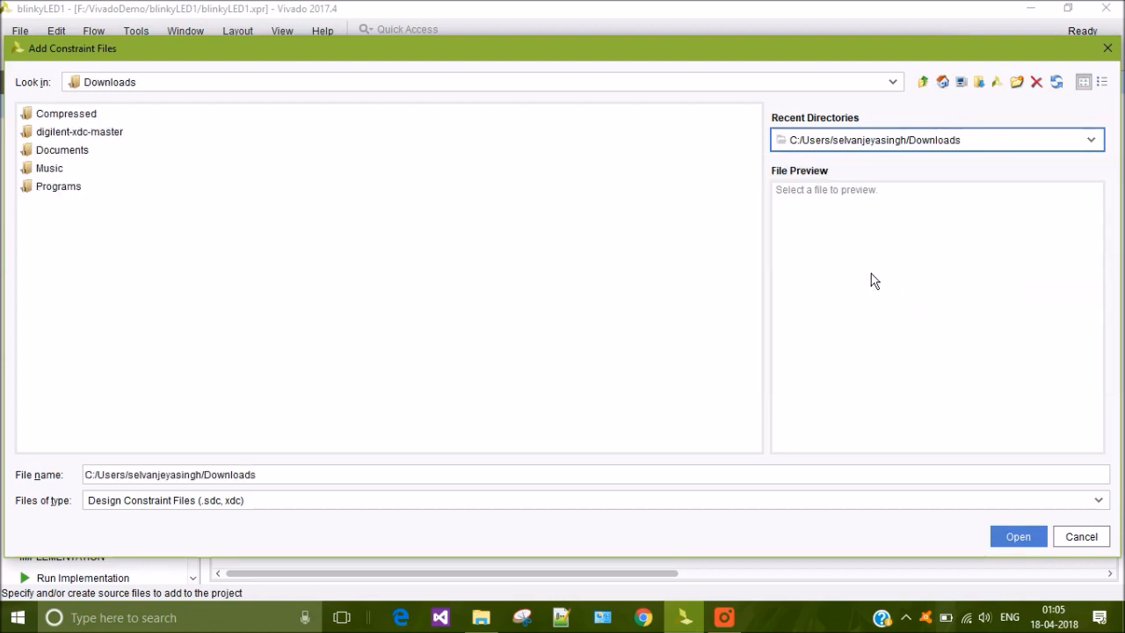
{"action": "mouse_move", "coordinate": [110, 149]}
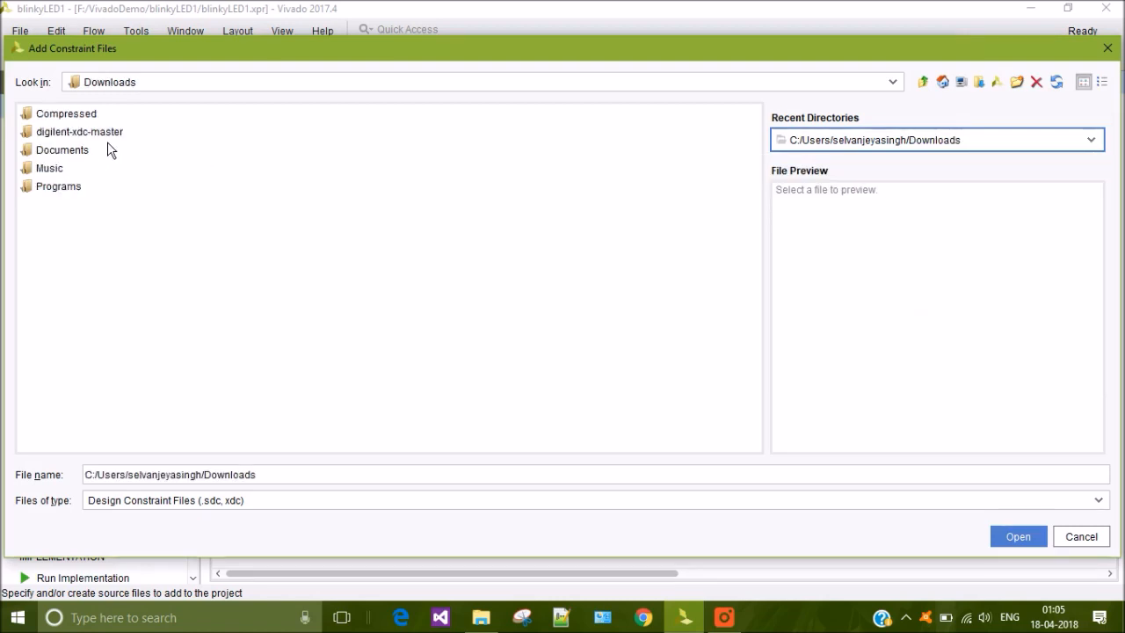
{"action": "left_click", "coordinate": [80, 131]}
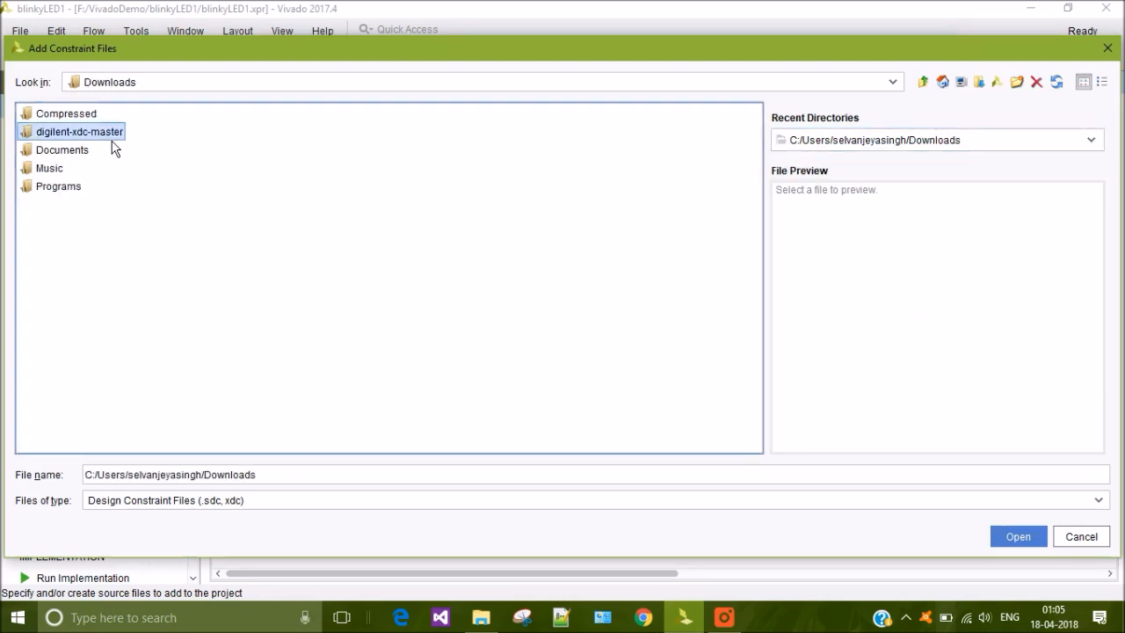
{"action": "double_click", "coordinate": [79, 131]}
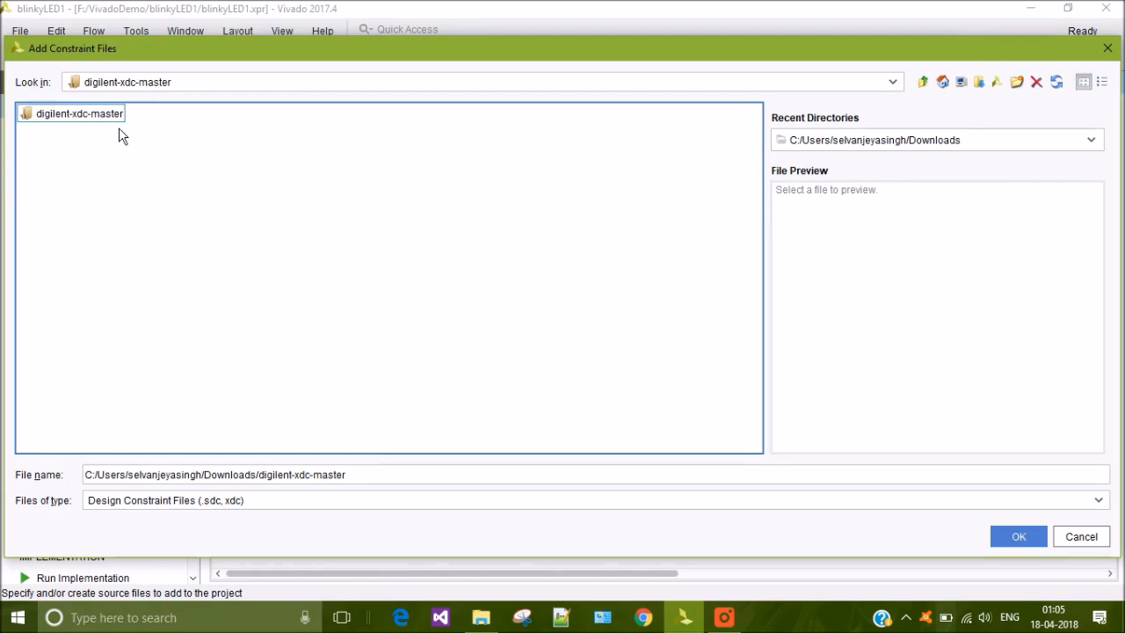
{"action": "mouse_move", "coordinate": [118, 129]}
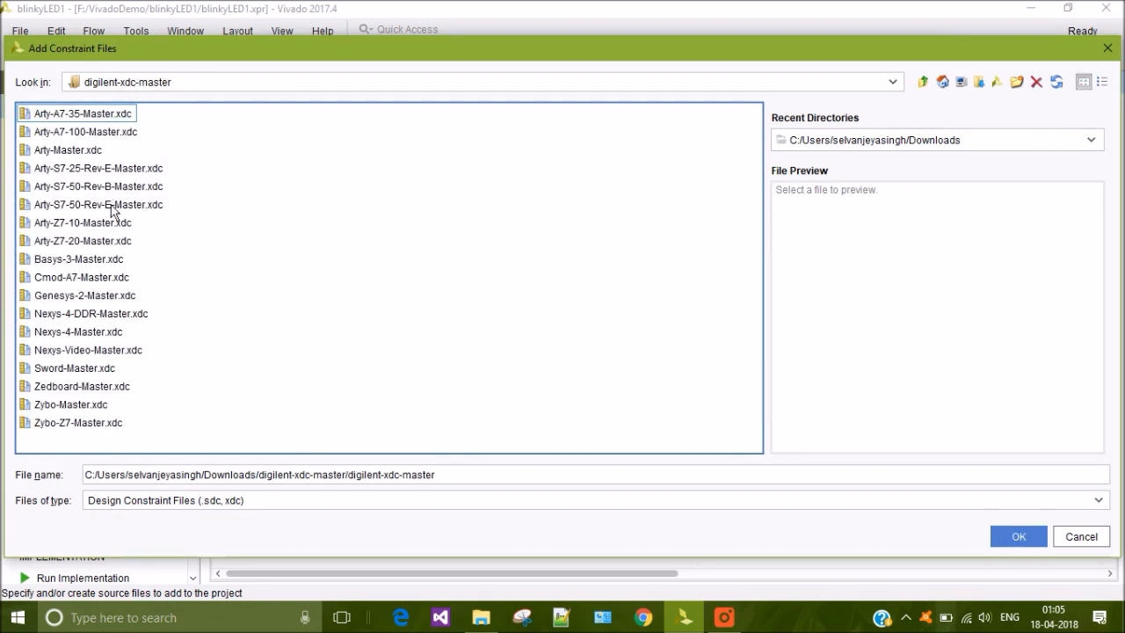
{"action": "left_click", "coordinate": [96, 185]}
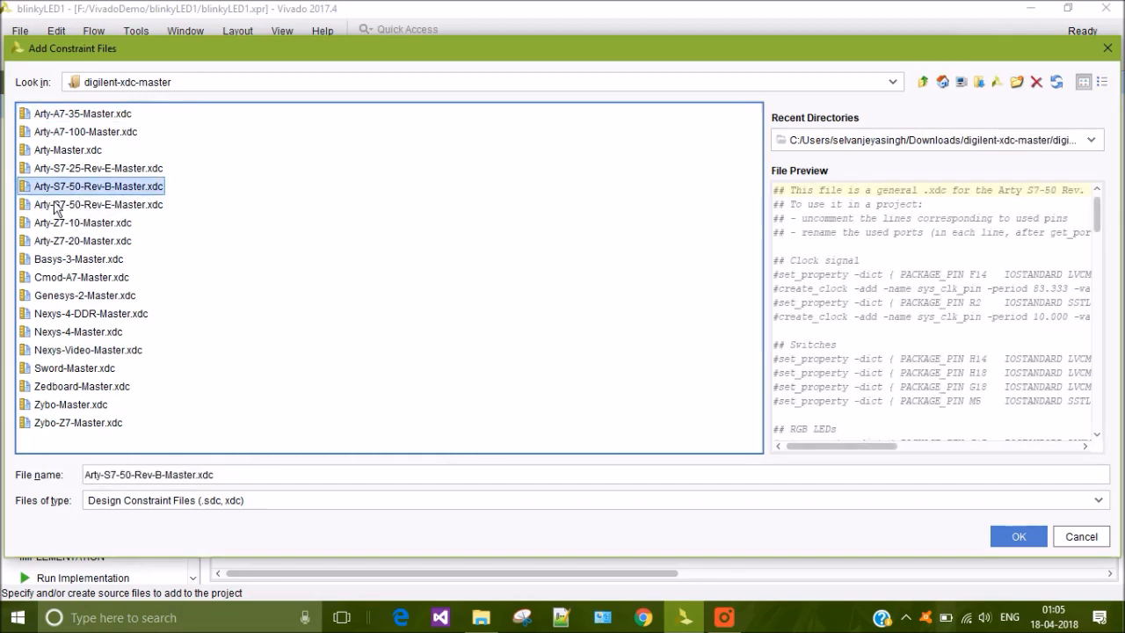
{"action": "mouse_move", "coordinate": [96, 208]}
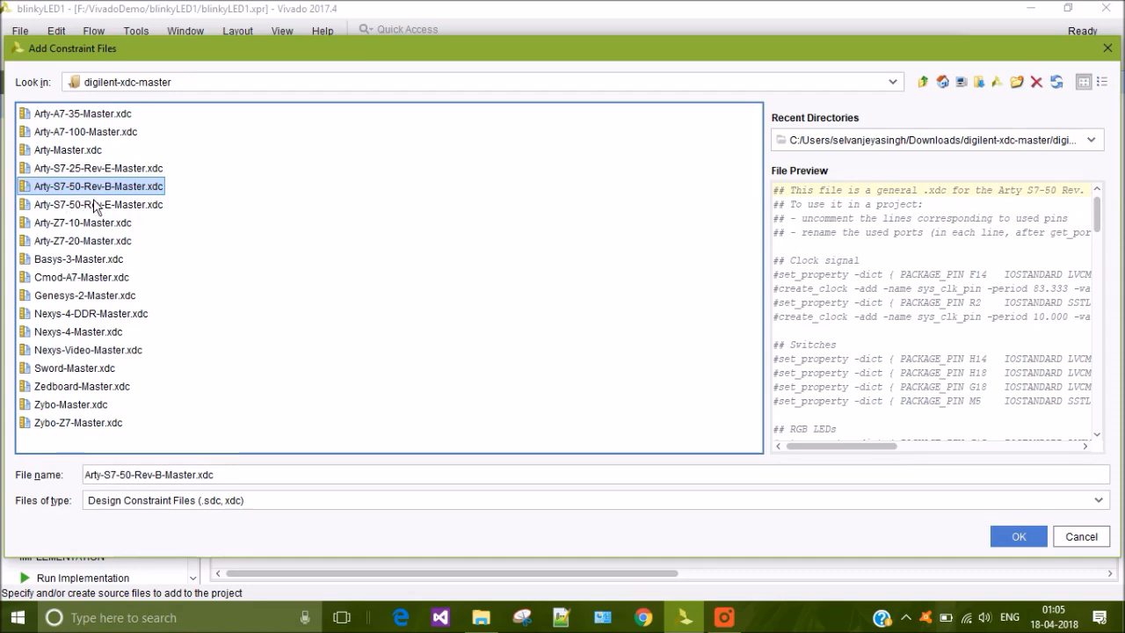
{"action": "mouse_move", "coordinate": [135, 211]}
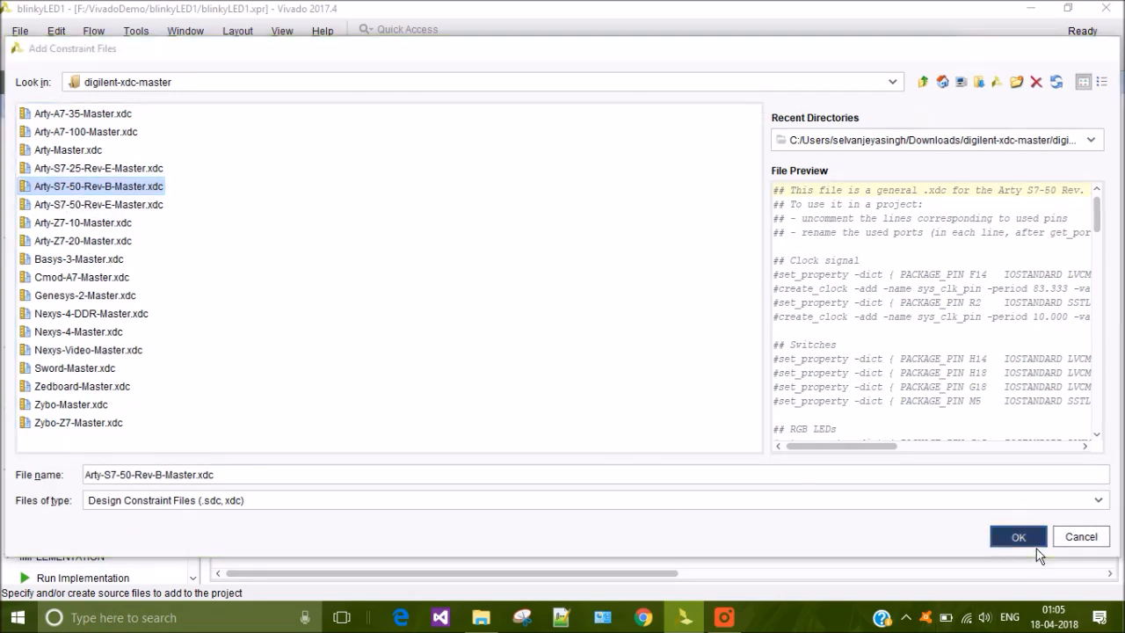
- Finish adding the xdc file to constrs_1 and select it in the Sources tree
{"action": "left_click", "coordinate": [1018, 536]}
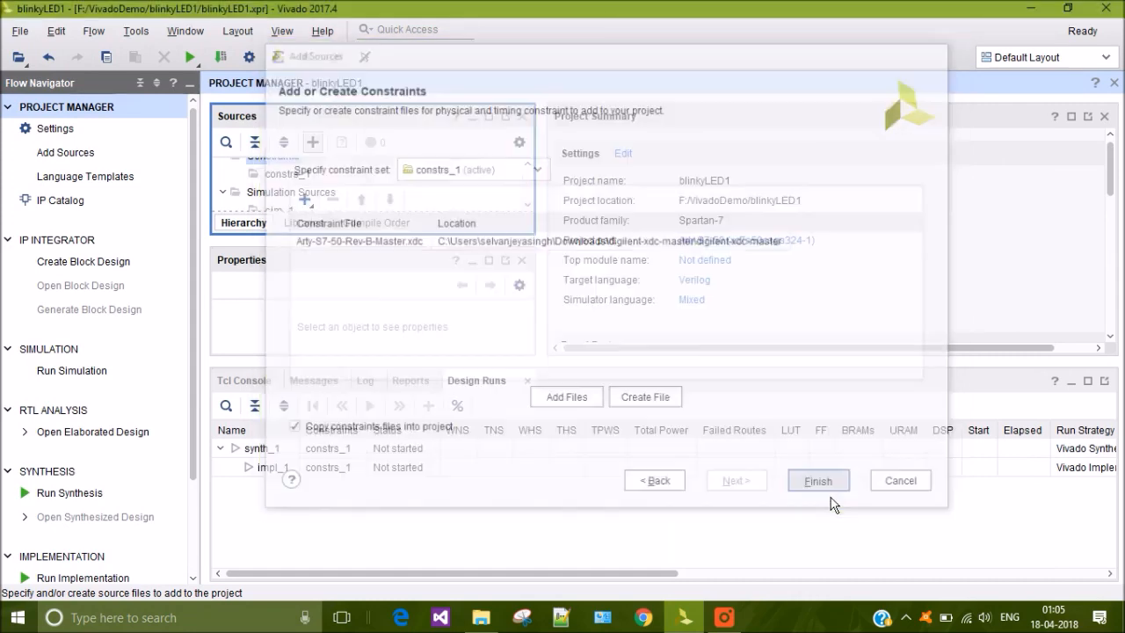
{"action": "left_click", "coordinate": [818, 480]}
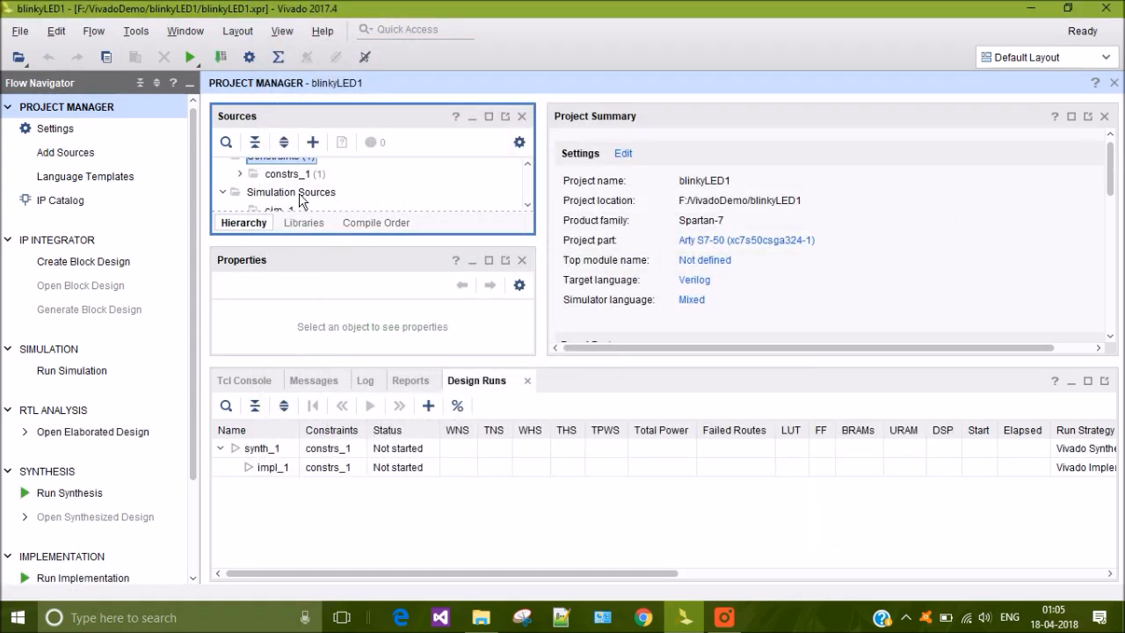
{"action": "left_click", "coordinate": [240, 174]}
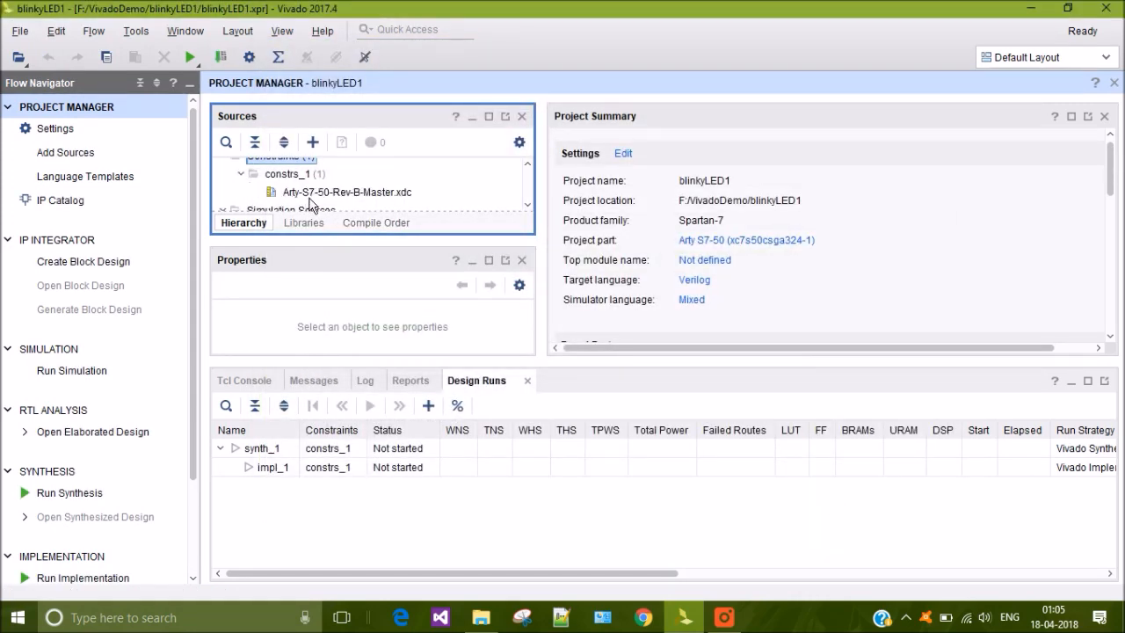
{"action": "left_click", "coordinate": [345, 192]}
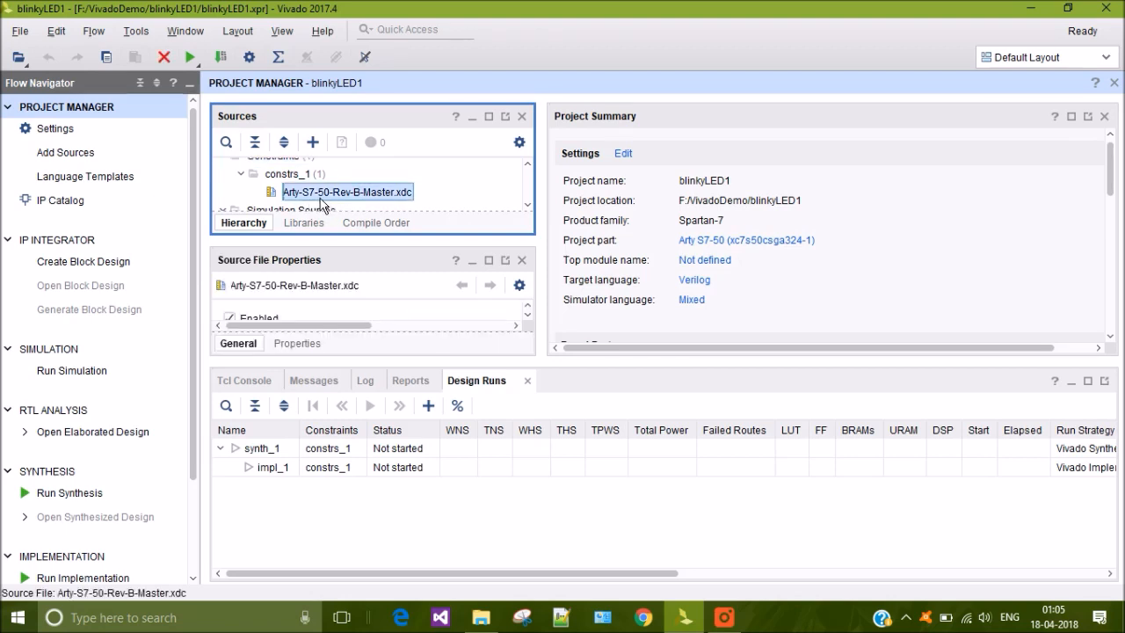
- Uncomment the clock, sw[0] and led[0] lines in the xdc, renaming ports clk, sw and led, and save
{"action": "double_click", "coordinate": [347, 191]}
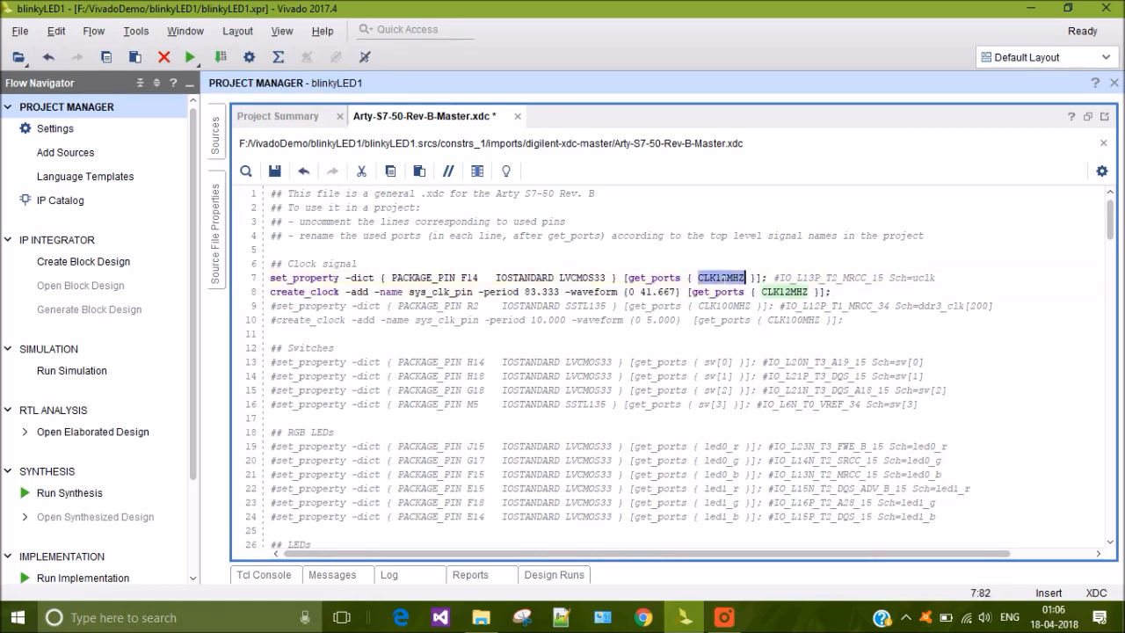
{"action": "type", "text": "clk"}
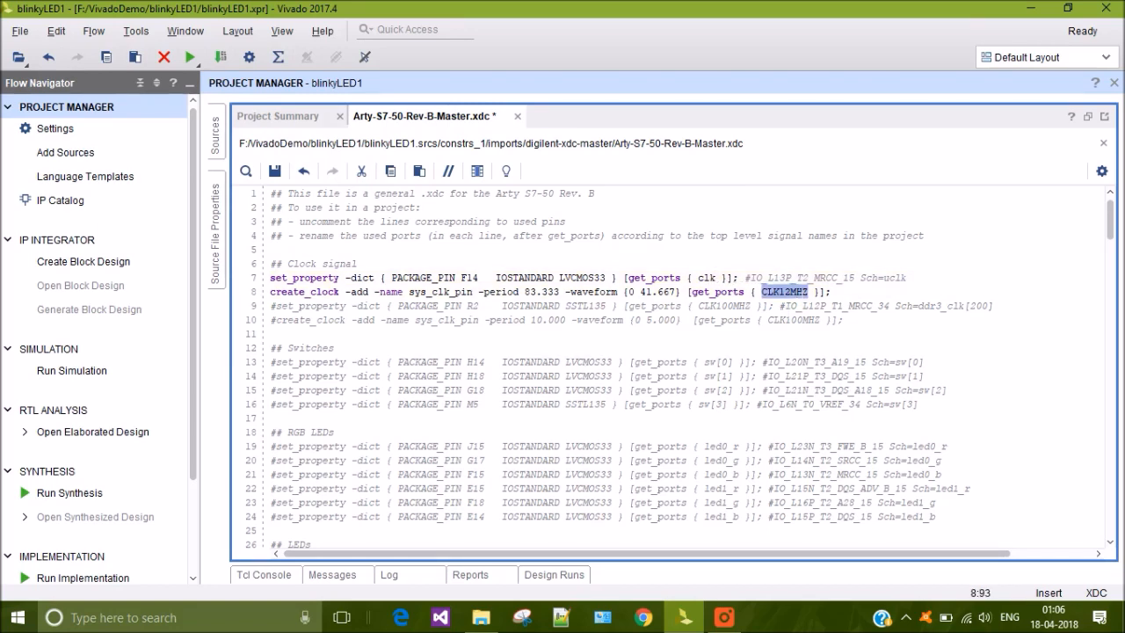
{"action": "type", "text": "clk"}
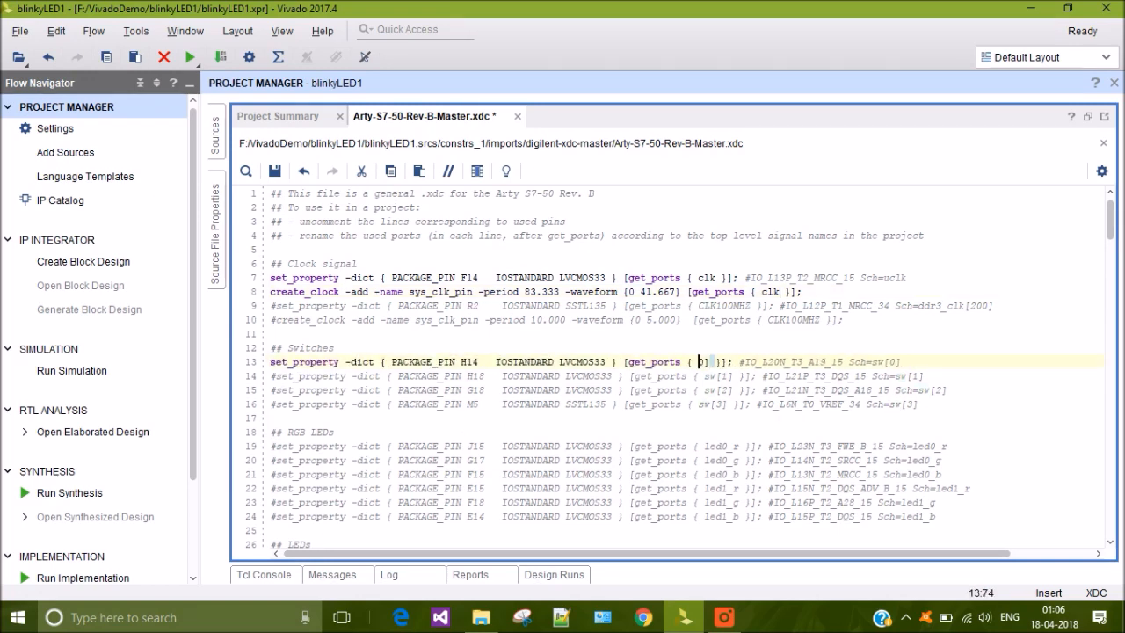
{"action": "type", "text": "sw"}
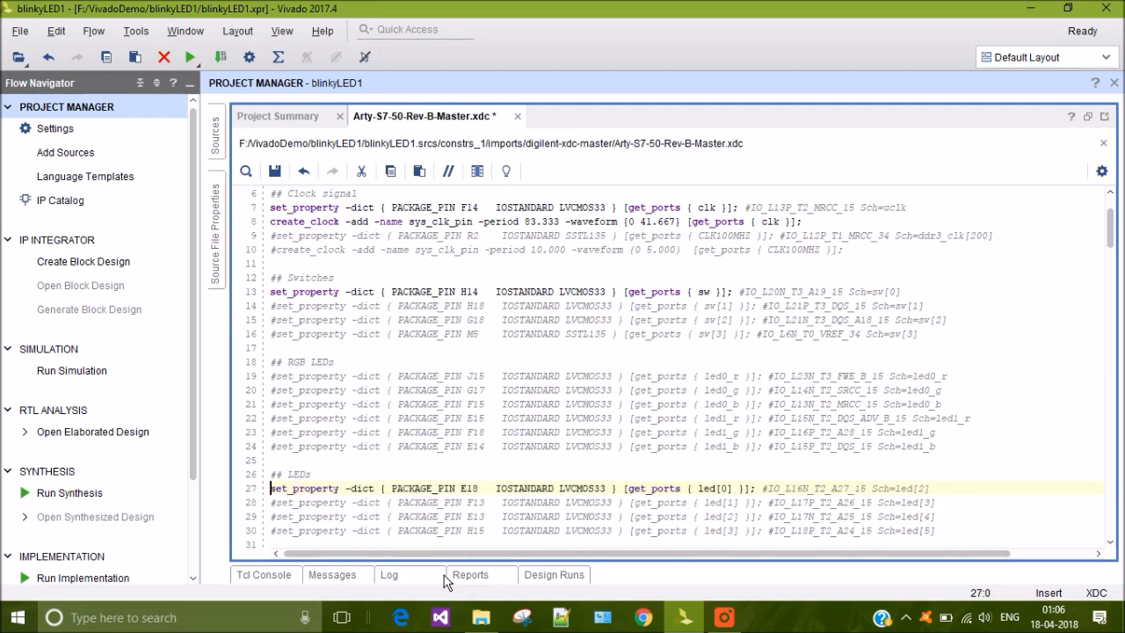
{"action": "left_click", "coordinate": [703, 487]}
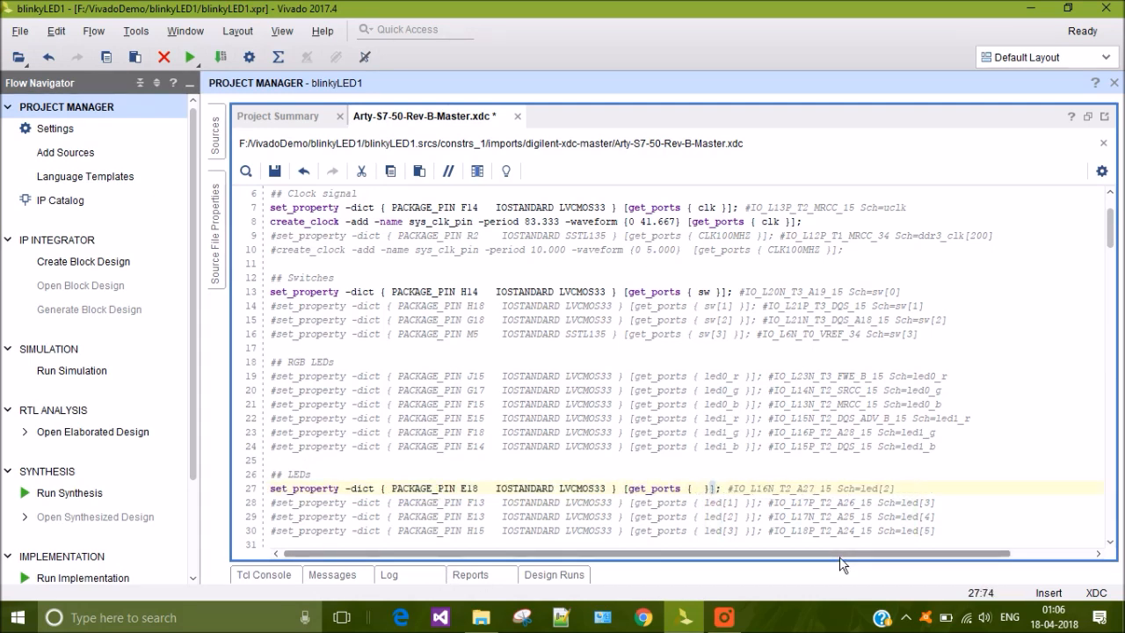
{"action": "type", "text": "led"}
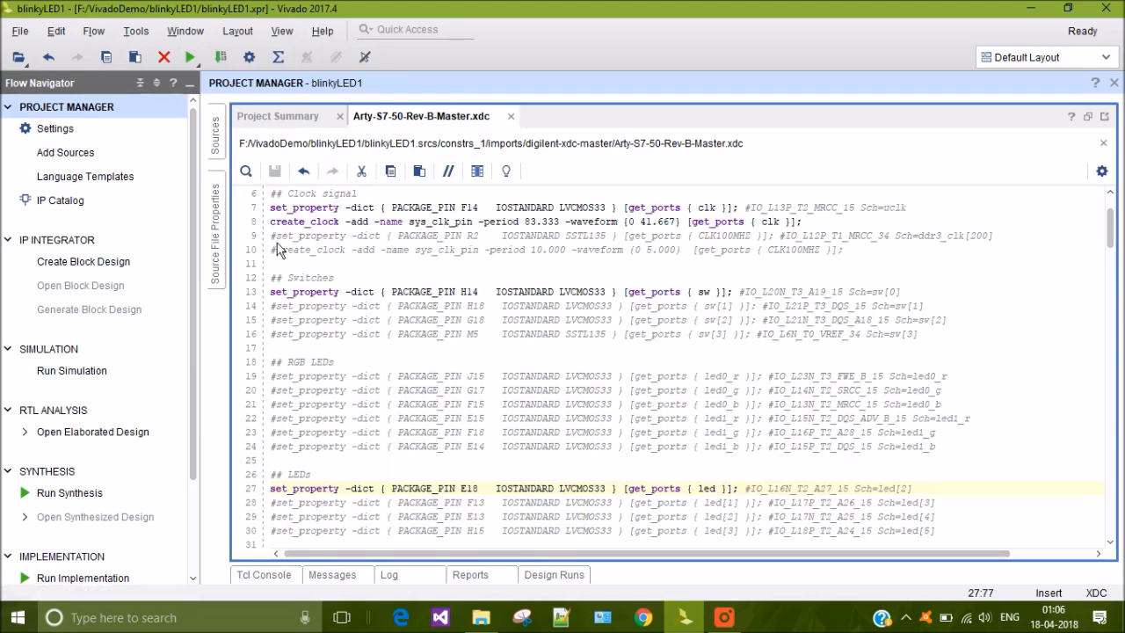
- Reopen Add Sources and choose 'Add or create design sources' to reach the design sources page
{"action": "left_click", "coordinate": [214, 136]}
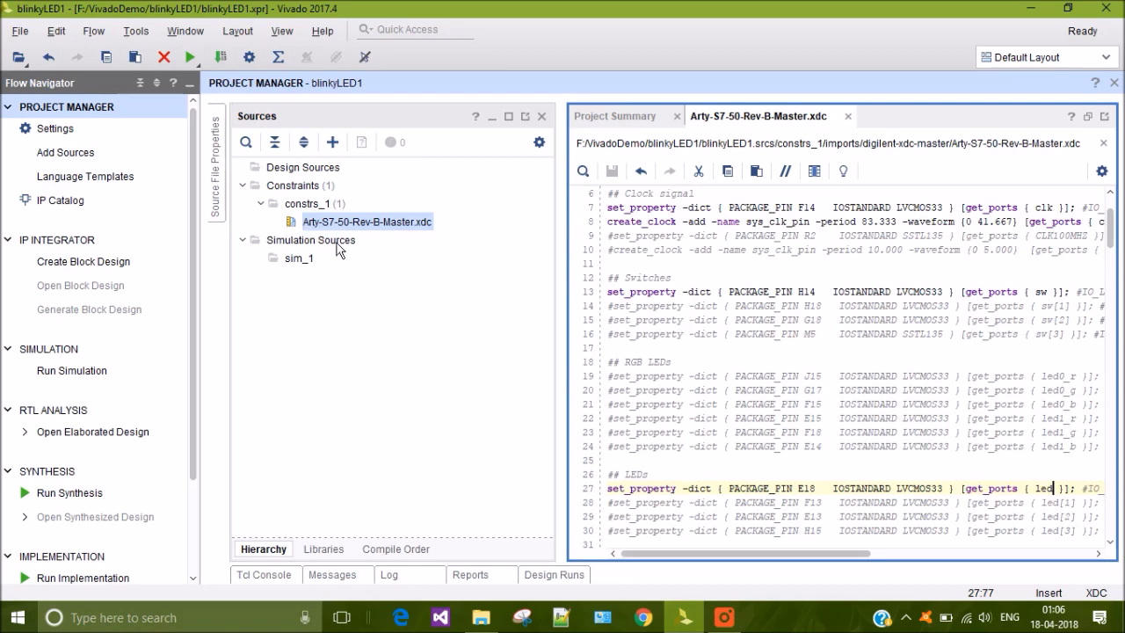
{"action": "mouse_move", "coordinate": [332, 142]}
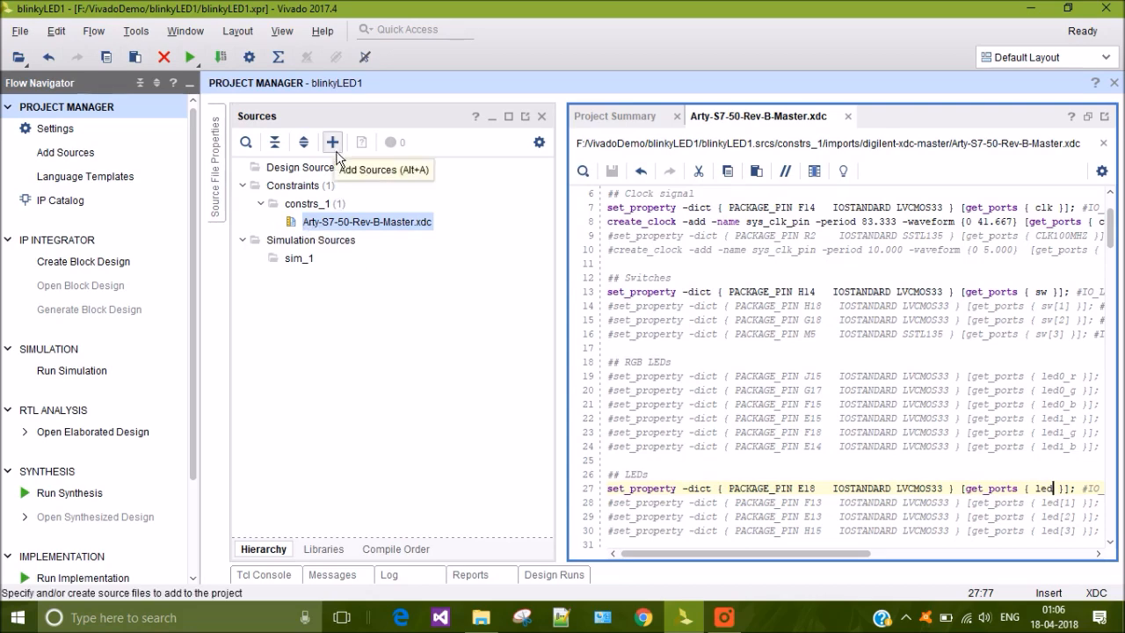
{"action": "left_click", "coordinate": [332, 141]}
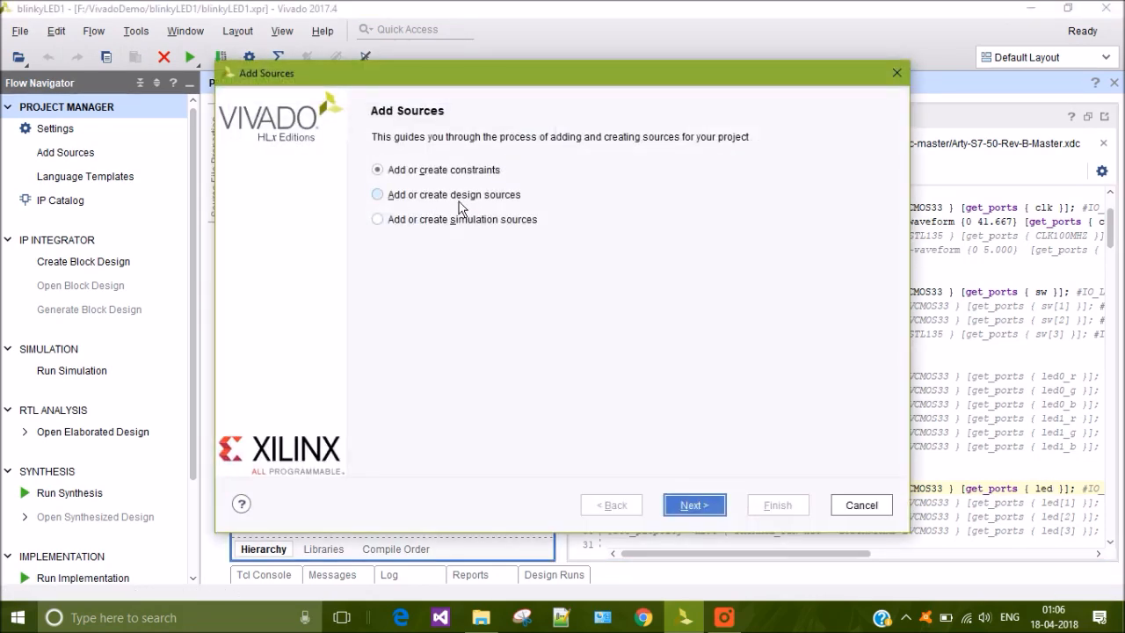
{"action": "mouse_move", "coordinate": [417, 209]}
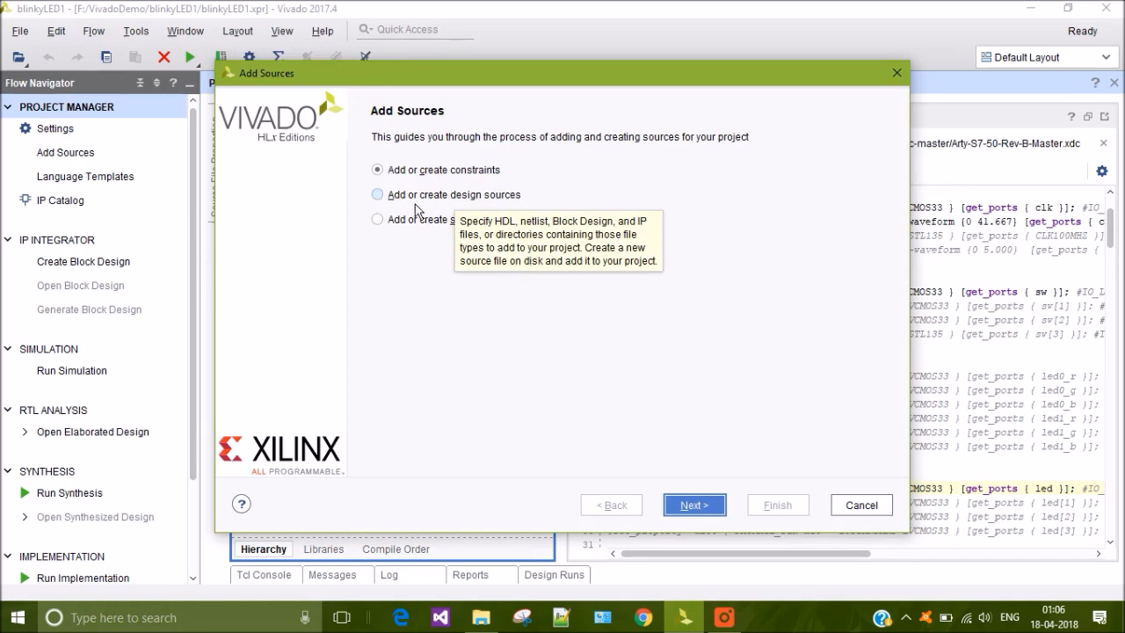
{"action": "left_click", "coordinate": [377, 194]}
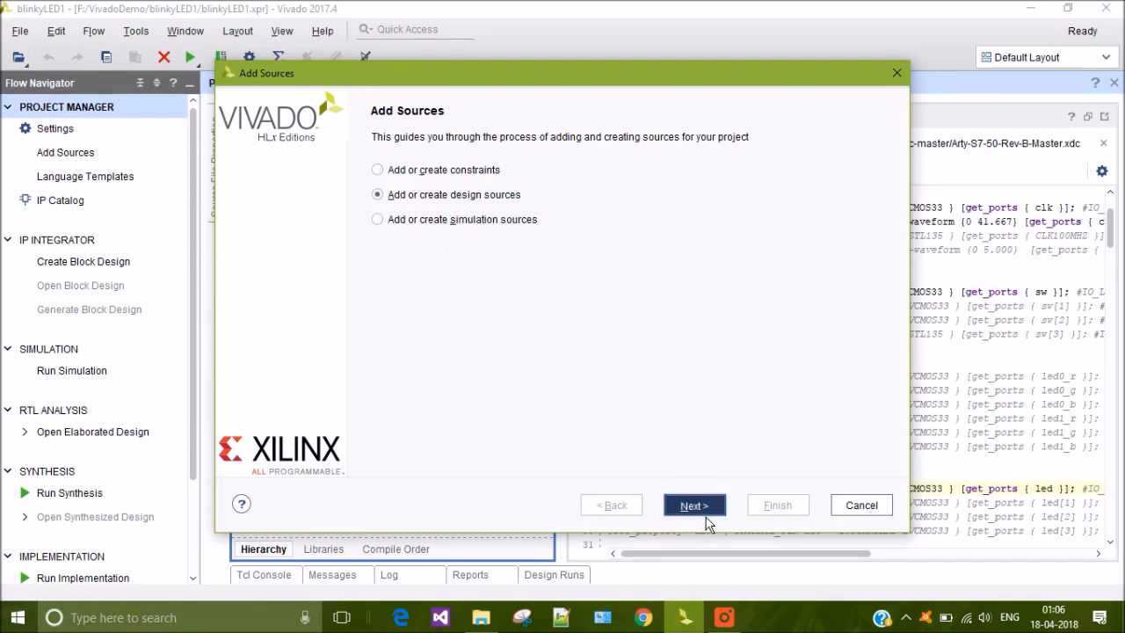
{"action": "left_click", "coordinate": [694, 504]}
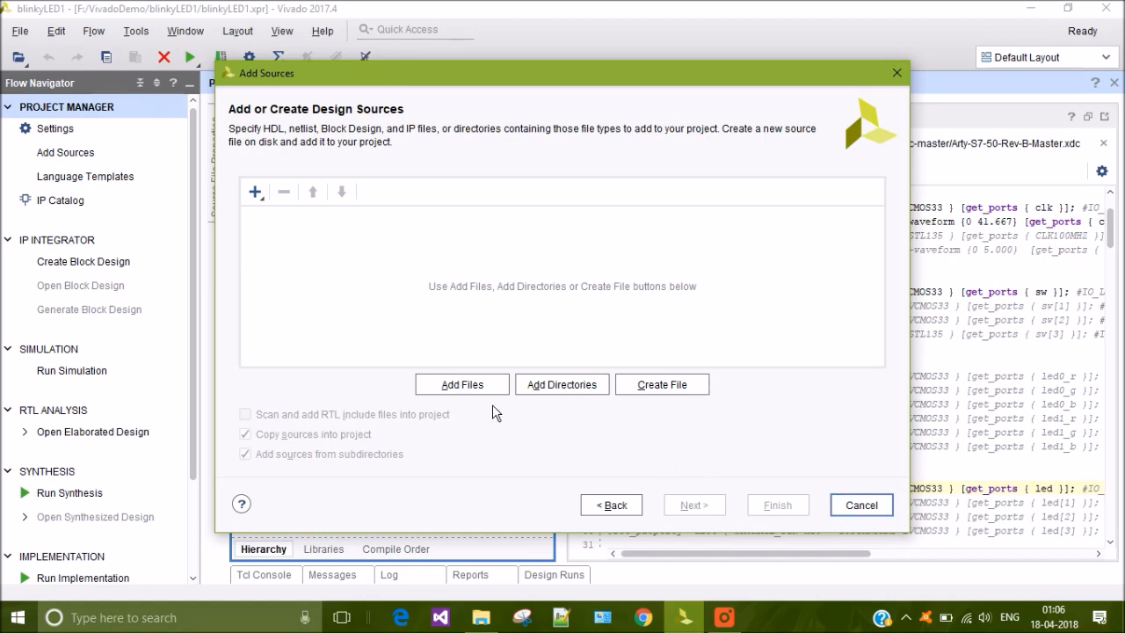
- Create a new Verilog source file named blinky.v, local to the project
{"action": "left_click", "coordinate": [662, 384]}
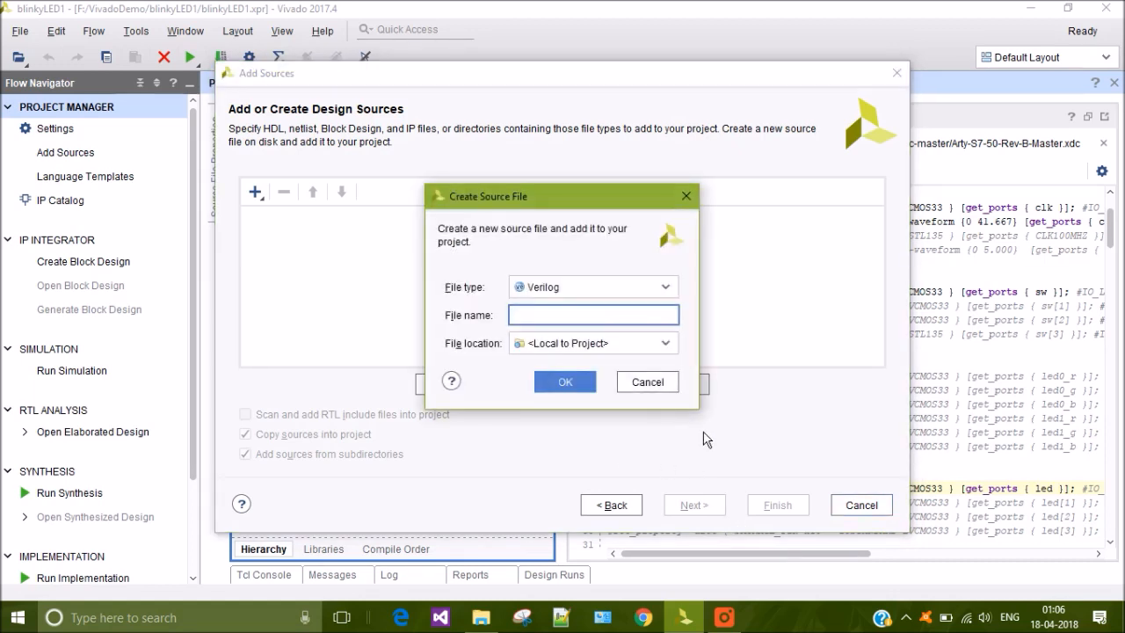
{"action": "type", "text": "blinky"}
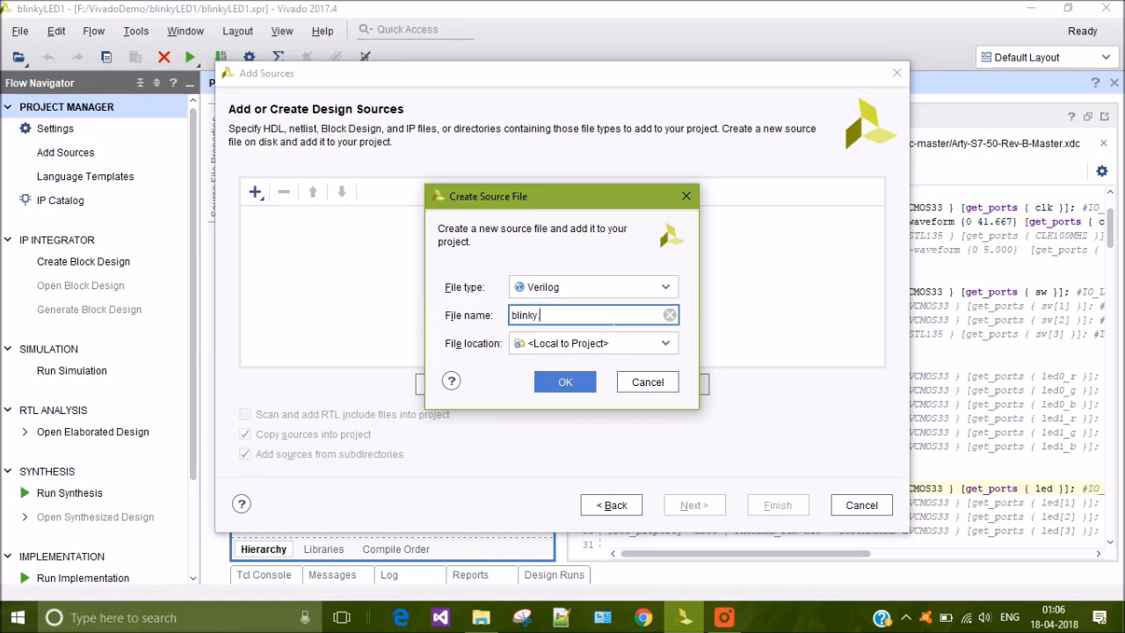
{"action": "type", "text": "v"}
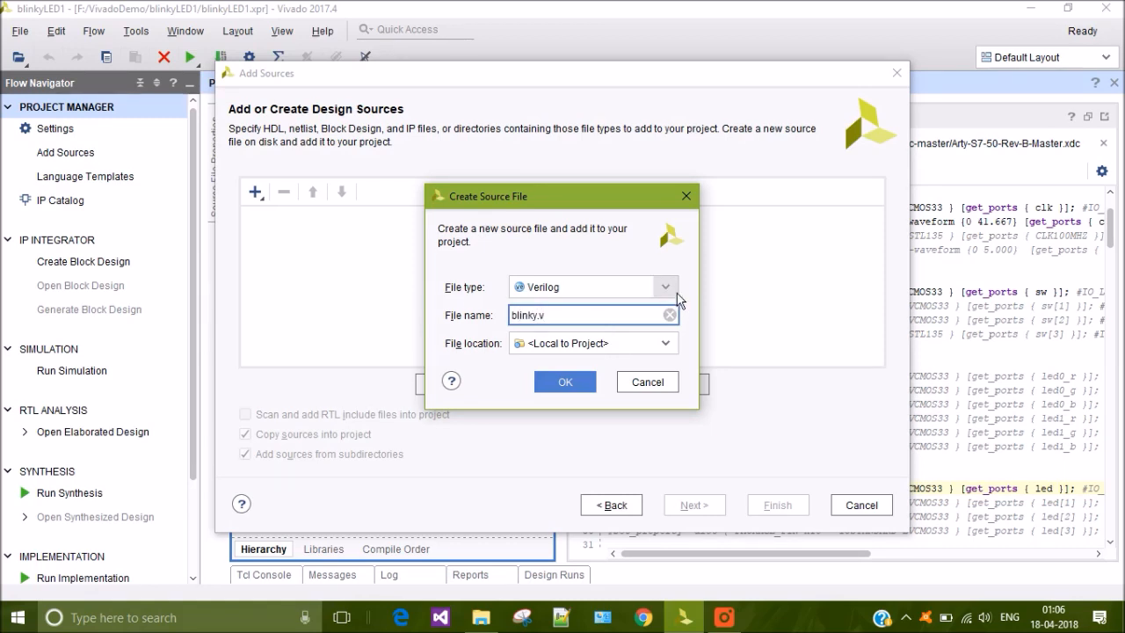
{"action": "left_click", "coordinate": [666, 287]}
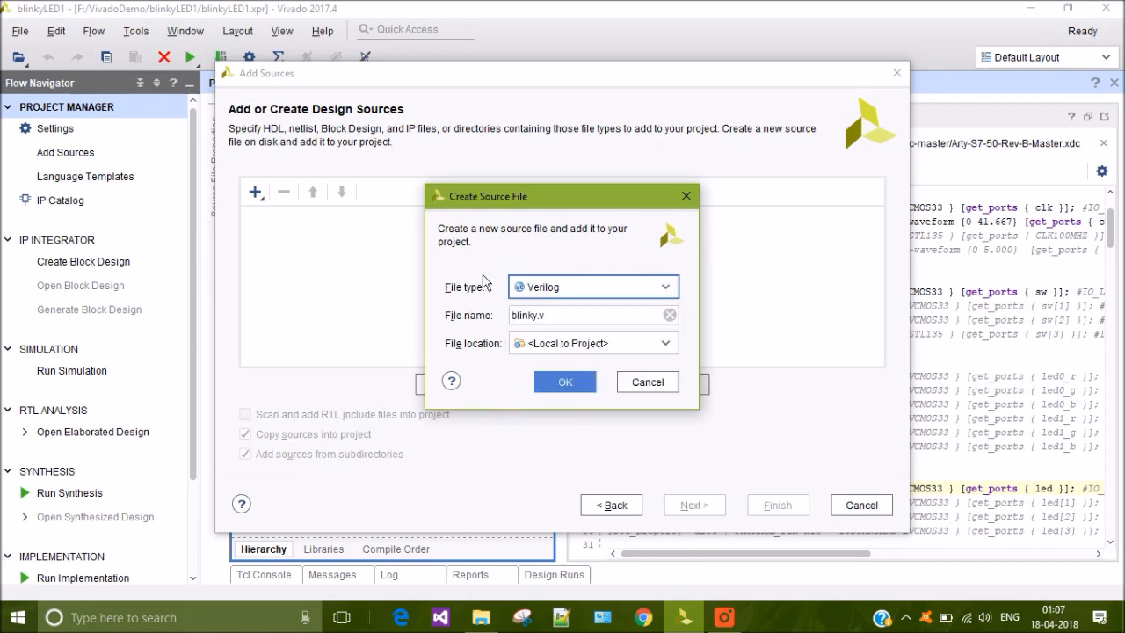
{"action": "left_click", "coordinate": [565, 381]}
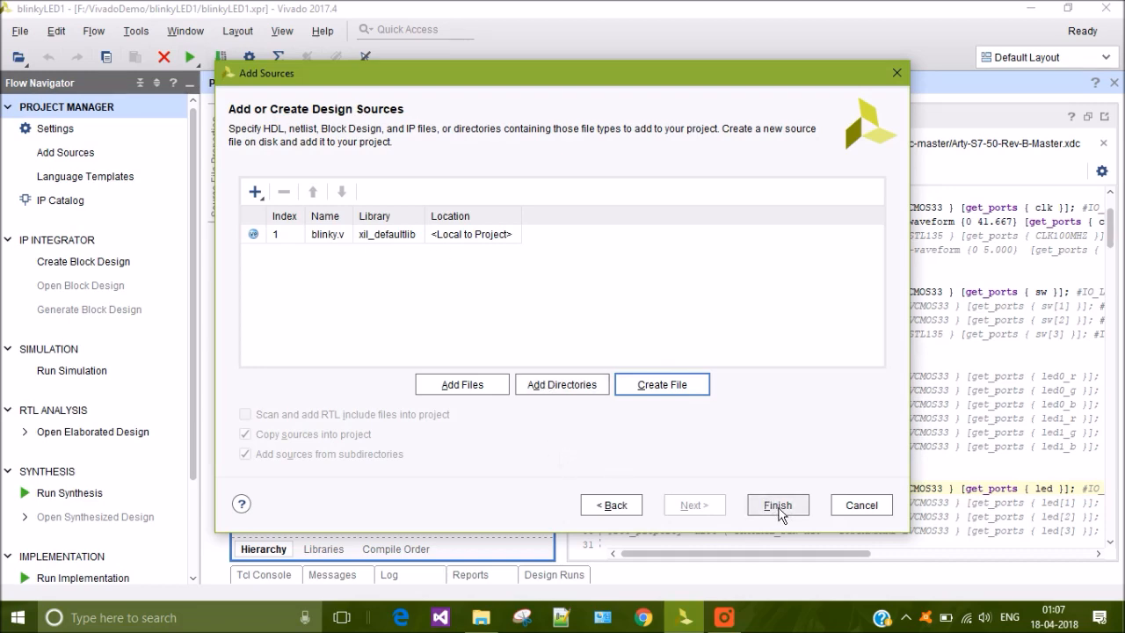
- Define module blinky with ports clk (input), led (output) and sw (input)
{"action": "left_click", "coordinate": [777, 505]}
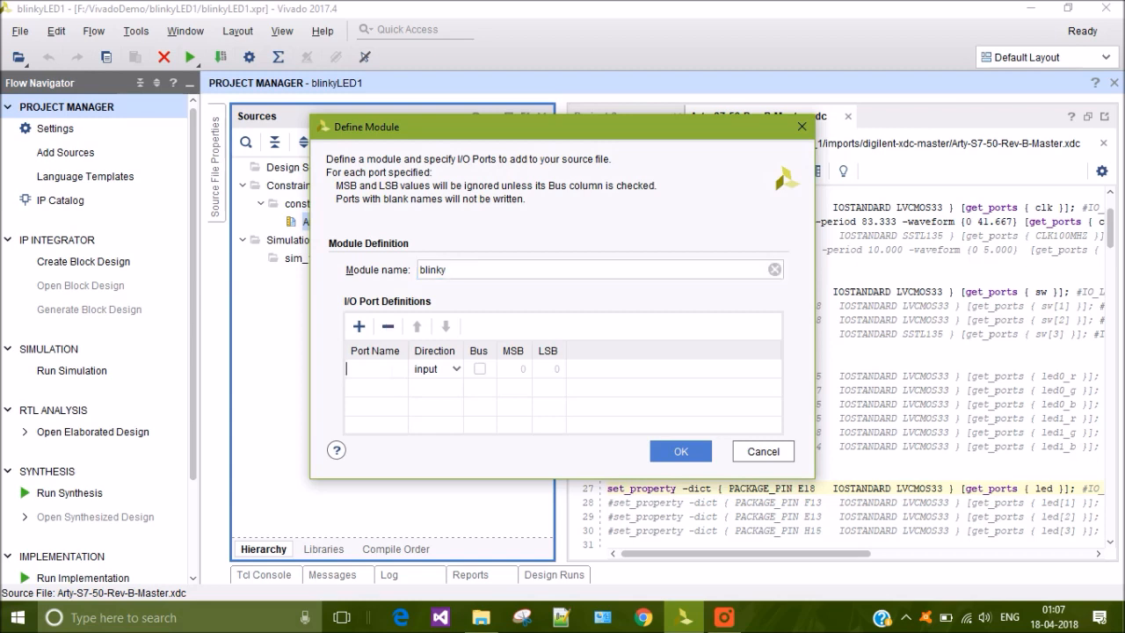
{"action": "mouse_move", "coordinate": [455, 413]}
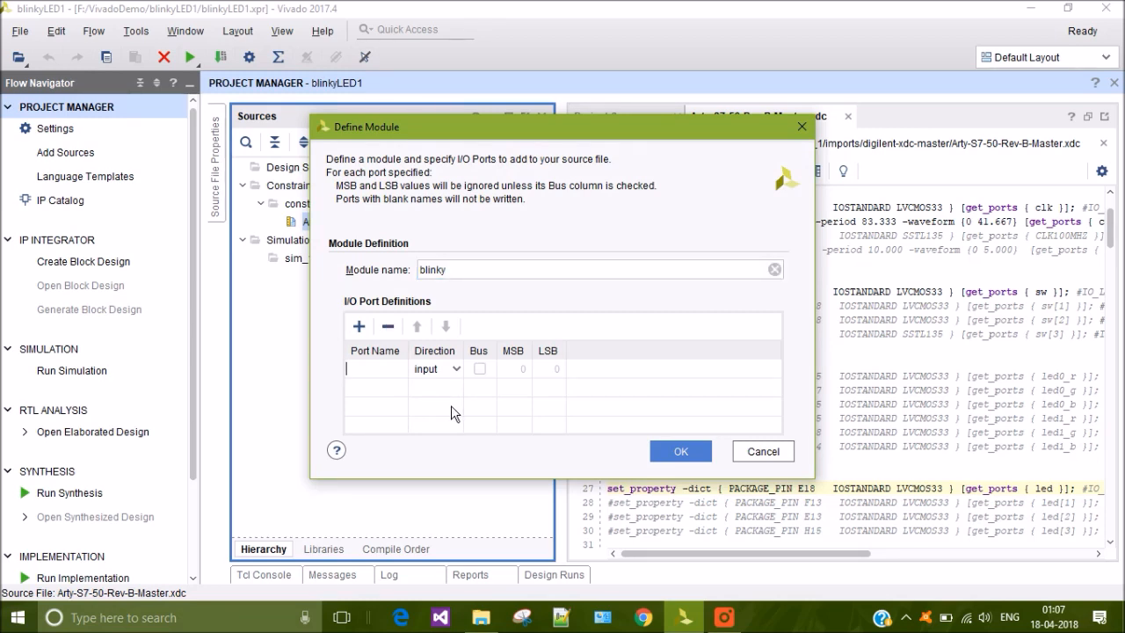
{"action": "type", "text": "clk"}
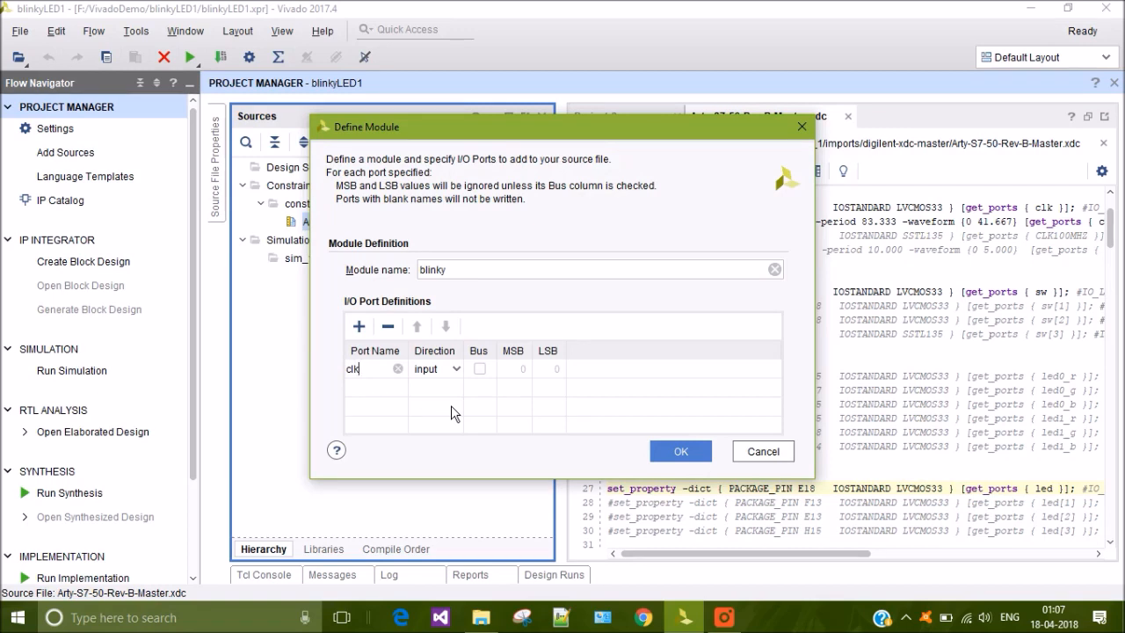
{"action": "left_click", "coordinate": [358, 327]}
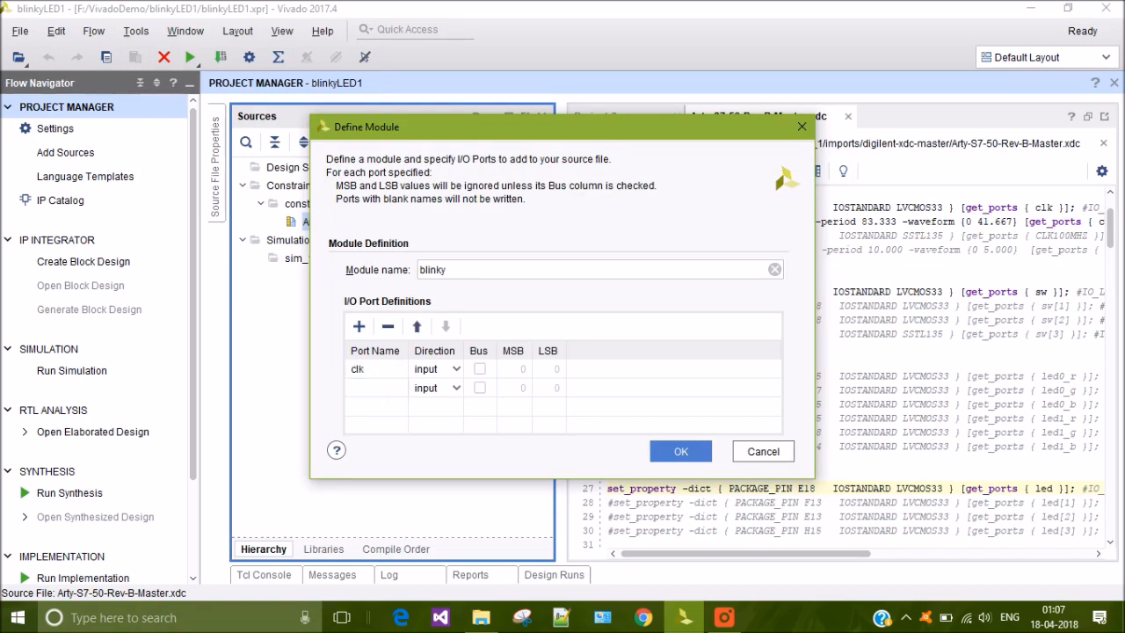
{"action": "type", "text": "led"}
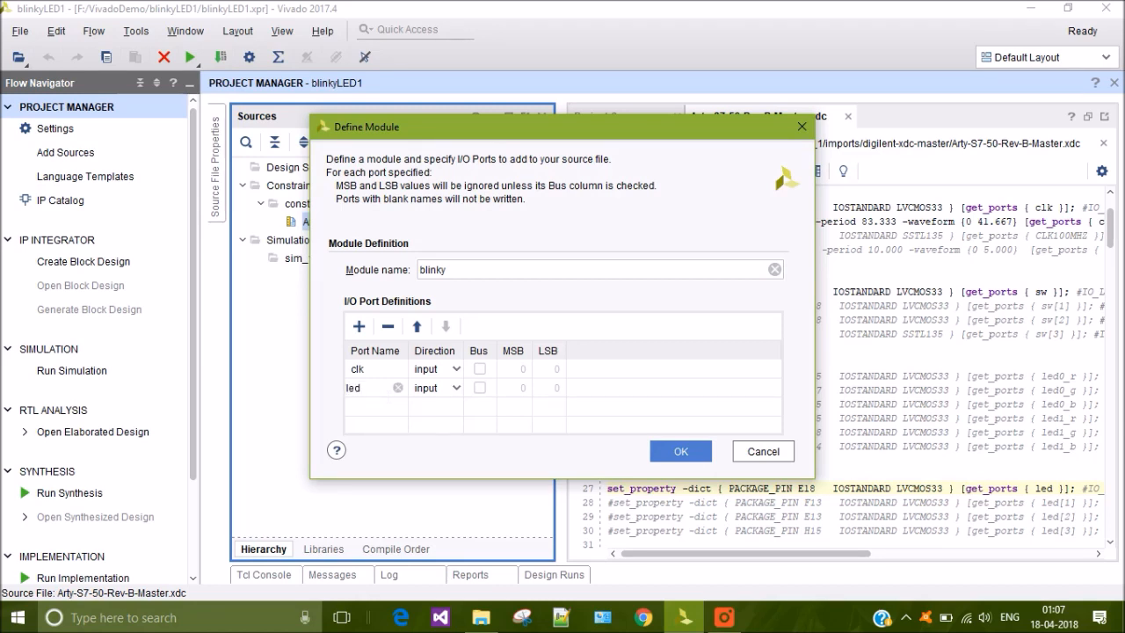
{"action": "mouse_move", "coordinate": [363, 415]}
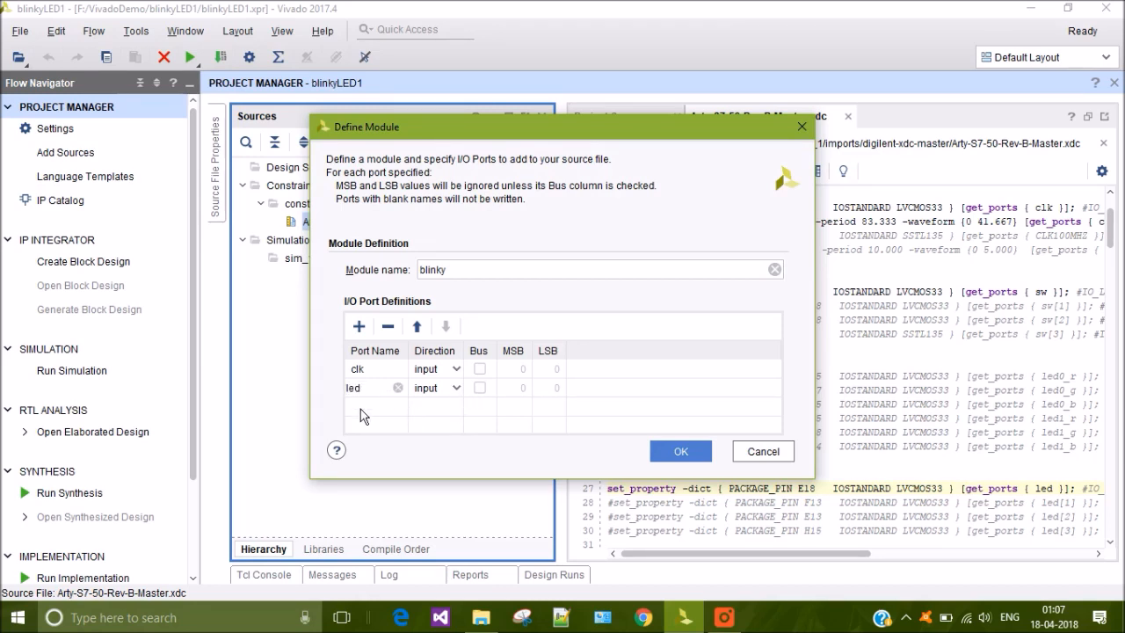
{"action": "left_click", "coordinate": [456, 386]}
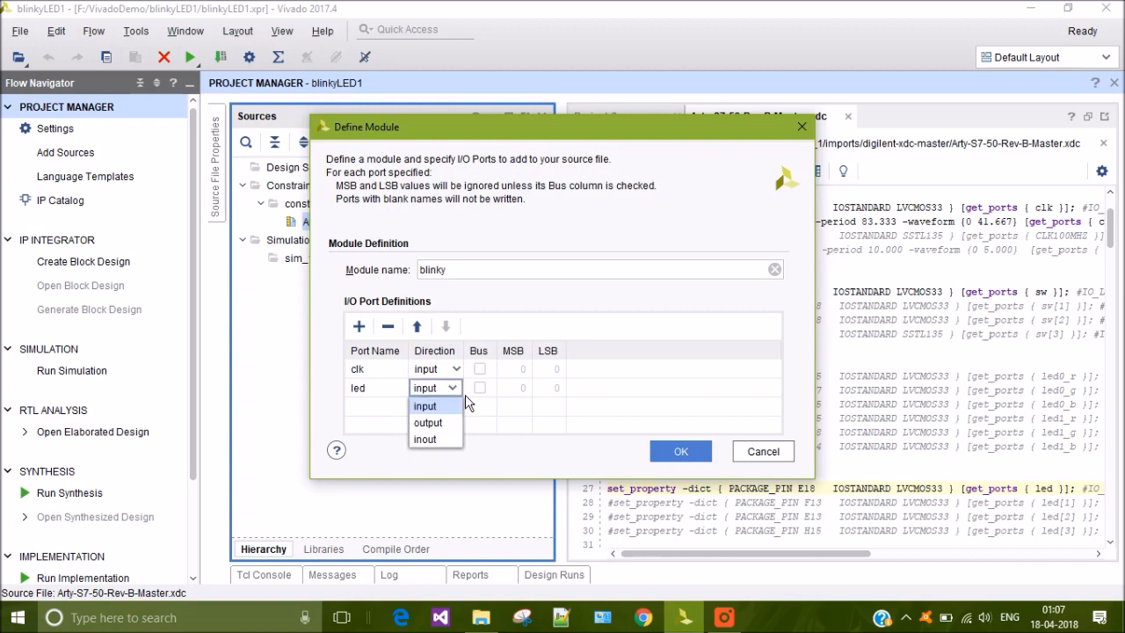
{"action": "left_click", "coordinate": [427, 422]}
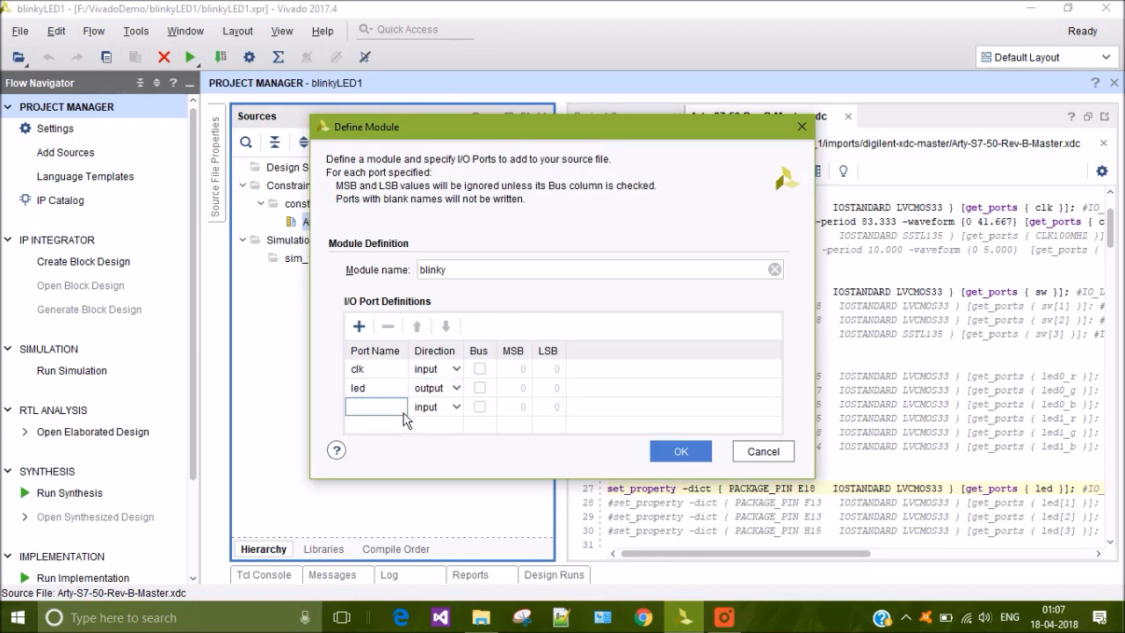
{"action": "type", "text": "sw"}
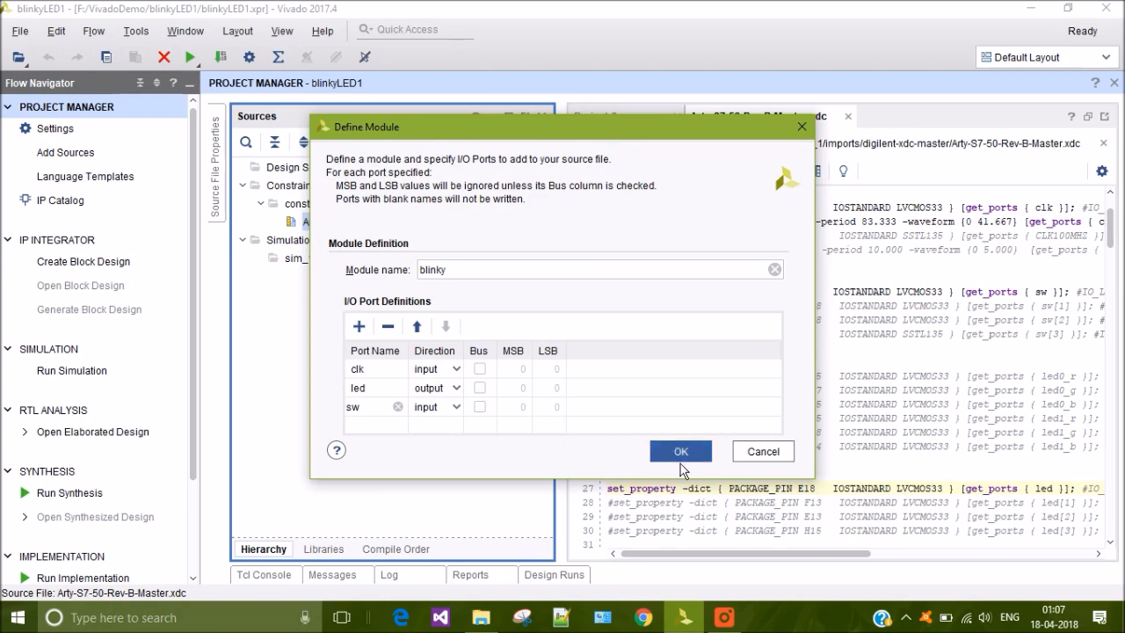
{"action": "left_click", "coordinate": [679, 451]}
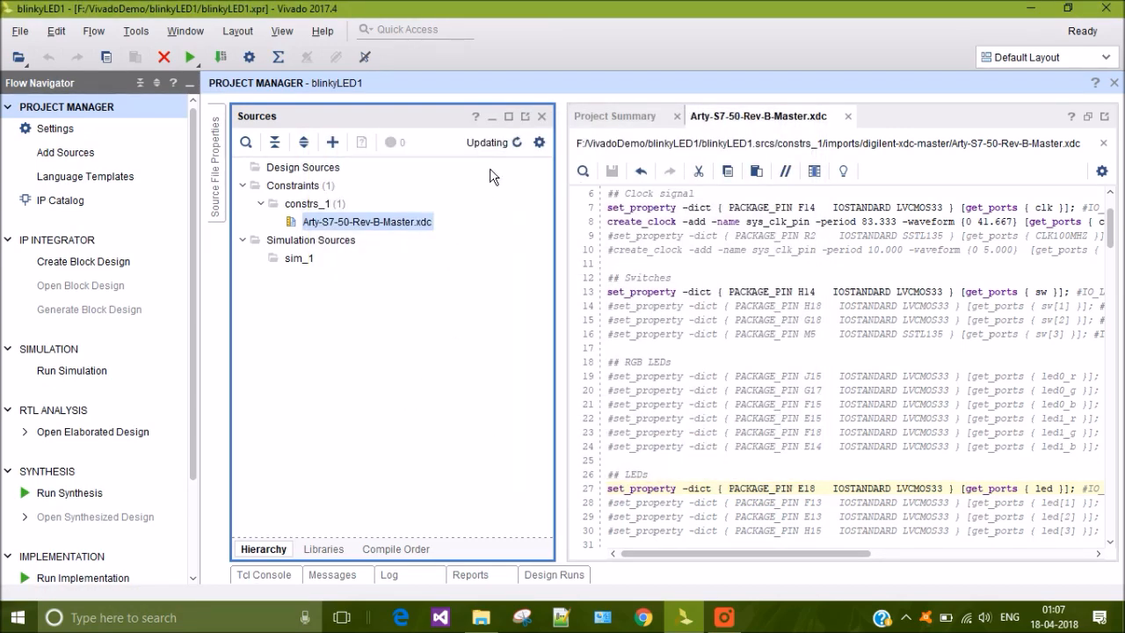
{"action": "mouse_move", "coordinate": [519, 167]}
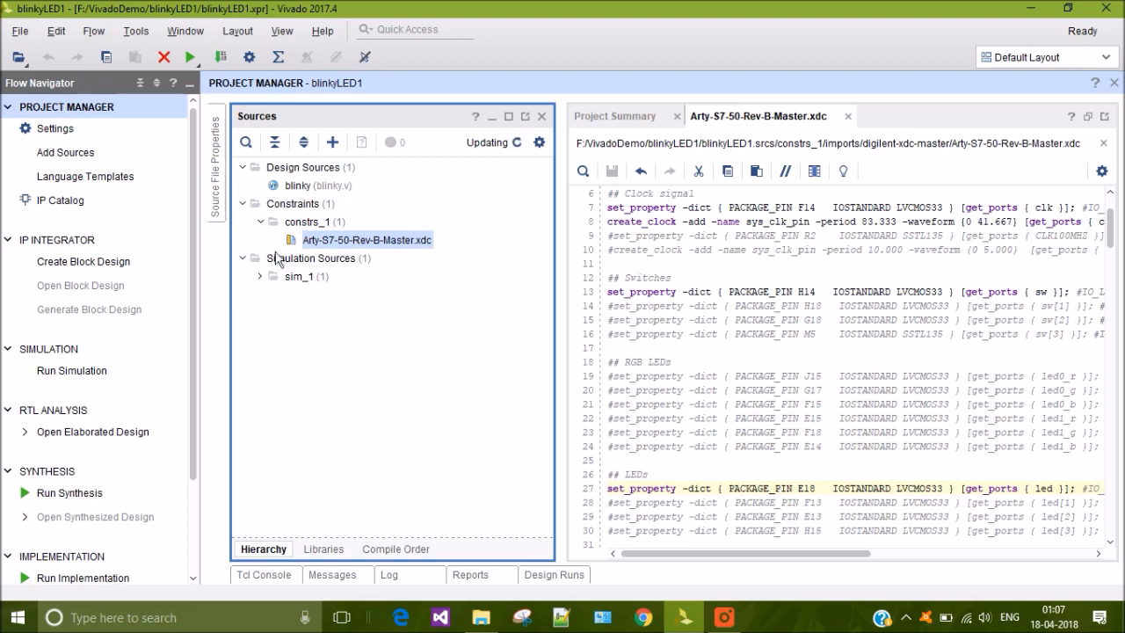
- Open blinky.v from Design Sources in the editor
{"action": "left_click", "coordinate": [318, 185]}
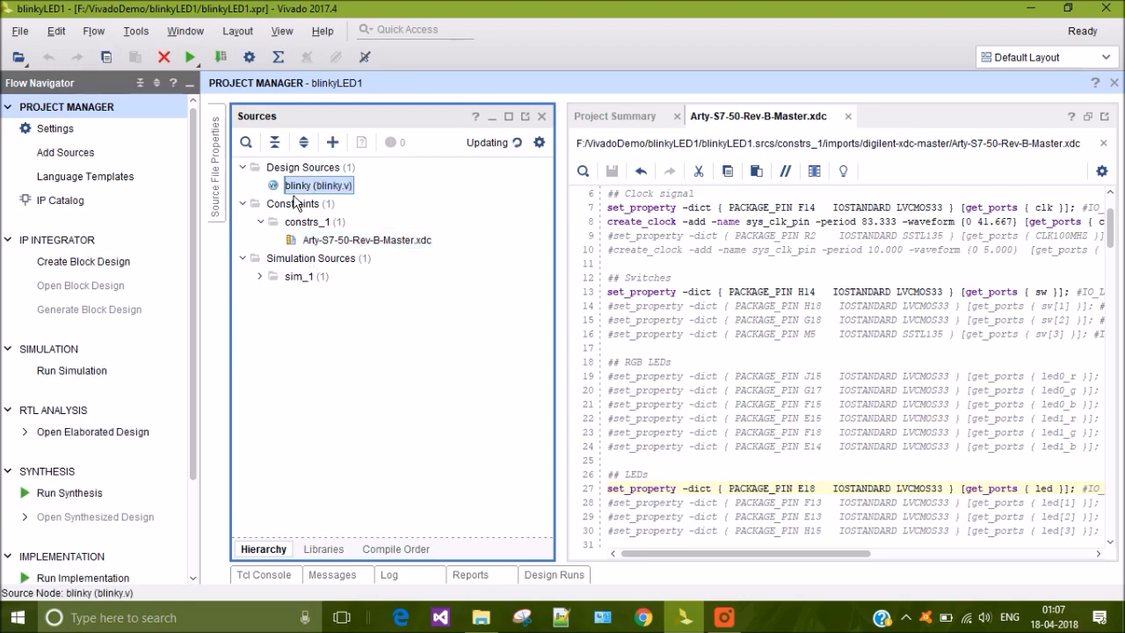
{"action": "double_click", "coordinate": [318, 184]}
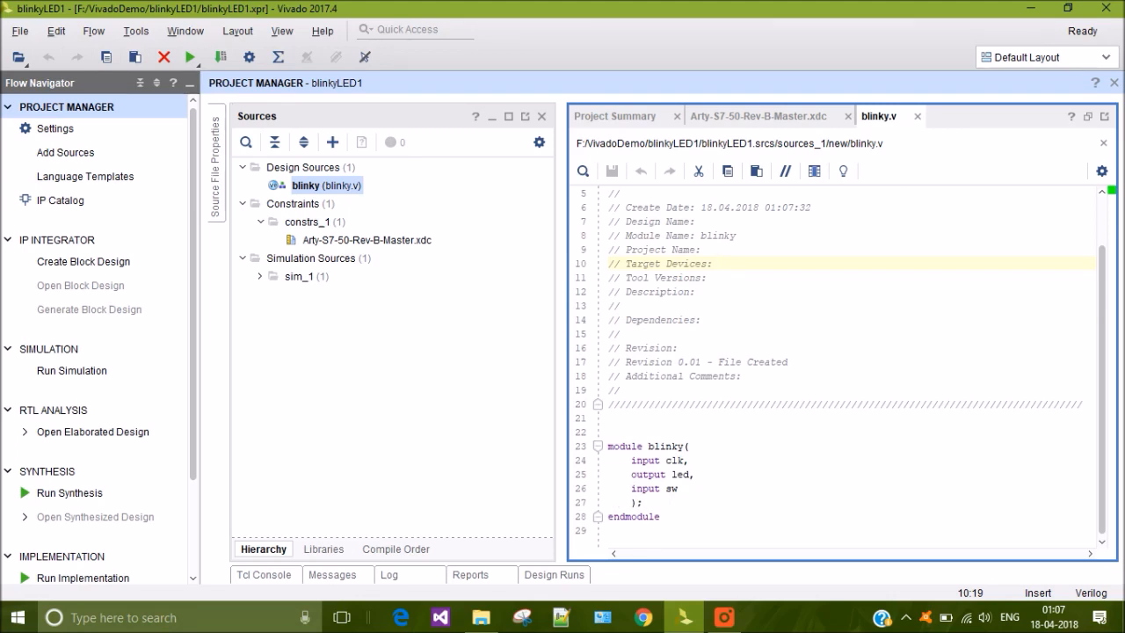
- Add a 25-bit count register, assign led = count[24], and increment count on posedge clk
{"action": "left_click_drag", "start_coordinate": [633, 461], "coordinate": [641, 502]}
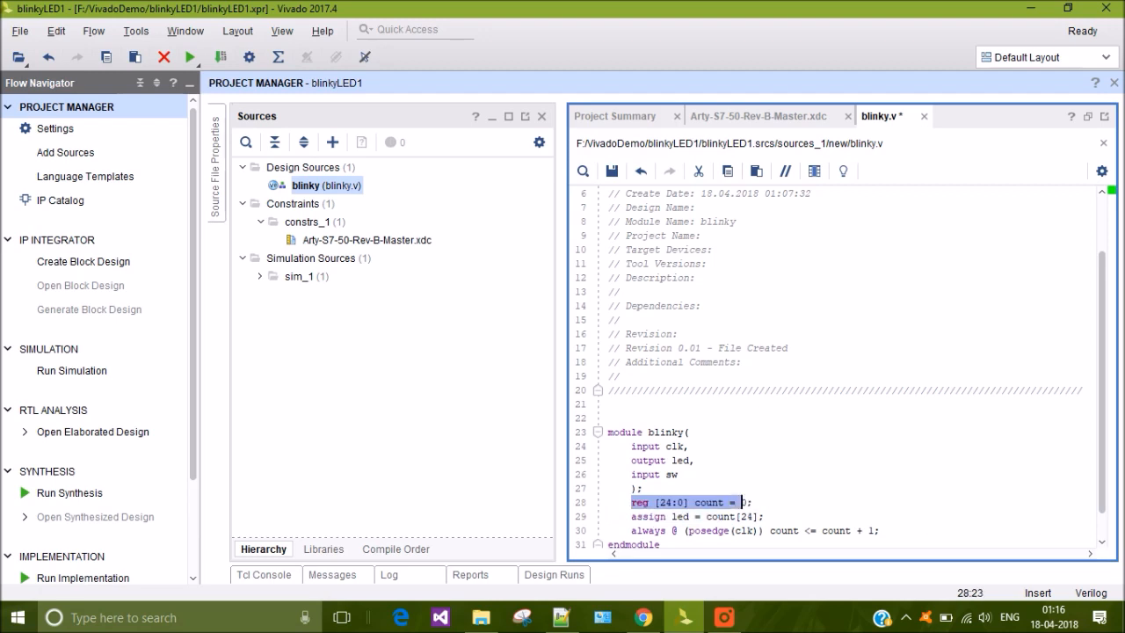
{"action": "type", "text": "0;"}
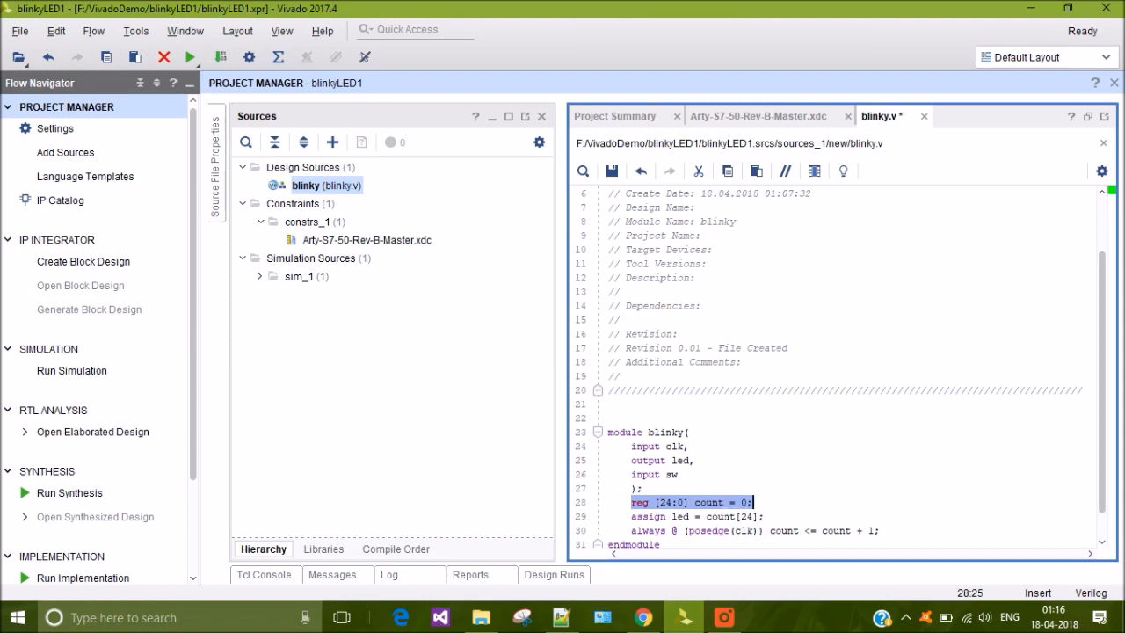
{"action": "double_click", "coordinate": [708, 502]}
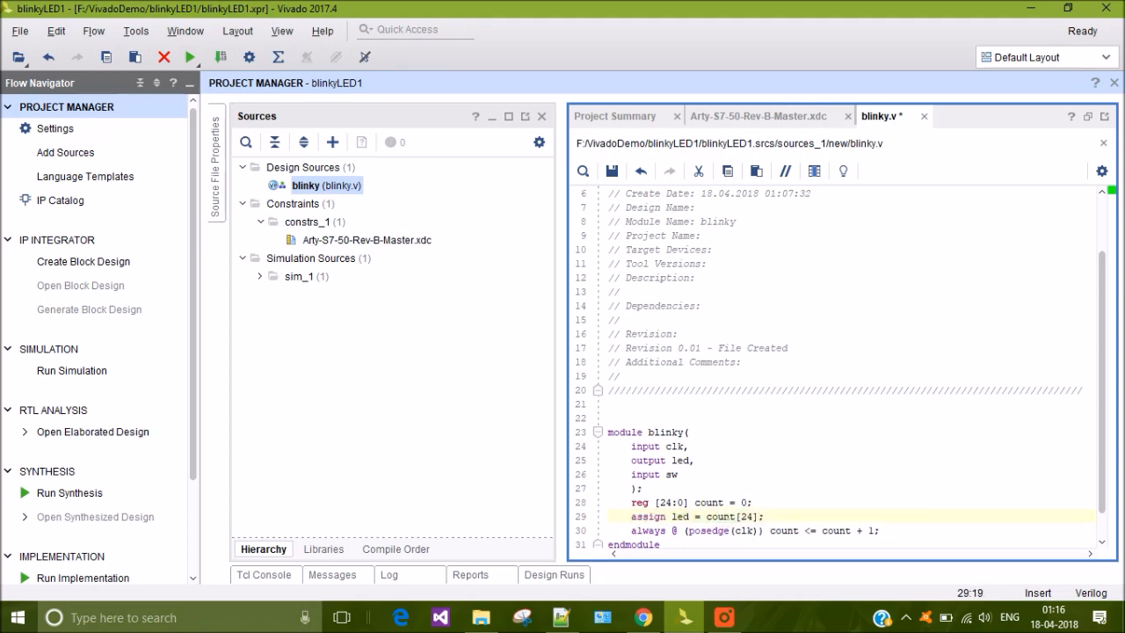
{"action": "double_click", "coordinate": [679, 516]}
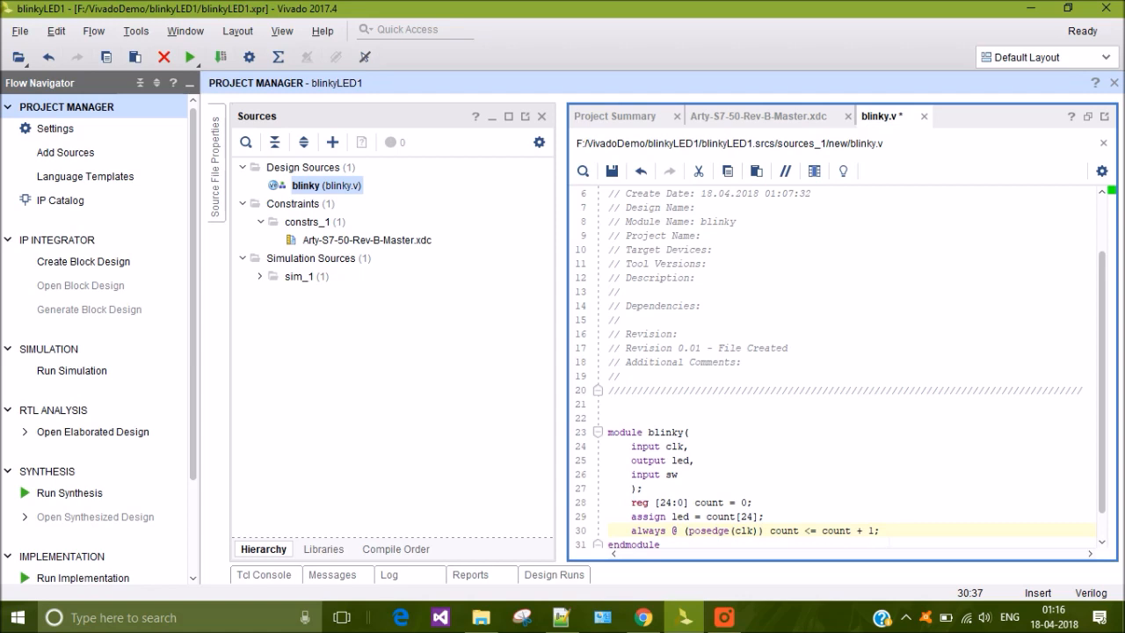
{"action": "double_click", "coordinate": [835, 530]}
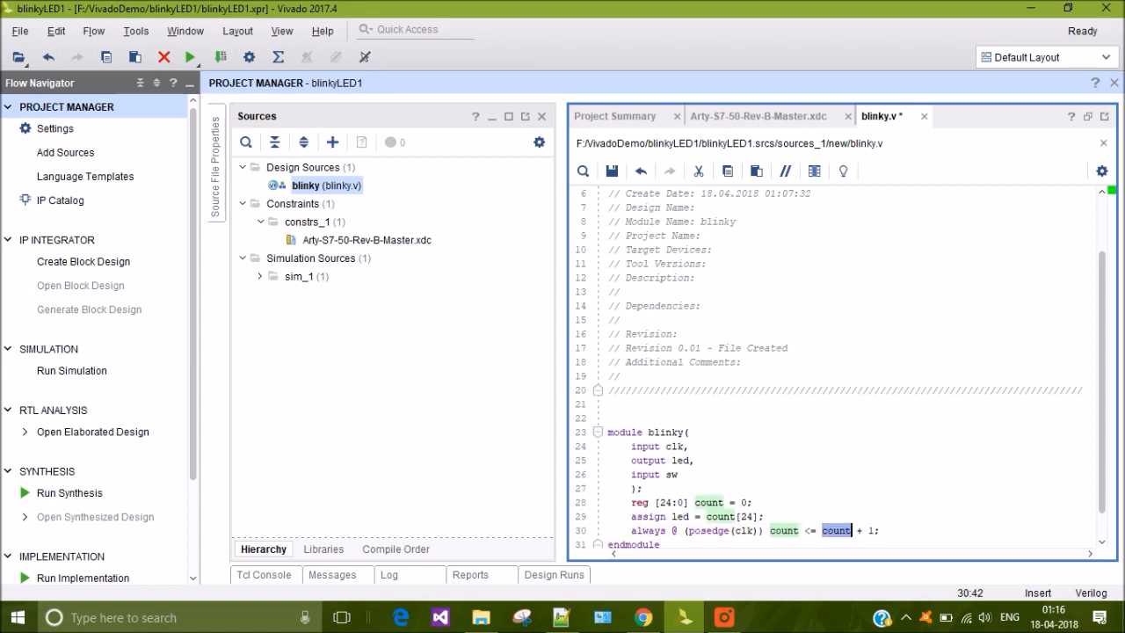
{"action": "left_click", "coordinate": [649, 530]}
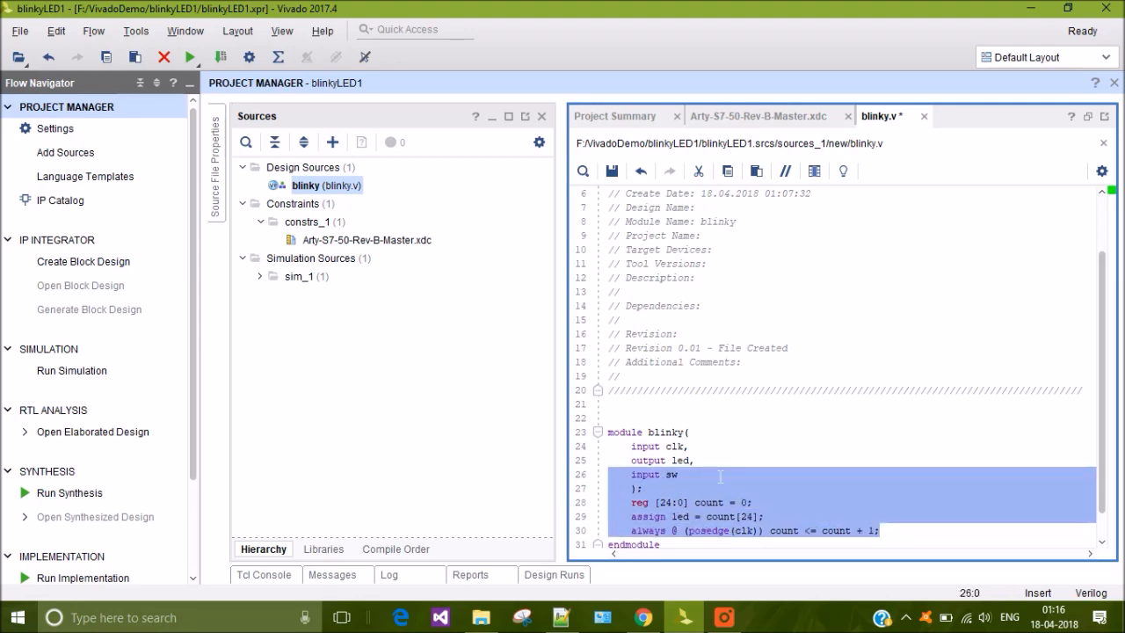
{"action": "left_click", "coordinate": [612, 170]}
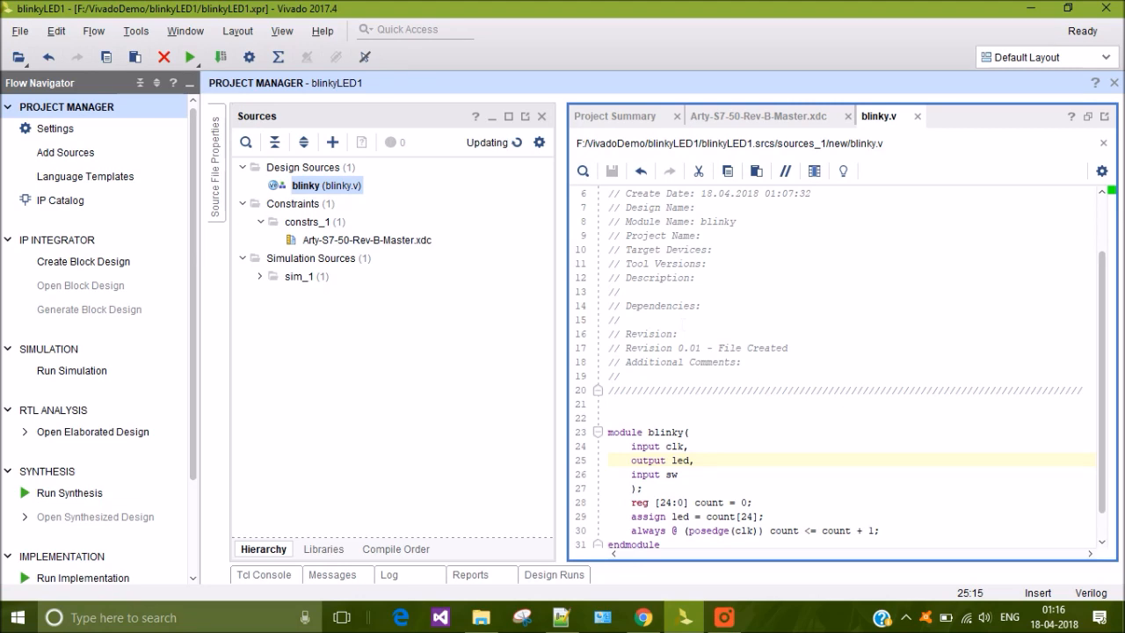
{"action": "mouse_move", "coordinate": [393, 338]}
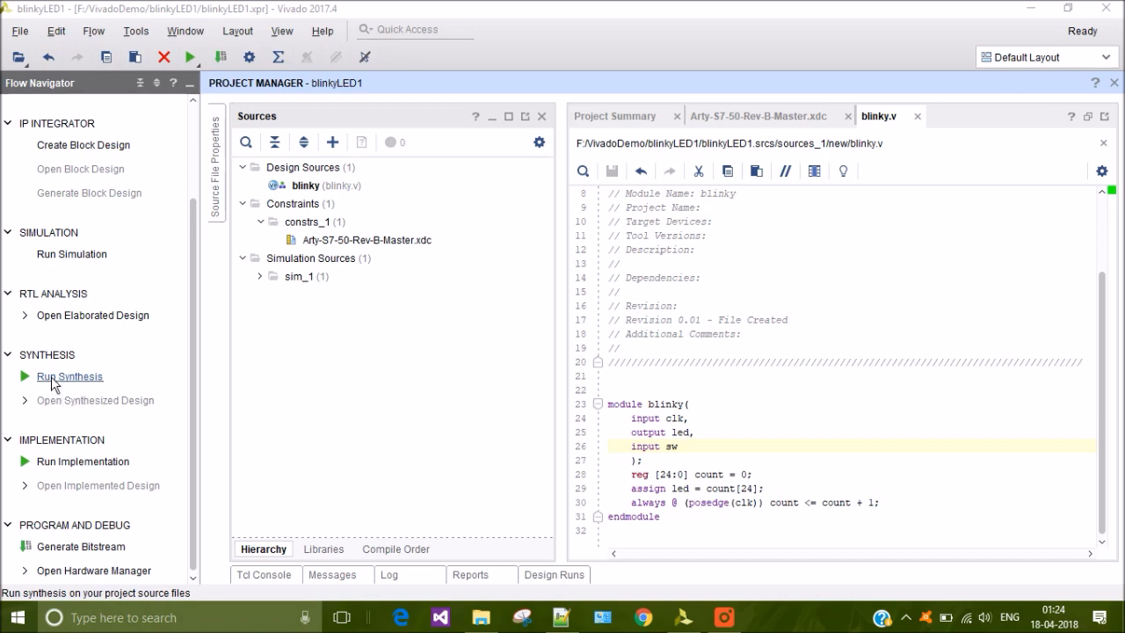
{"action": "mouse_move", "coordinate": [83, 546]}
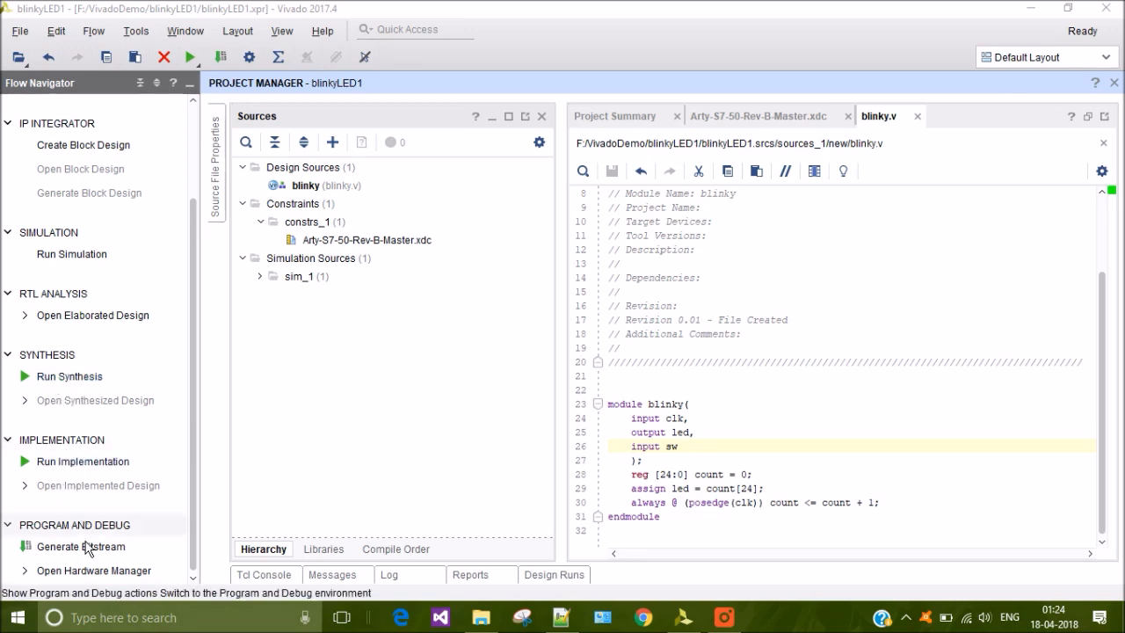
{"action": "mouse_move", "coordinate": [80, 546]}
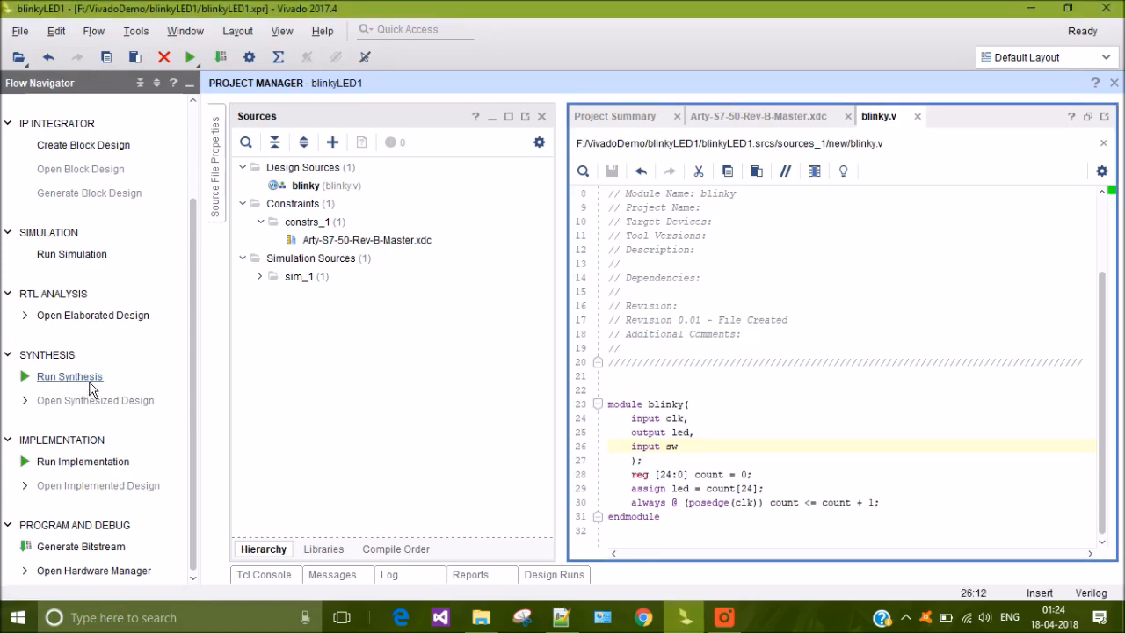
- Launch synthesis with default run settings and watch it complete in Design Runs
{"action": "left_click", "coordinate": [69, 376]}
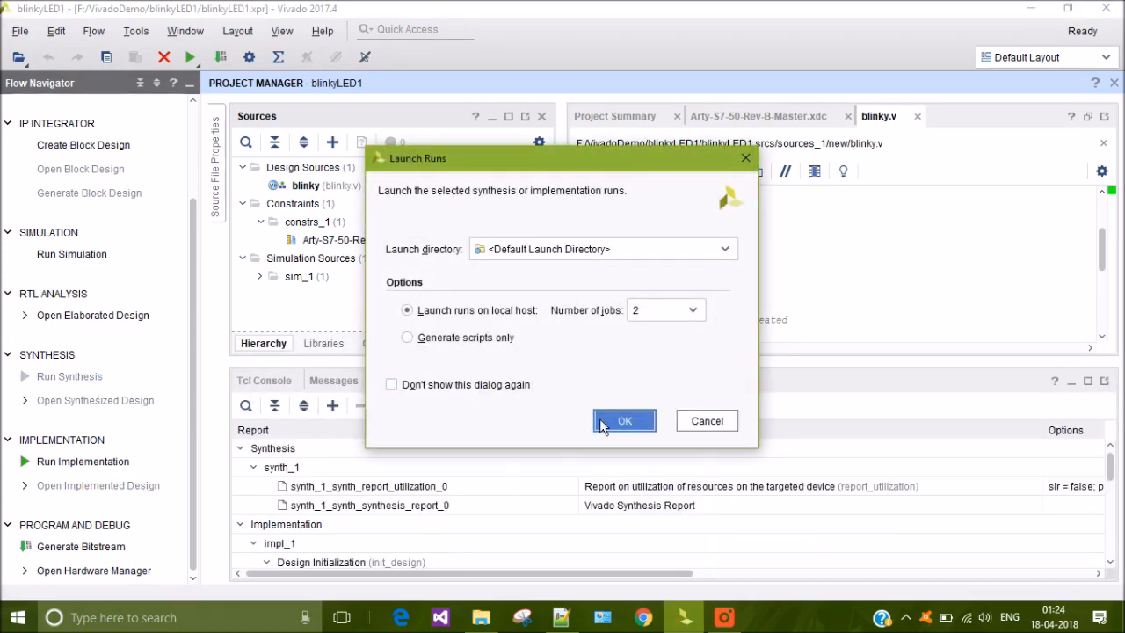
{"action": "left_click", "coordinate": [624, 420]}
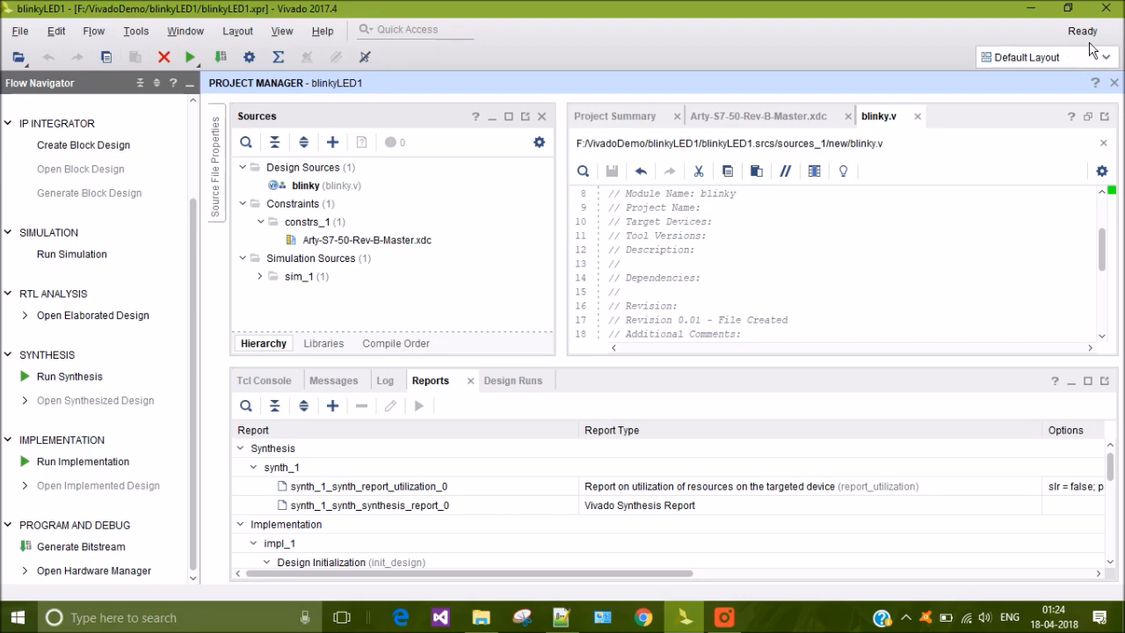
{"action": "left_click", "coordinate": [69, 376]}
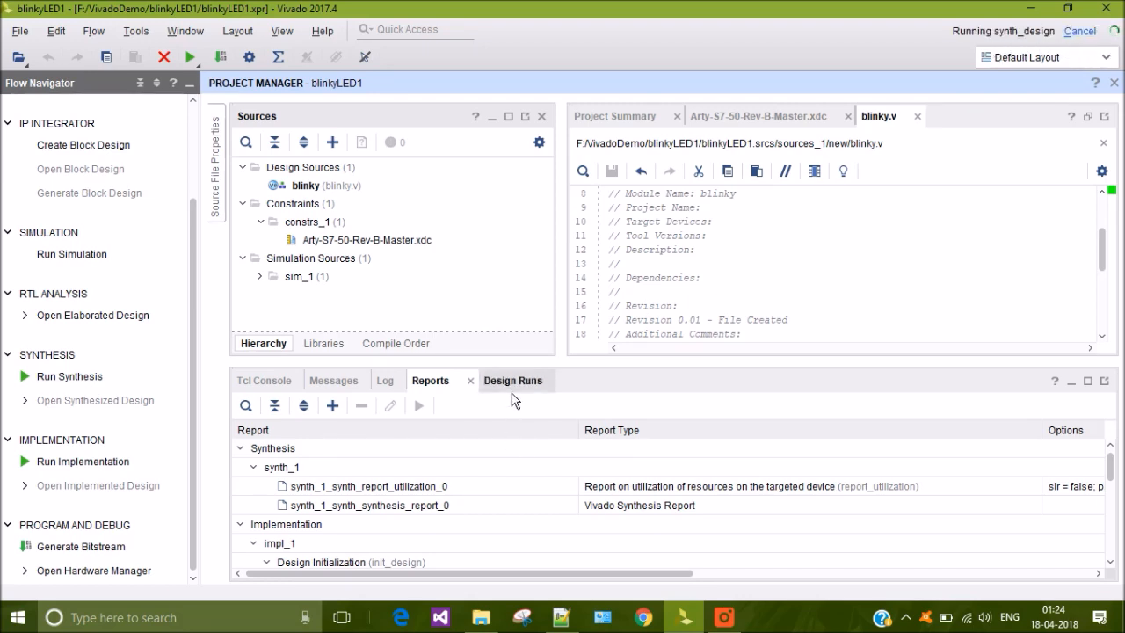
{"action": "left_click", "coordinate": [495, 380]}
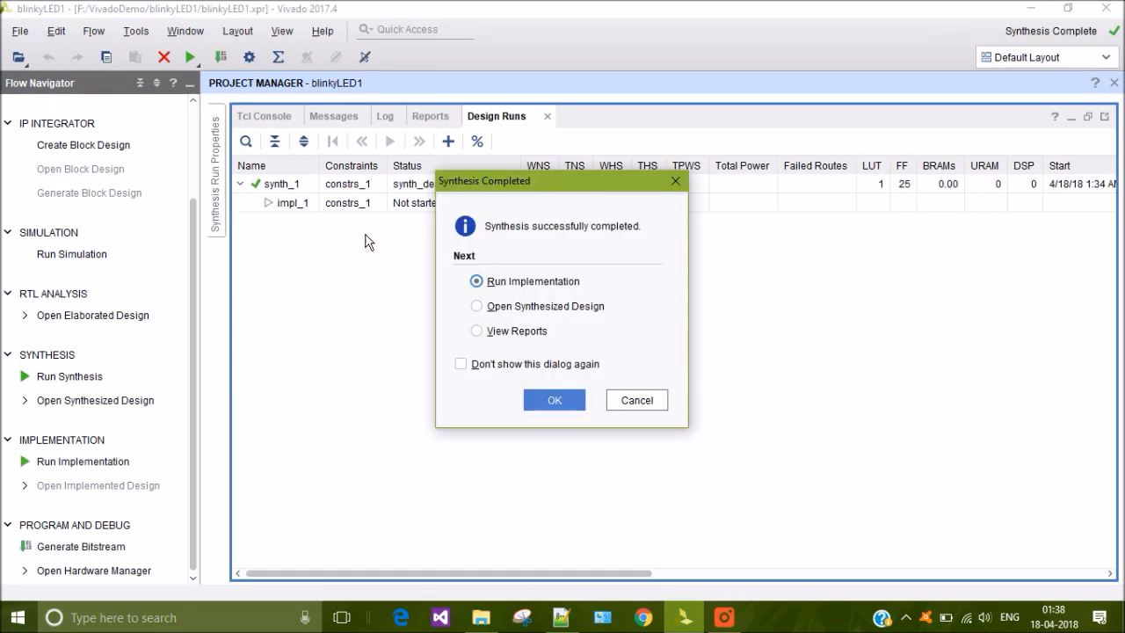
{"action": "mouse_move", "coordinate": [601, 246]}
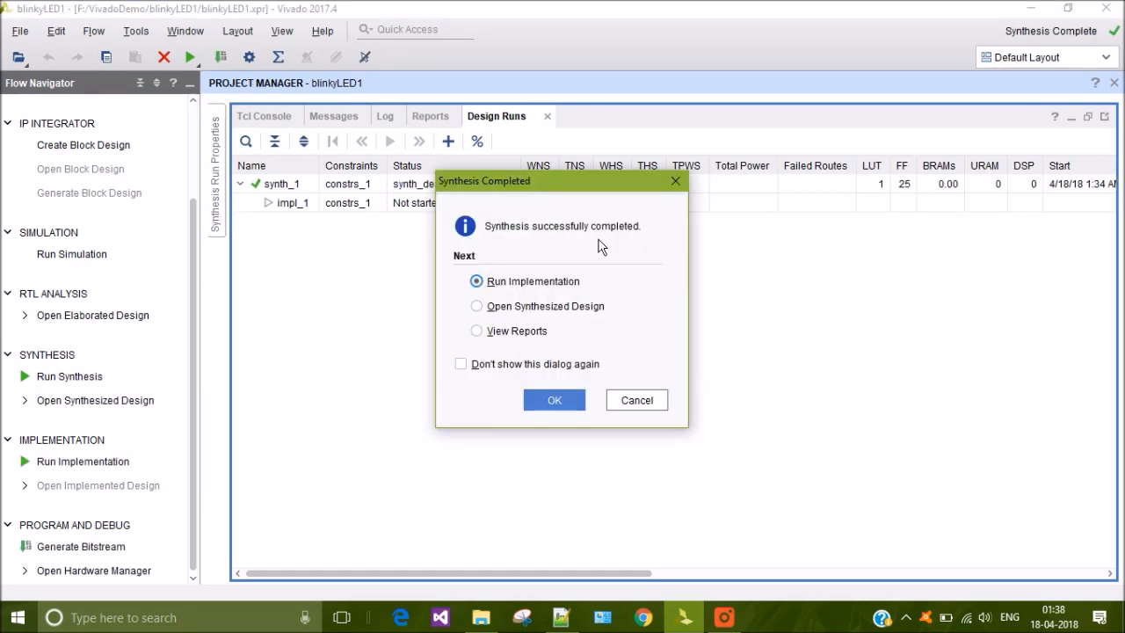
{"action": "mouse_move", "coordinate": [553, 316]}
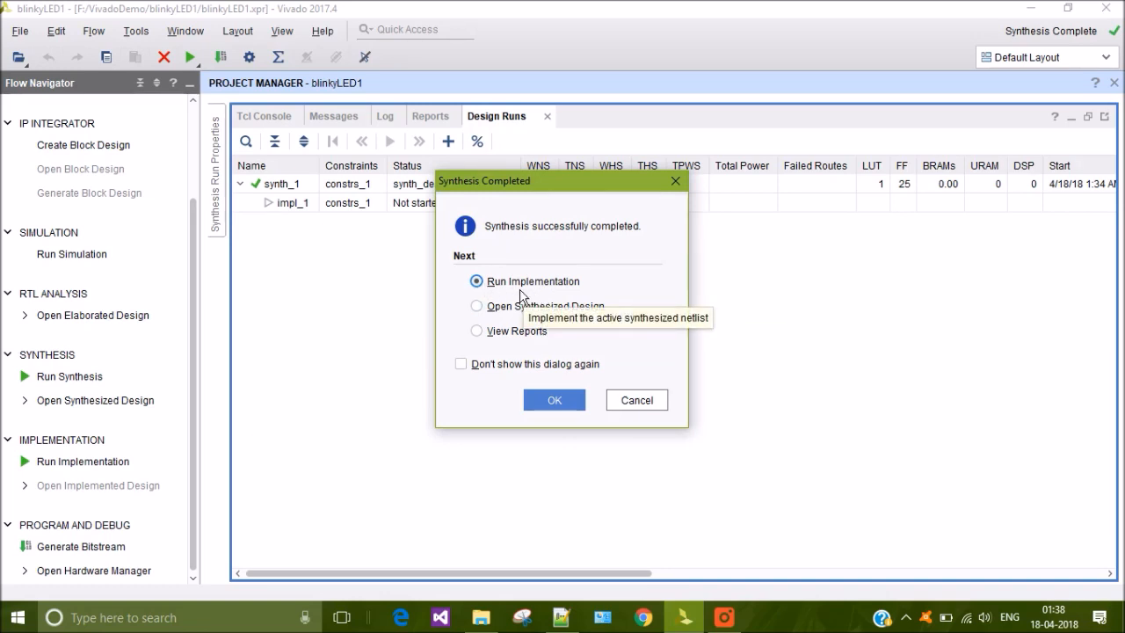
{"action": "mouse_move", "coordinate": [545, 302]}
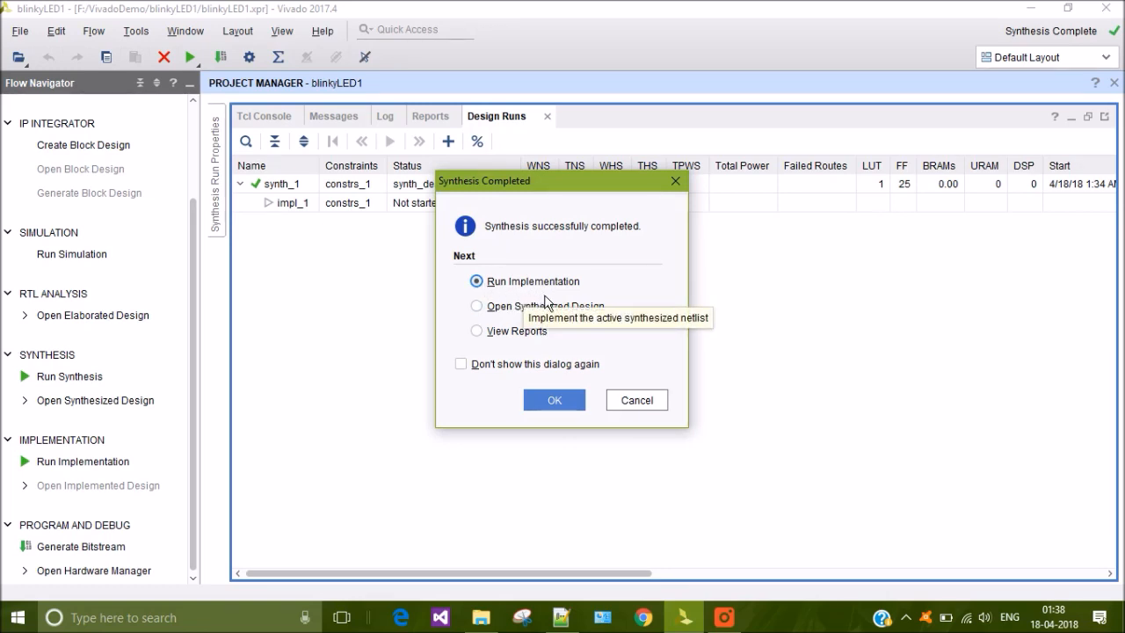
- Launch implementation from the Synthesis Completed dialog with default run settings
{"action": "left_click", "coordinate": [554, 400]}
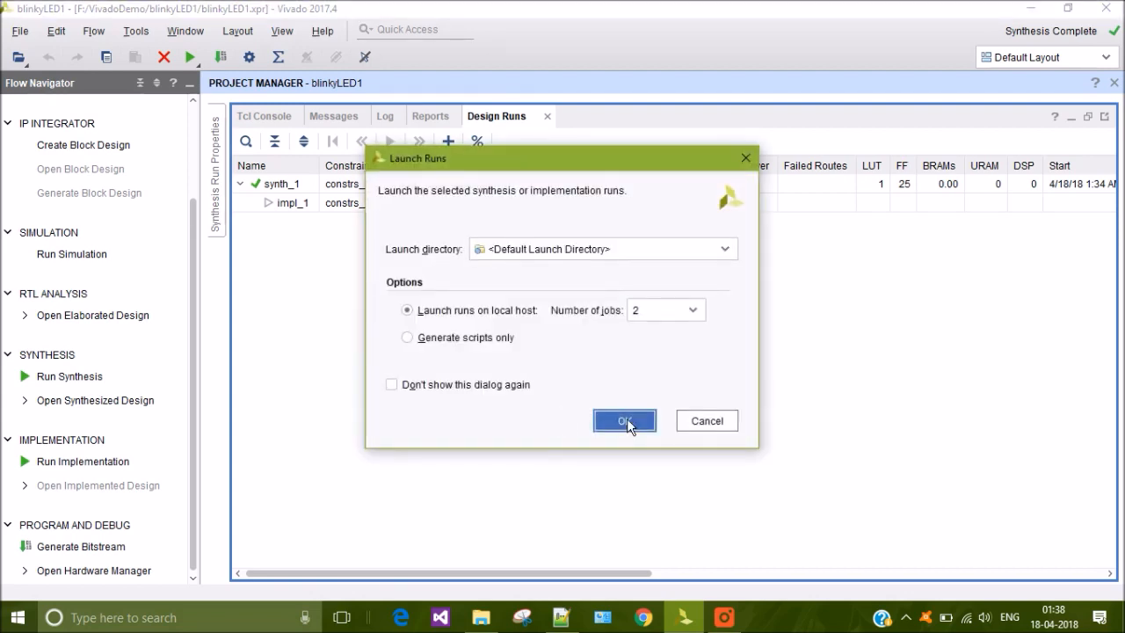
{"action": "left_click", "coordinate": [624, 420]}
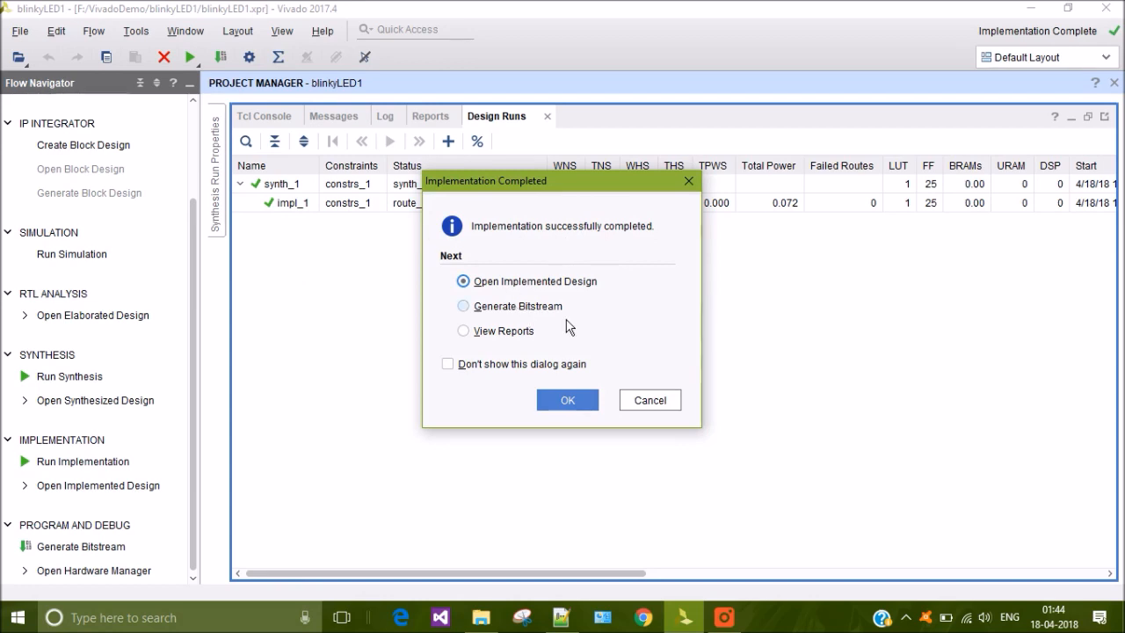
{"action": "mouse_move", "coordinate": [544, 328]}
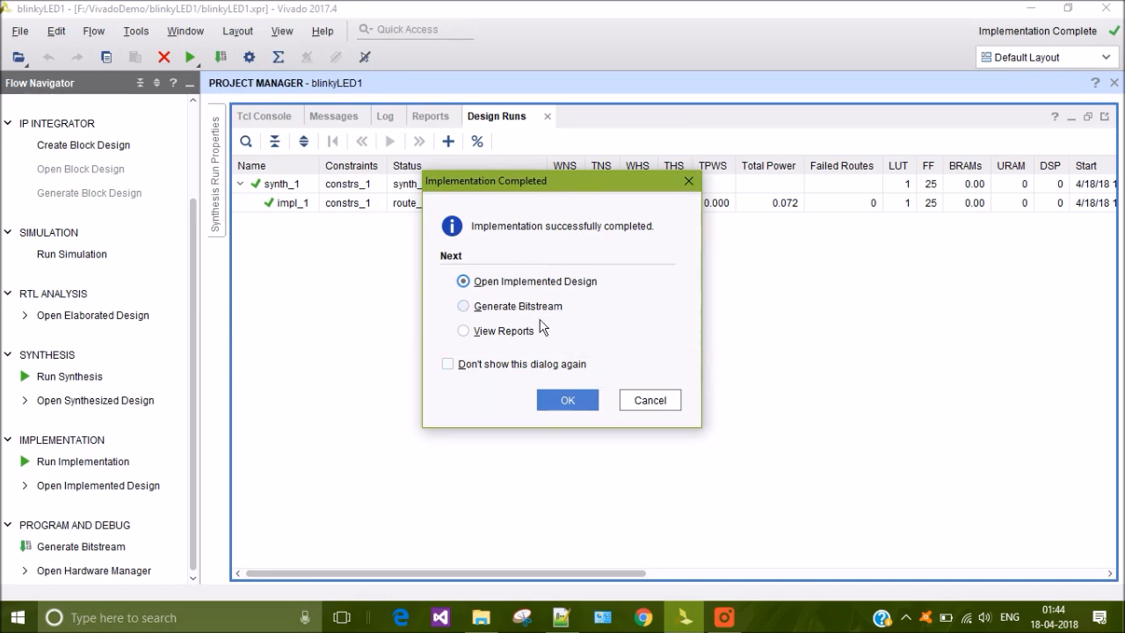
- Choose Generate Bitstream in Implementation Completed and launch the run
{"action": "left_click", "coordinate": [463, 306]}
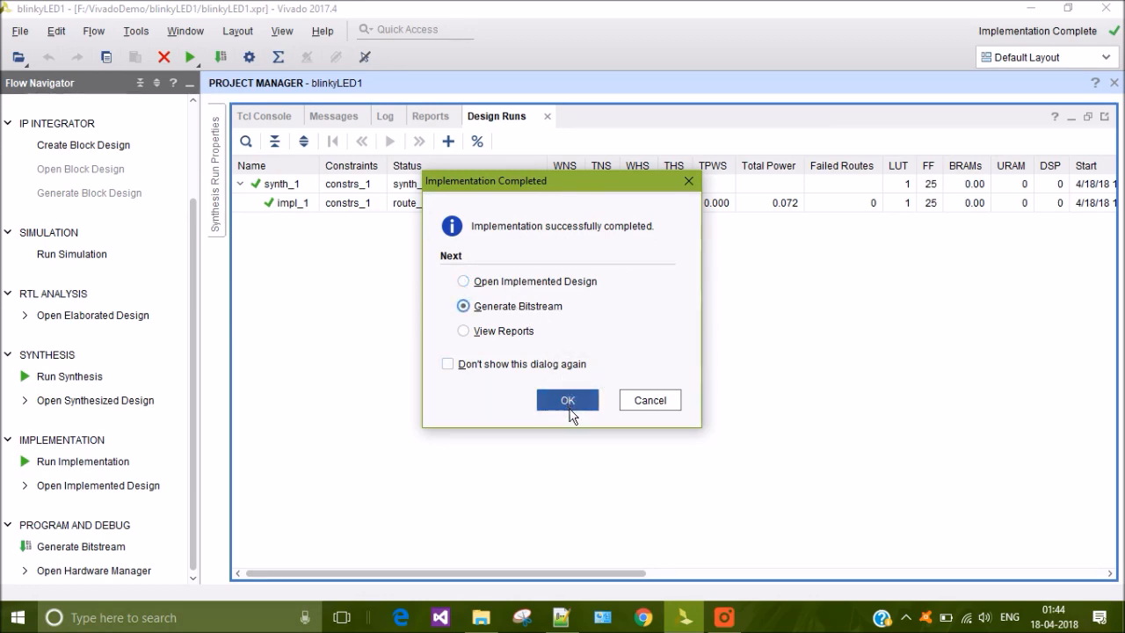
{"action": "left_click", "coordinate": [567, 399]}
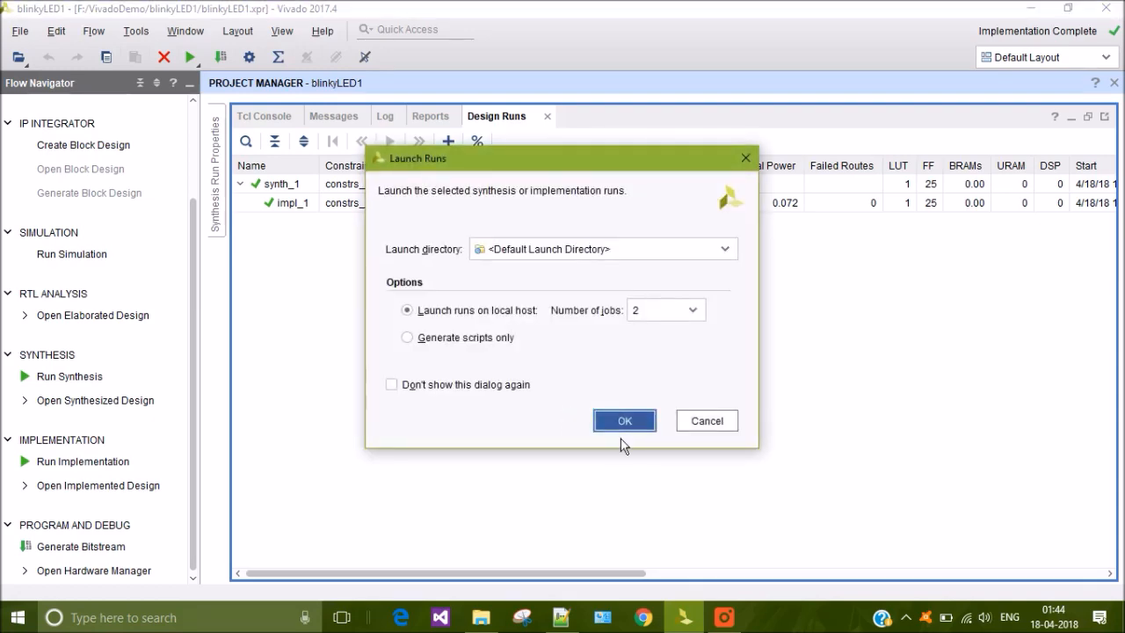
{"action": "left_click", "coordinate": [624, 421]}
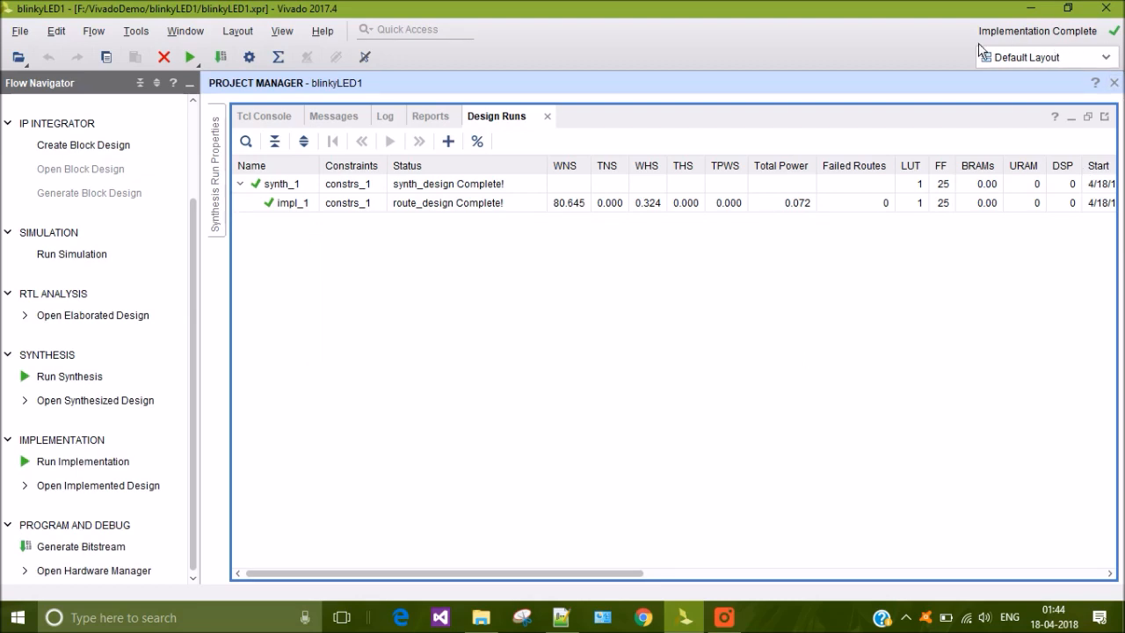
{"action": "mouse_move", "coordinate": [930, 185]}
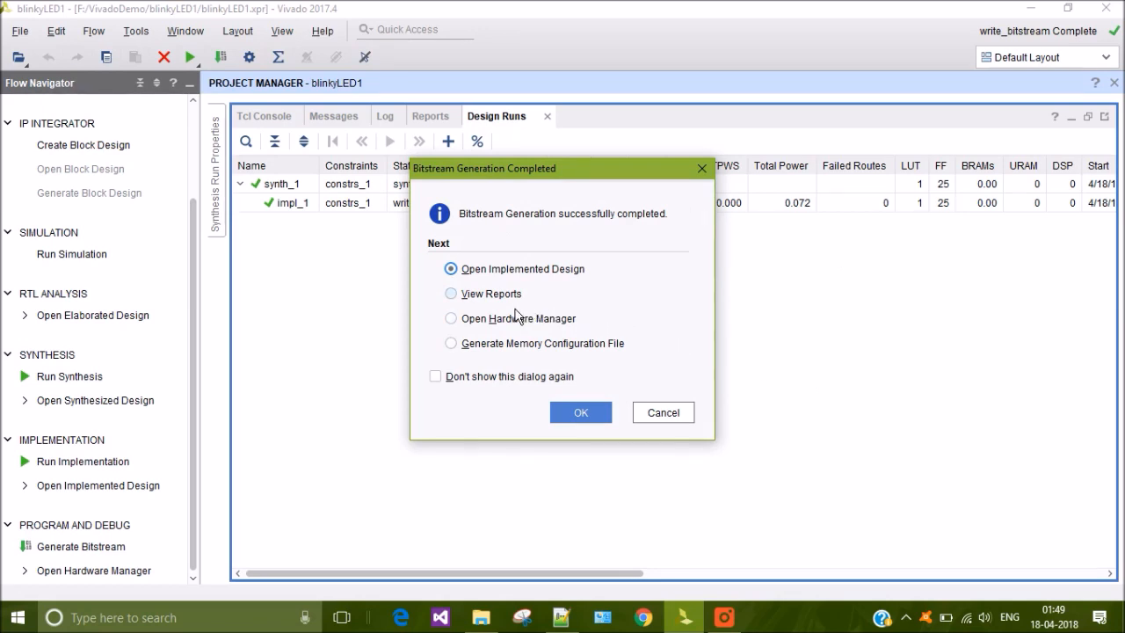
- Choose Open Hardware Manager in Bitstream Generation Completed and confirm
{"action": "left_click", "coordinate": [451, 319]}
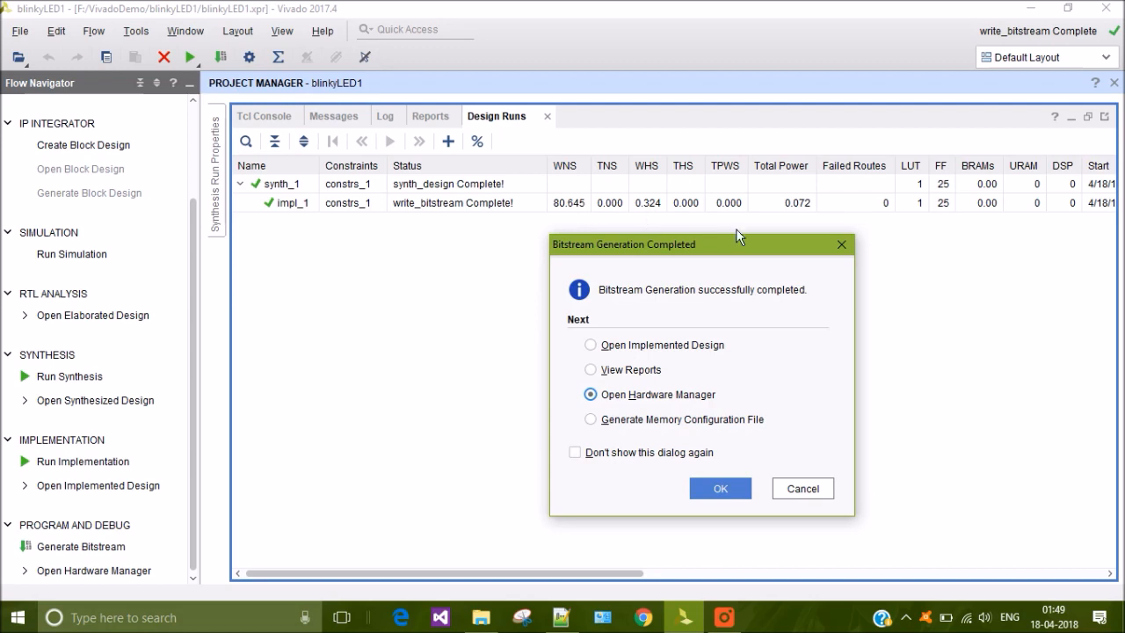
{"action": "mouse_move", "coordinate": [788, 201]}
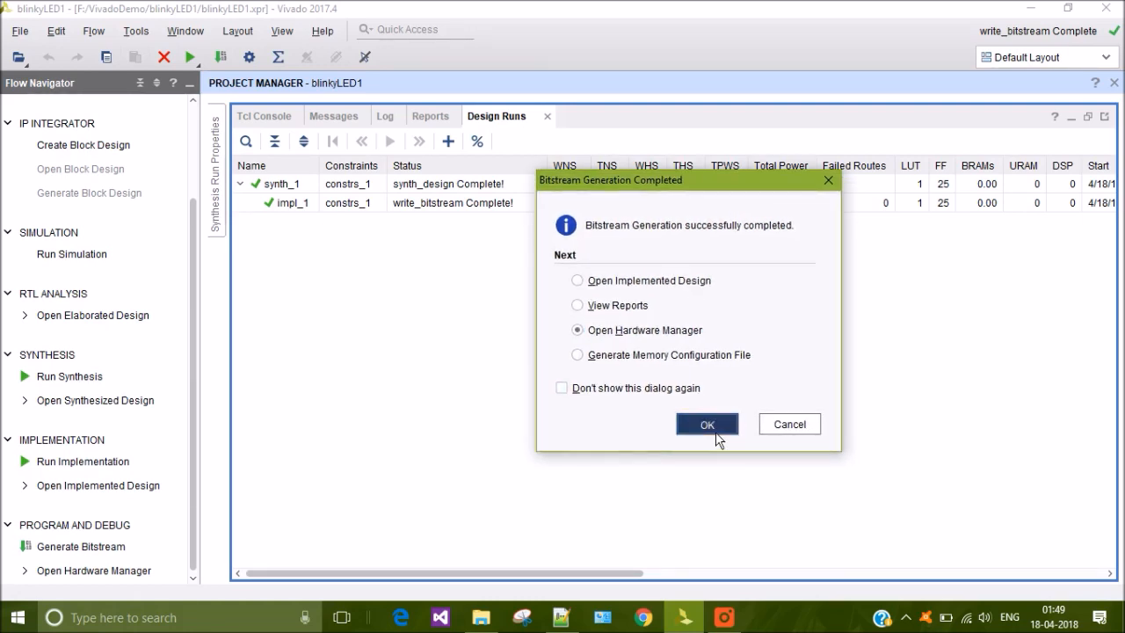
{"action": "left_click", "coordinate": [707, 424]}
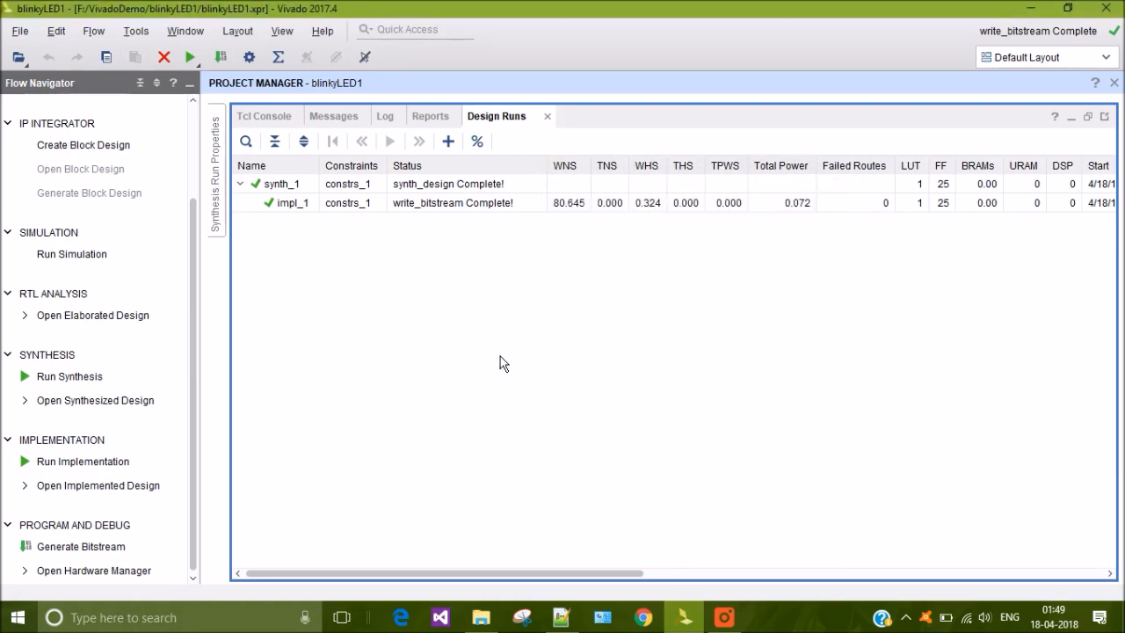
{"action": "mouse_move", "coordinate": [486, 426]}
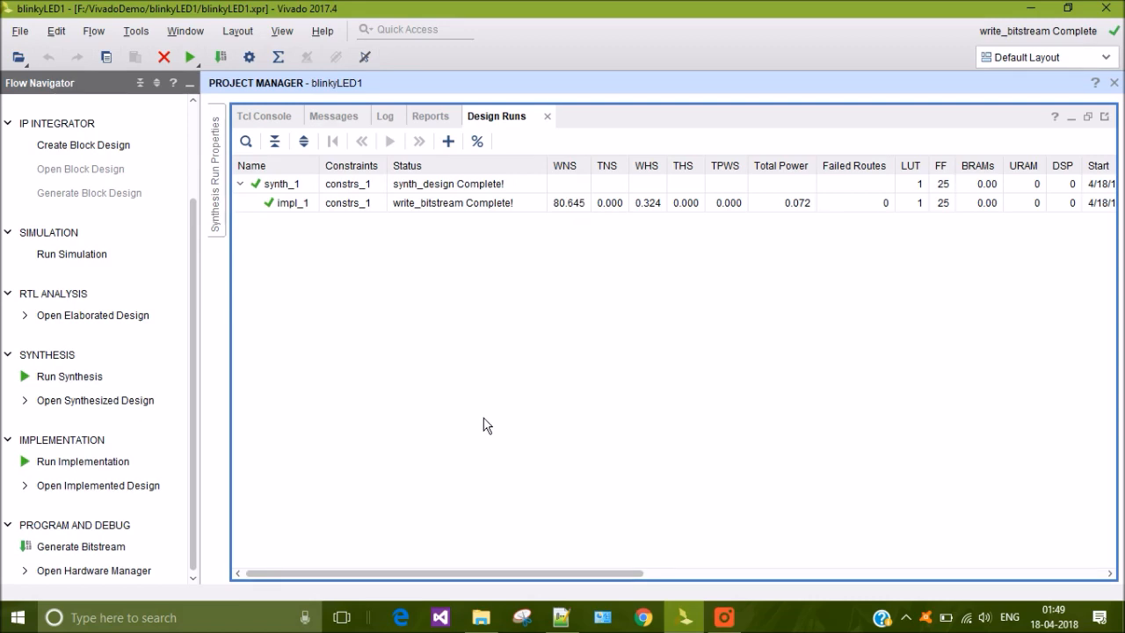
{"action": "left_click", "coordinate": [93, 570]}
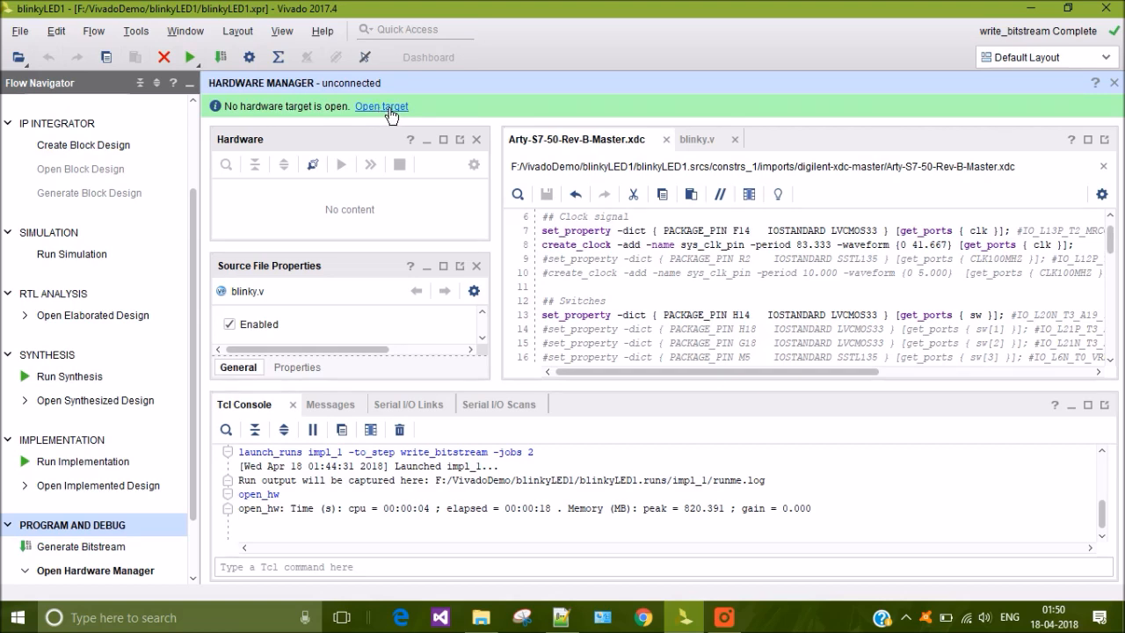
- Auto Connect the Hardware Manager to the local Digilent board via Open target
{"action": "left_click", "coordinate": [381, 106]}
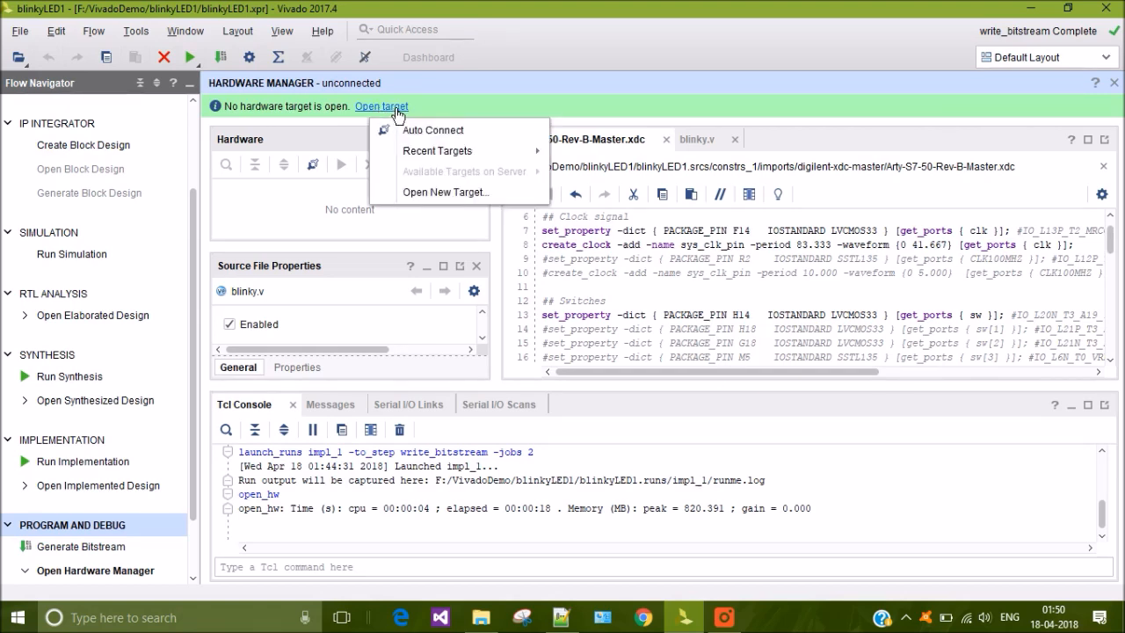
{"action": "mouse_move", "coordinate": [434, 130]}
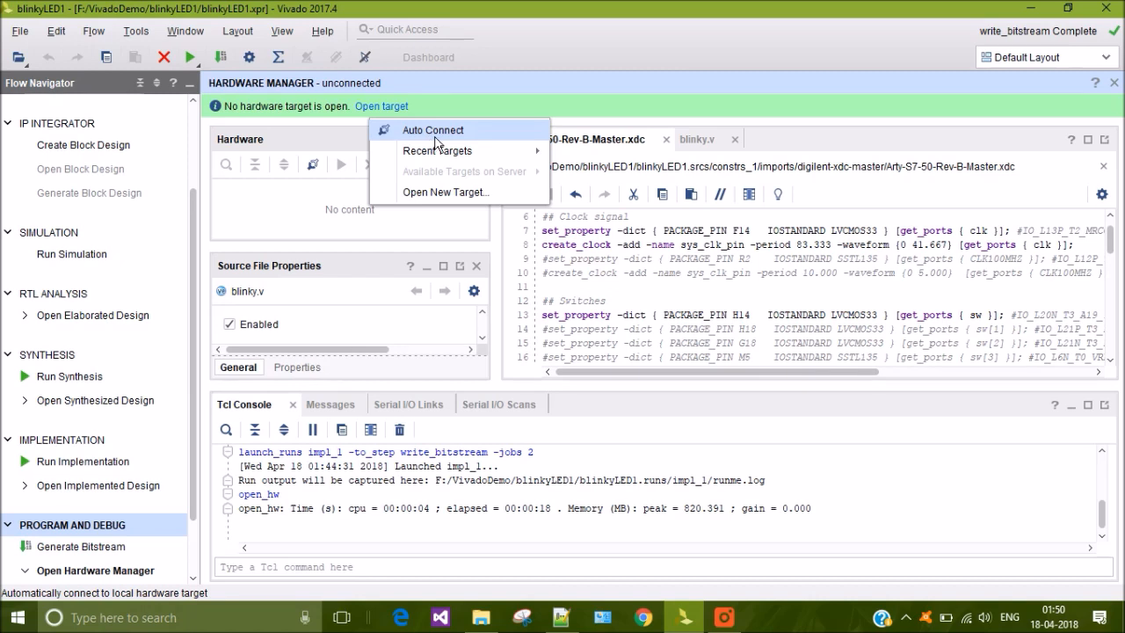
{"action": "mouse_move", "coordinate": [445, 192]}
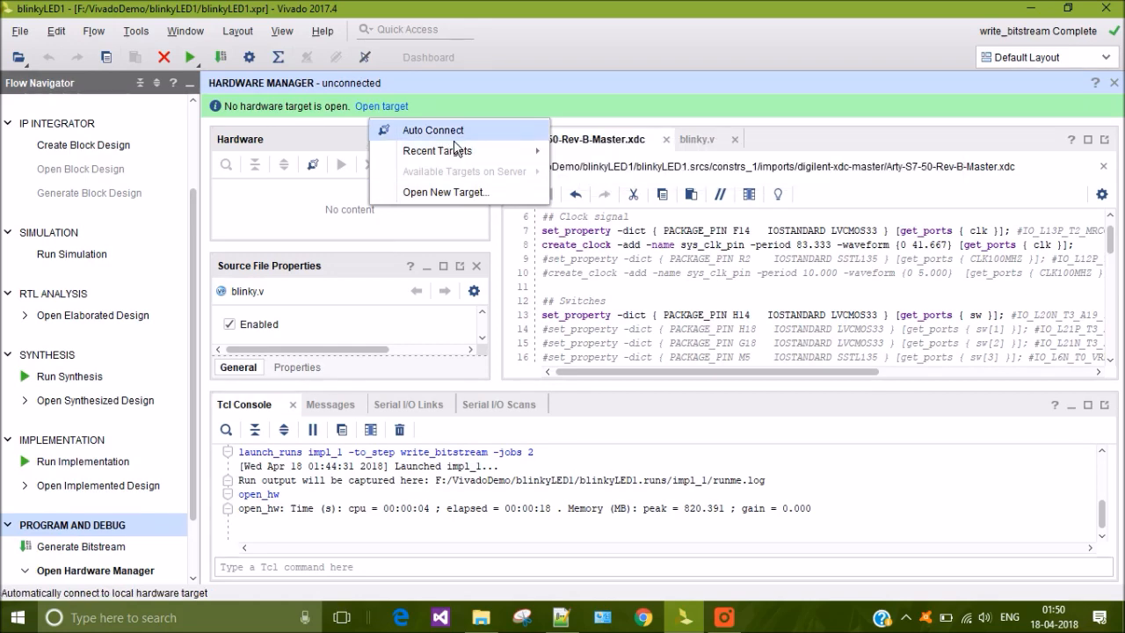
{"action": "left_click", "coordinate": [432, 129]}
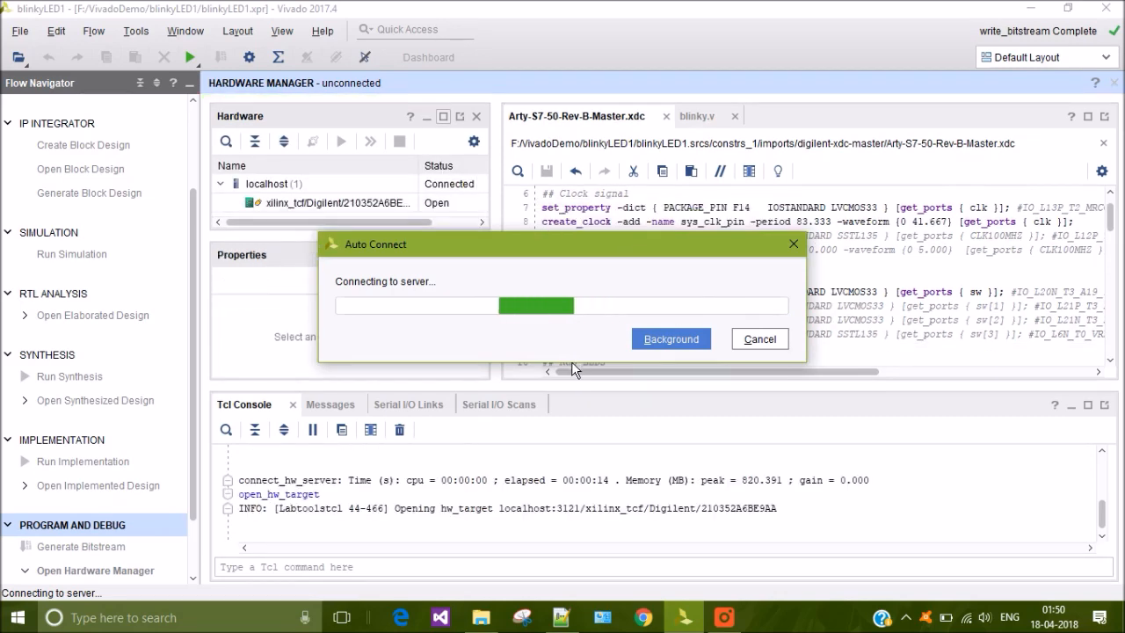
{"action": "mouse_move", "coordinate": [589, 367]}
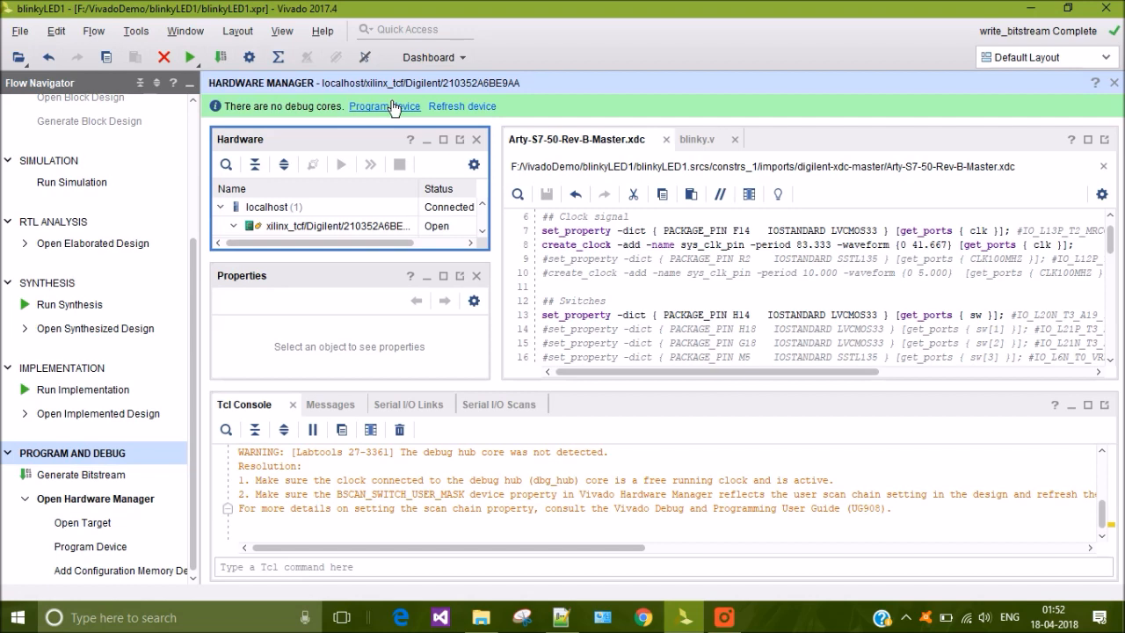
{"action": "mouse_move", "coordinate": [89, 545]}
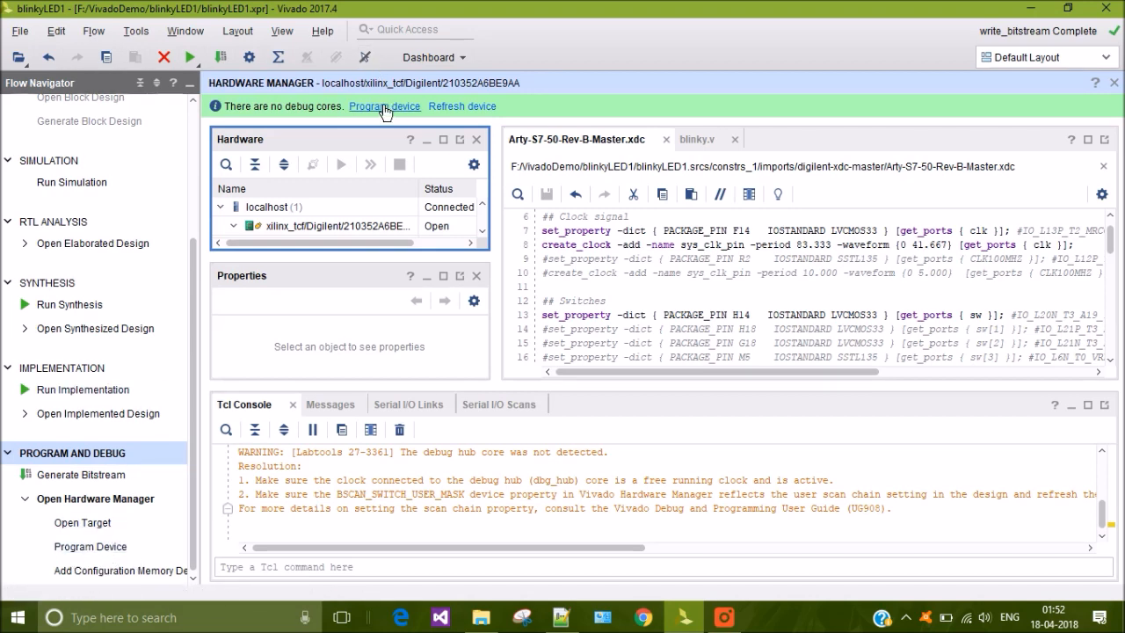
- Bring up the Program Device dialog with blinky.bit as the bitstream
{"action": "left_click", "coordinate": [385, 106]}
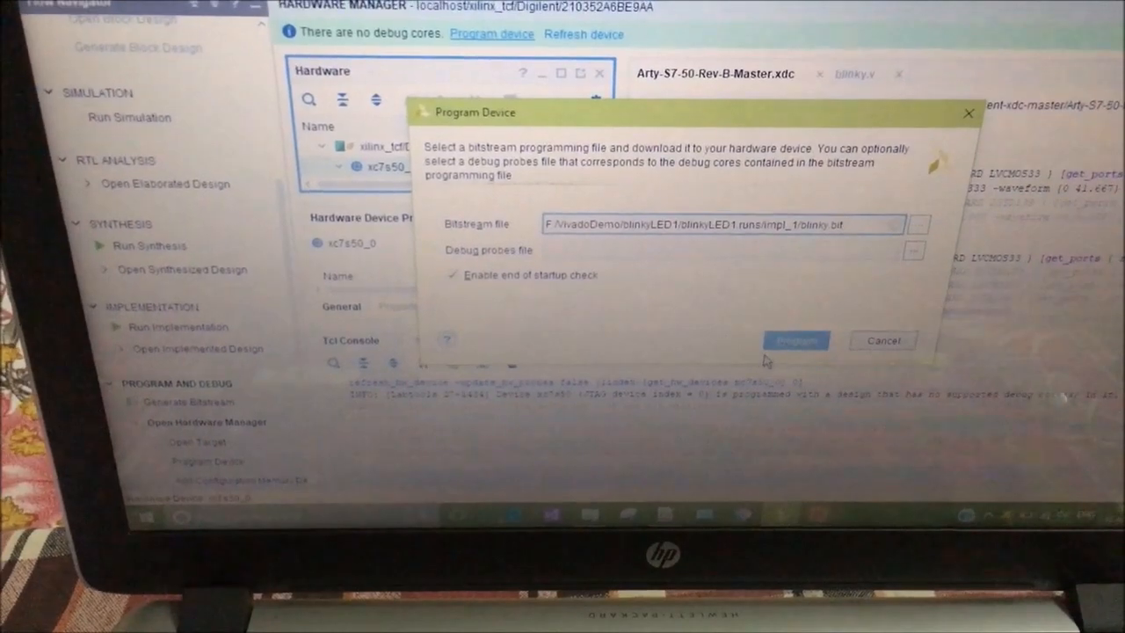
- Program blinky.bit onto the connected xc7s50 device from the Program Device dialog
{"action": "left_click", "coordinate": [795, 340]}
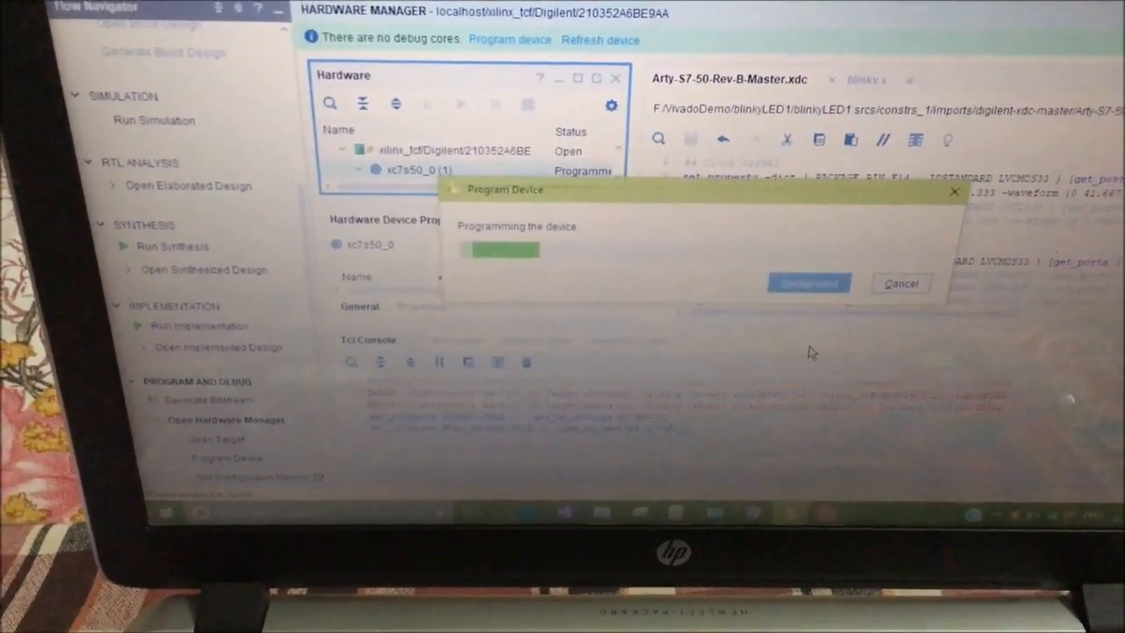